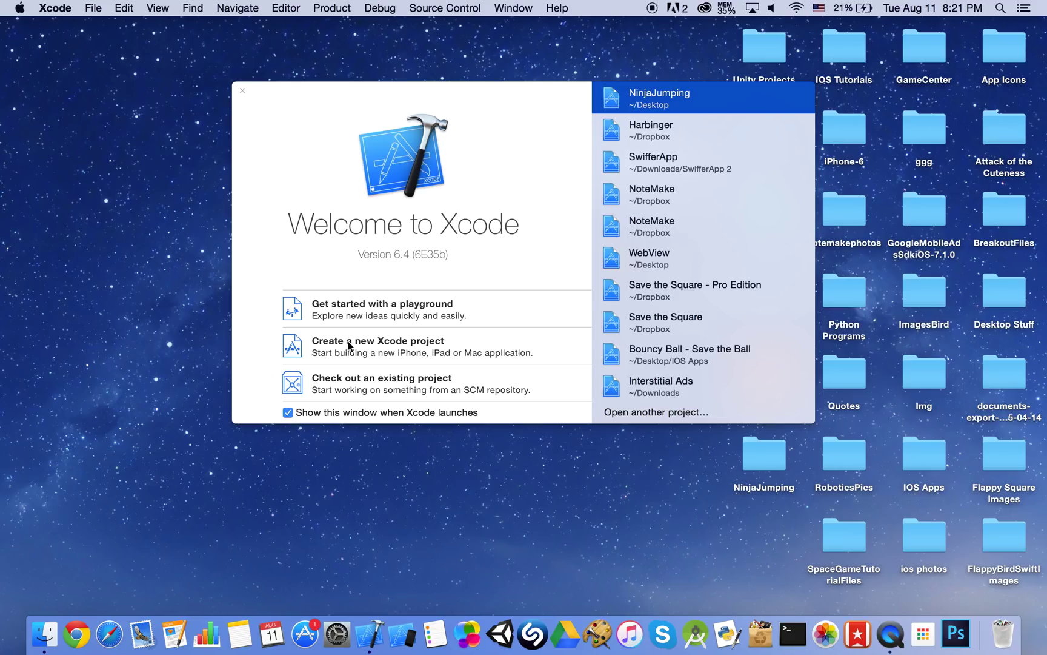
# - Create an iOS Game project named NinjaJump with Swift and SpriteKit, saved on the Desktop
pyautogui.click(353, 346)
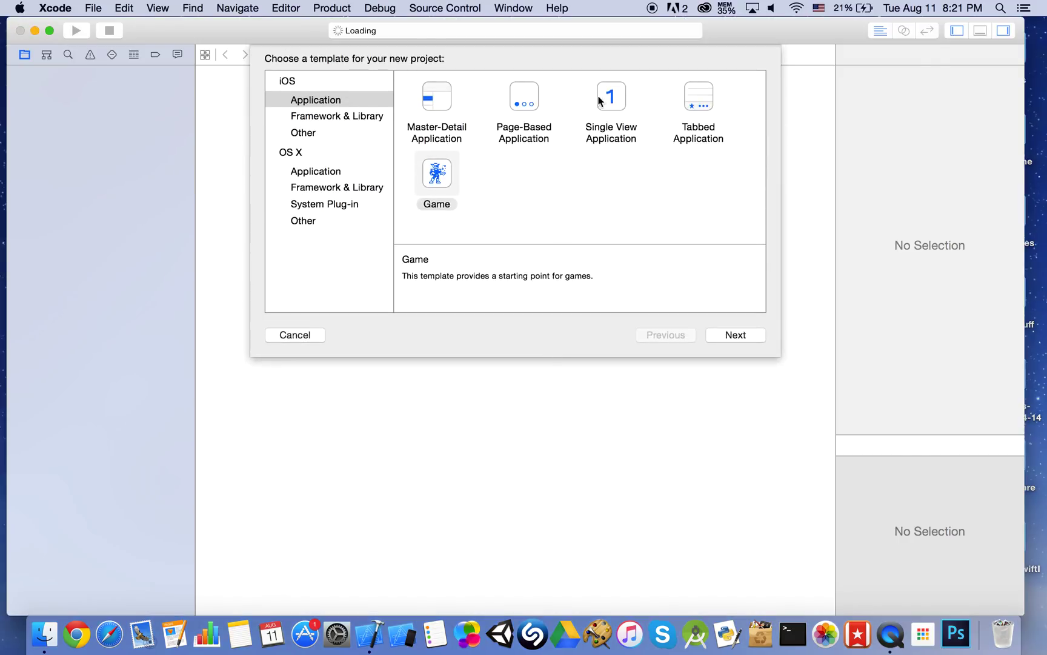
pyautogui.click(735, 335)
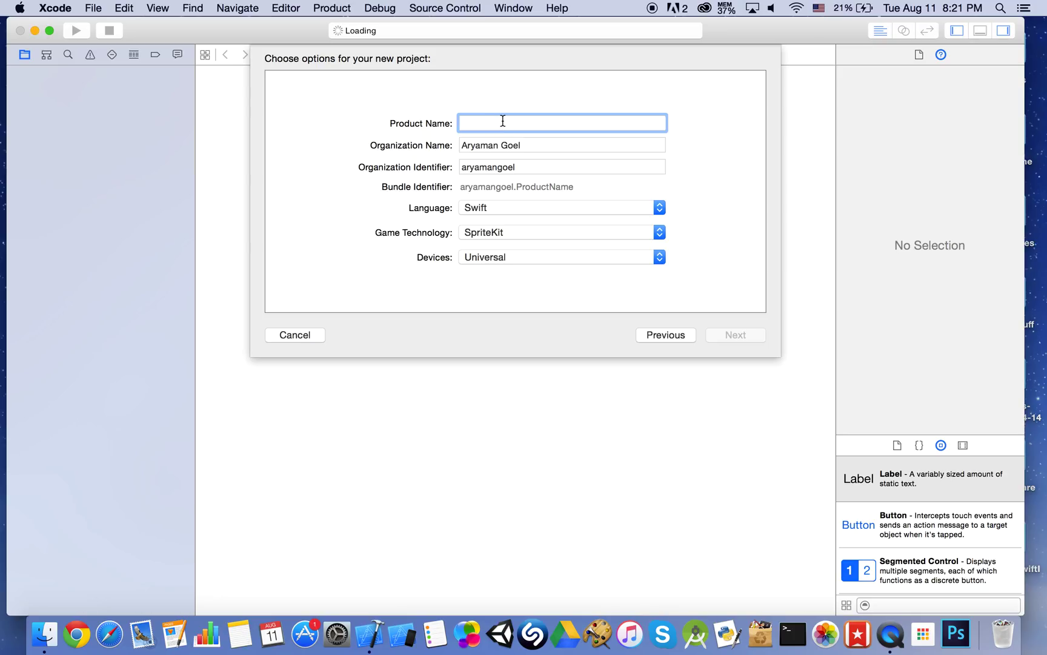
pyautogui.write('Ninja')
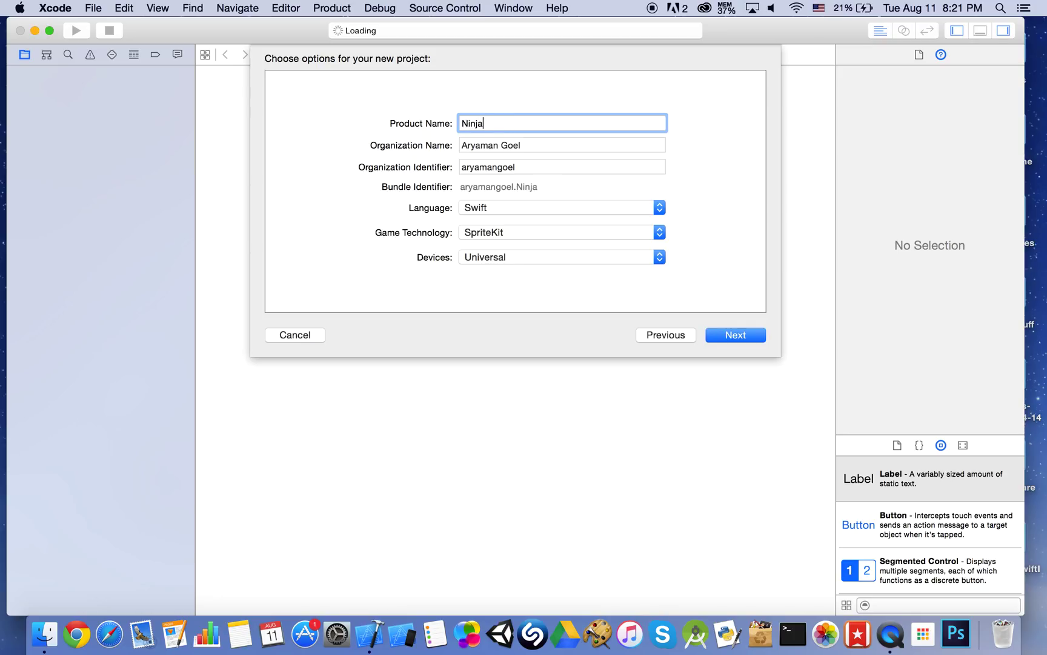
pyautogui.write('Jump')
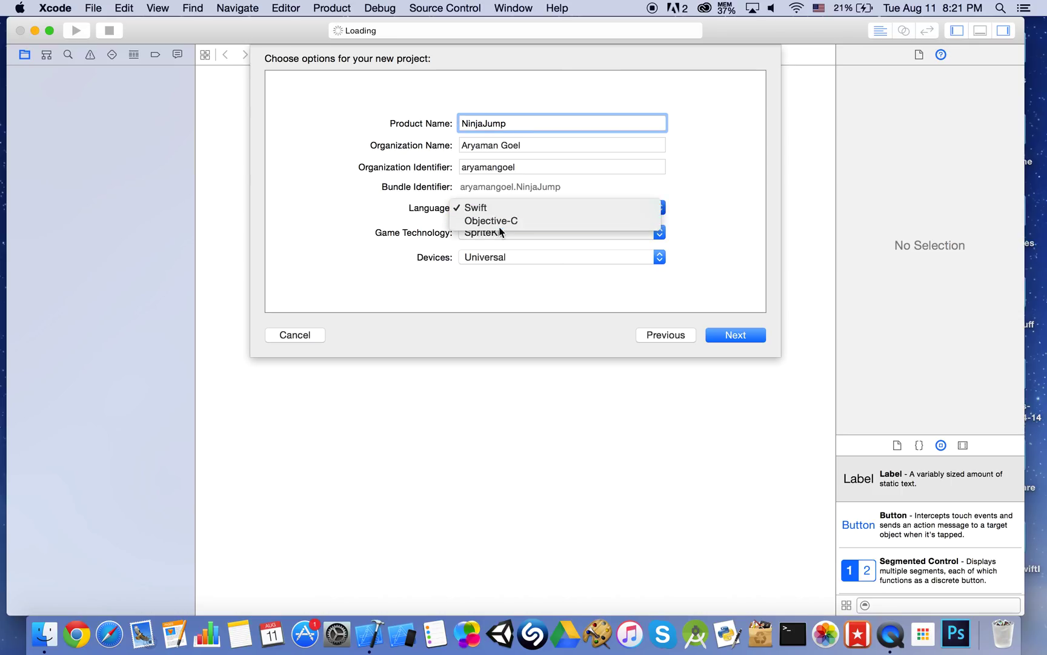
pyautogui.click(559, 233)
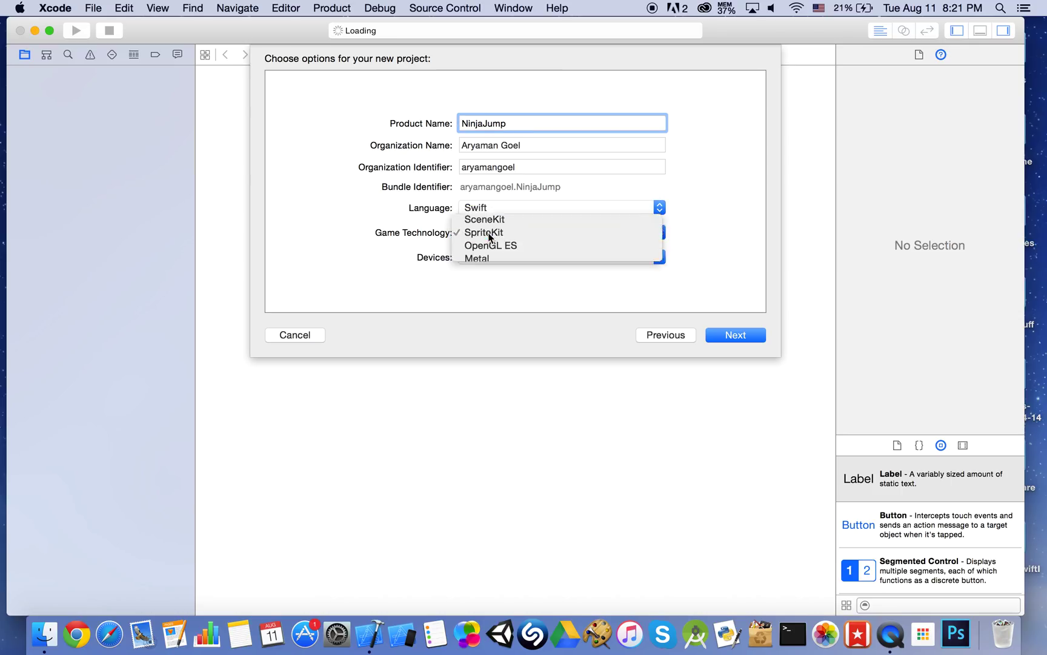
pyautogui.click(483, 232)
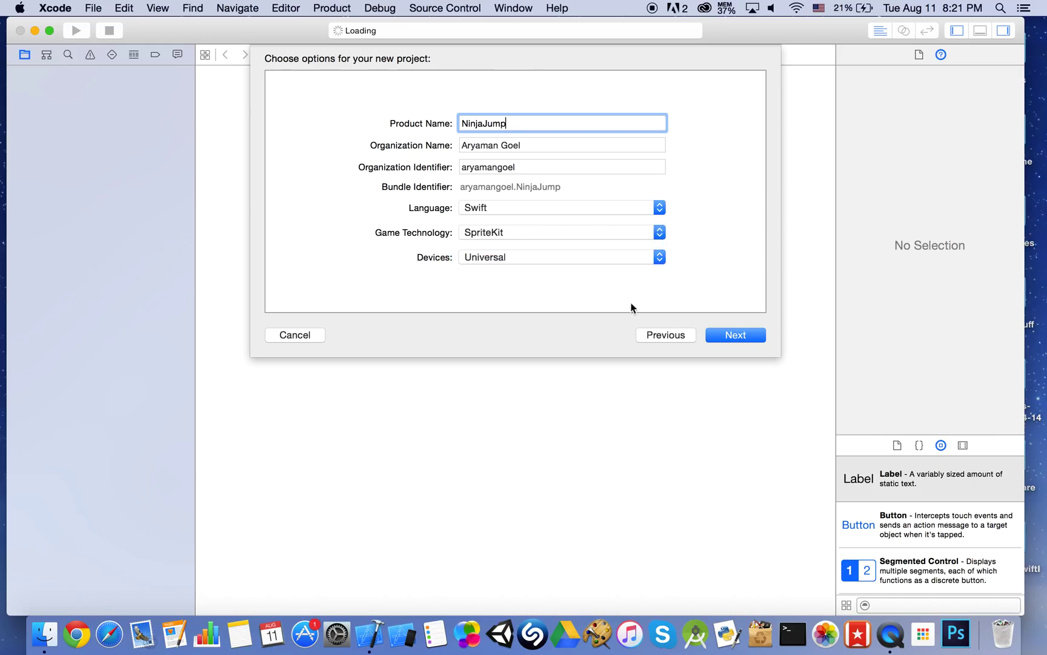
pyautogui.click(735, 335)
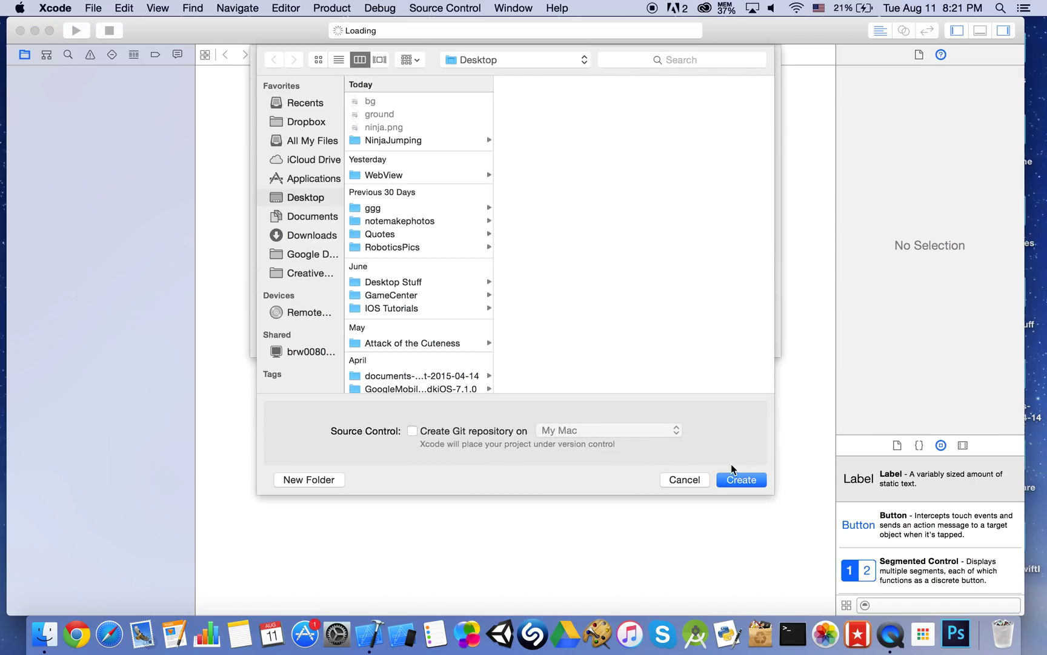
pyautogui.click(742, 479)
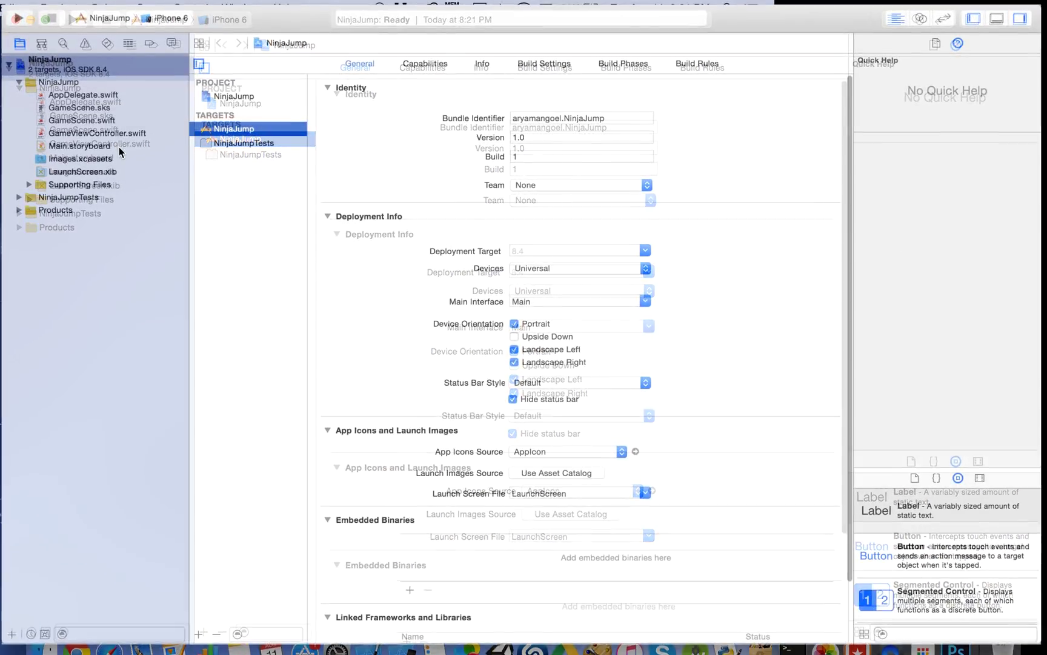
# - Run the template game from GameScene.swift in the Simulator, then remove the myLabel code
pyautogui.click(80, 119)
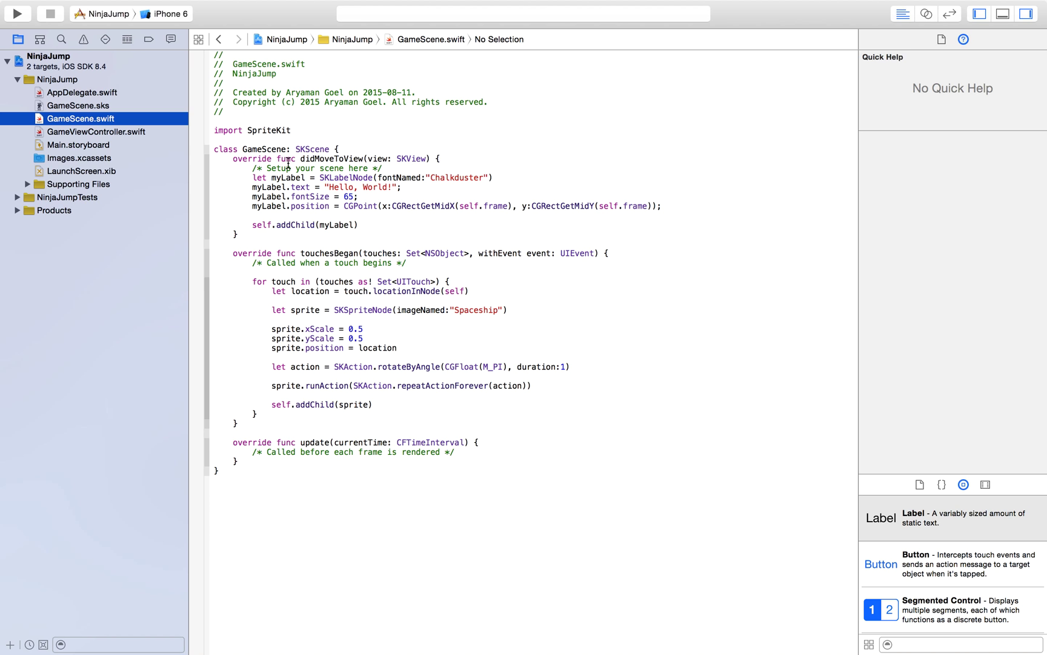
pyautogui.click(22, 14)
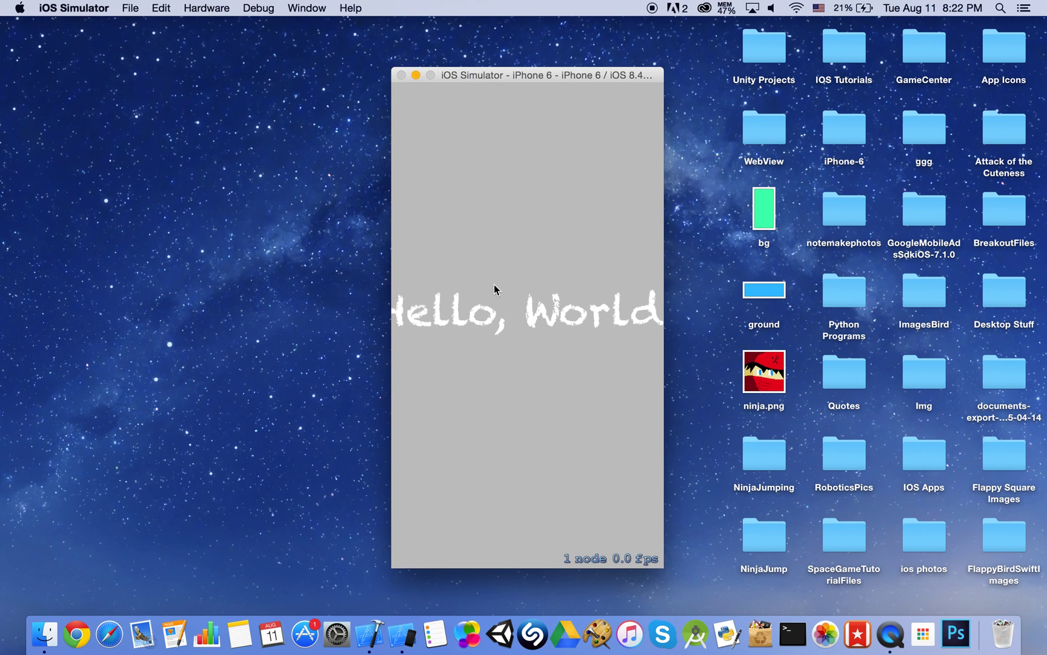
pyautogui.click(491, 180)
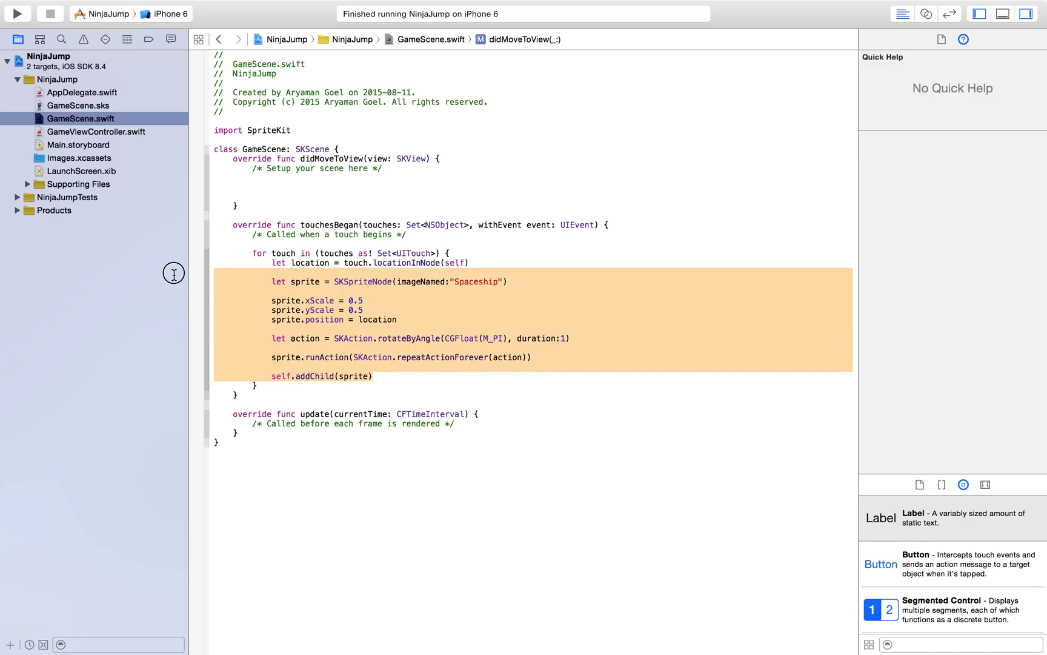
# - Delete the SKSpriteNode Spaceship block from touchesBegan, keeping the touch location line
pyautogui.press('Delete')
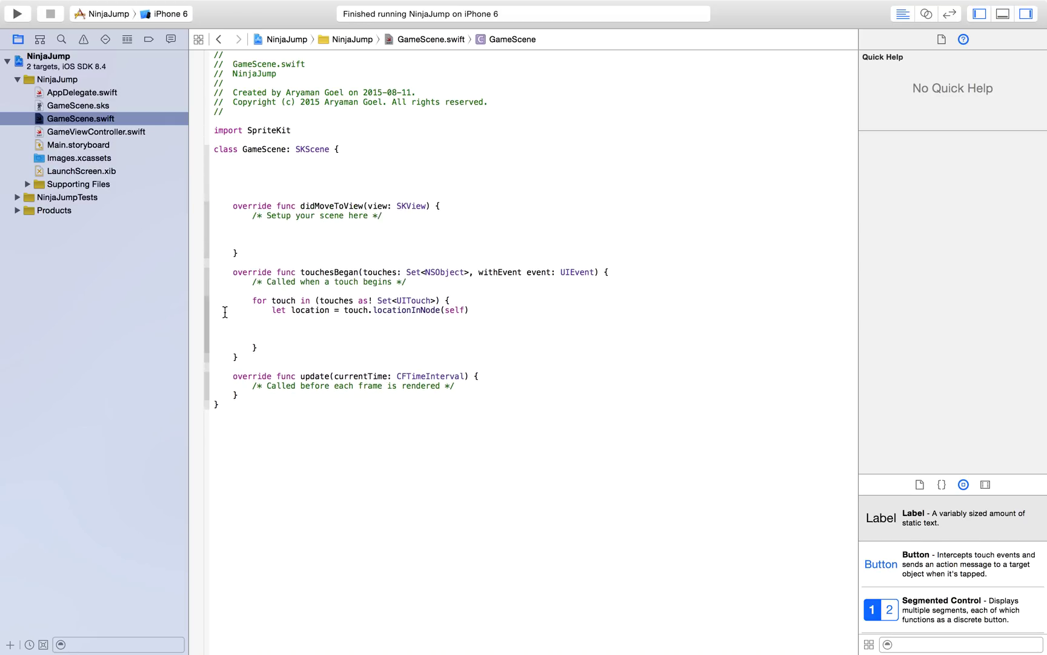
pyautogui.click(22, 13)
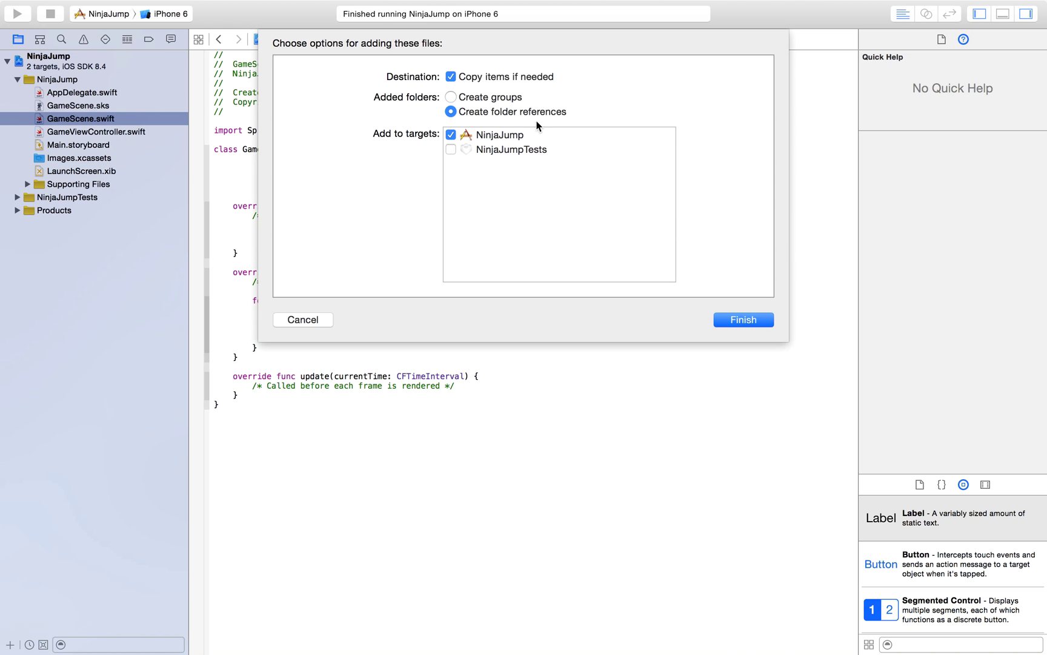
pyautogui.moveTo(454, 128)
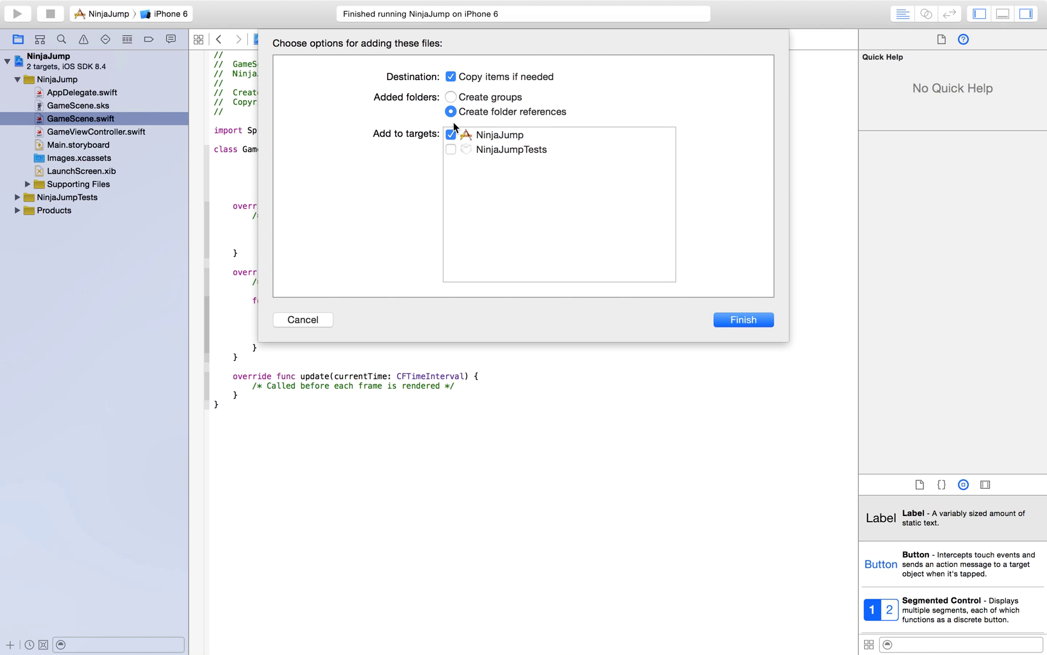
# - Import ground.png, bg.png and ninja.png as copied files, preview bg and ninja, then reopen GameScene.swift
pyautogui.click(744, 319)
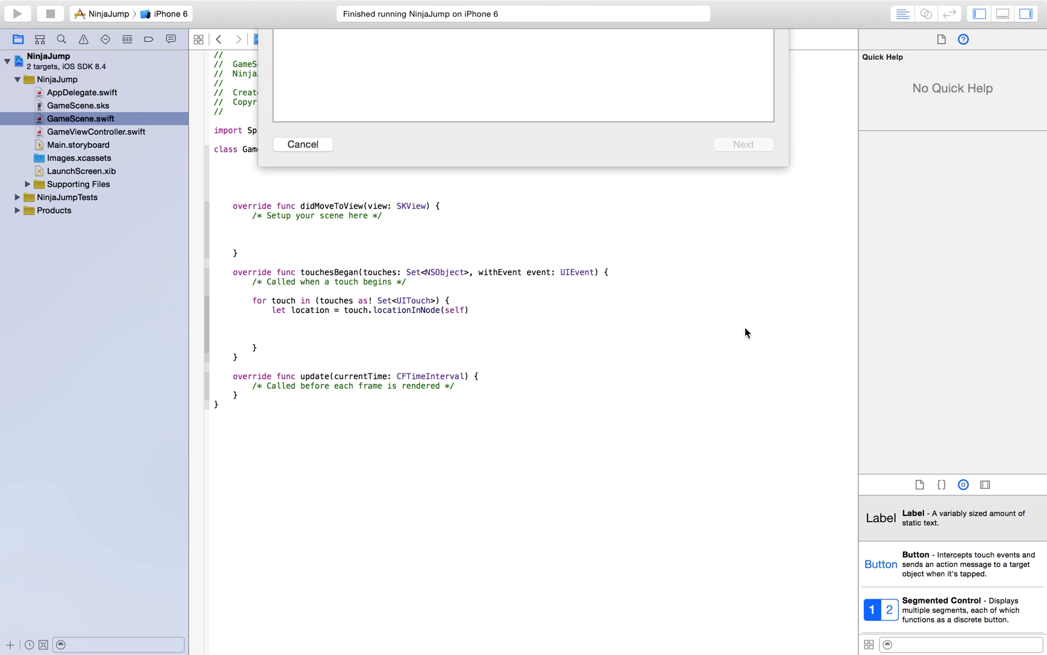
pyautogui.click(303, 144)
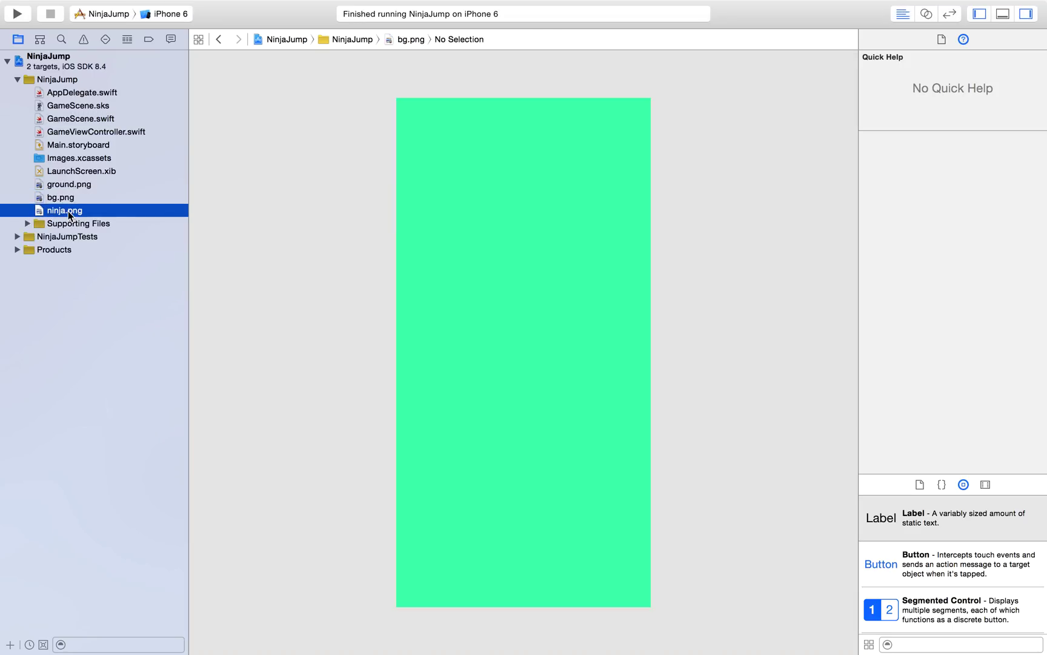
pyautogui.click(63, 211)
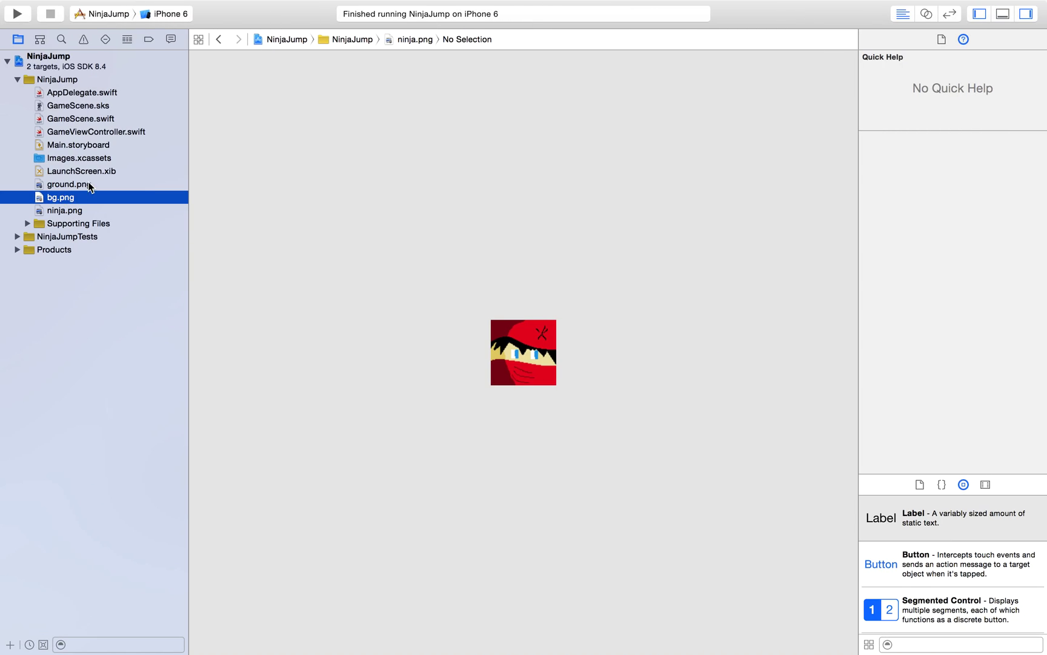
pyautogui.click(80, 118)
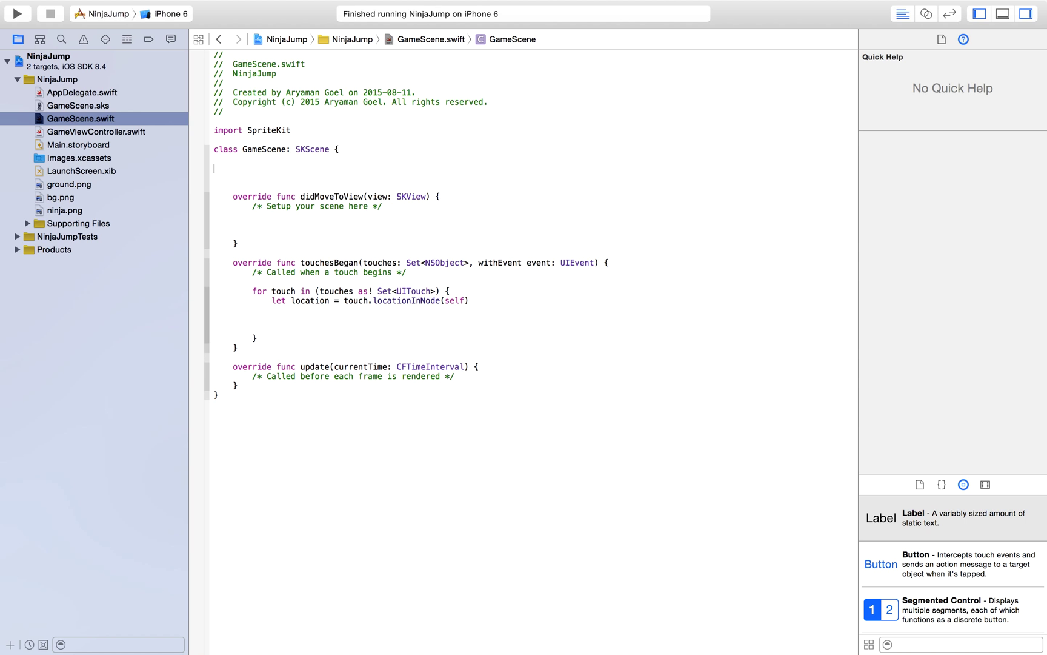
# - Declare the ninja variable and start a ninjaTexture SKTexture constant in didMoveToView
pyautogui.write('var')
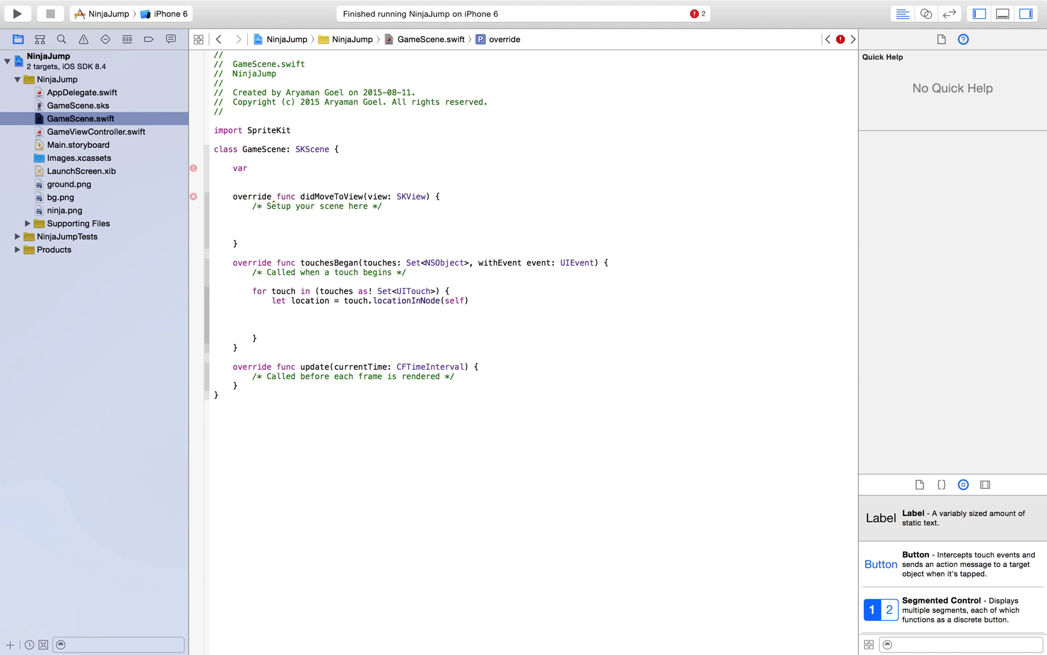
pyautogui.write('ninja')
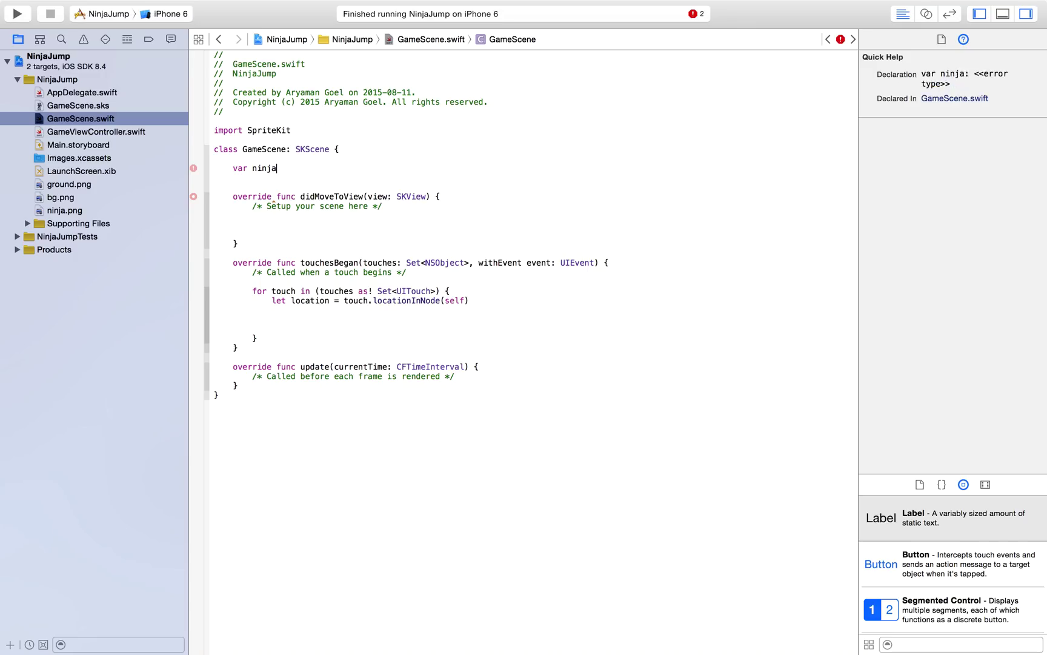
pyautogui.write('= SKSpriteNode(')
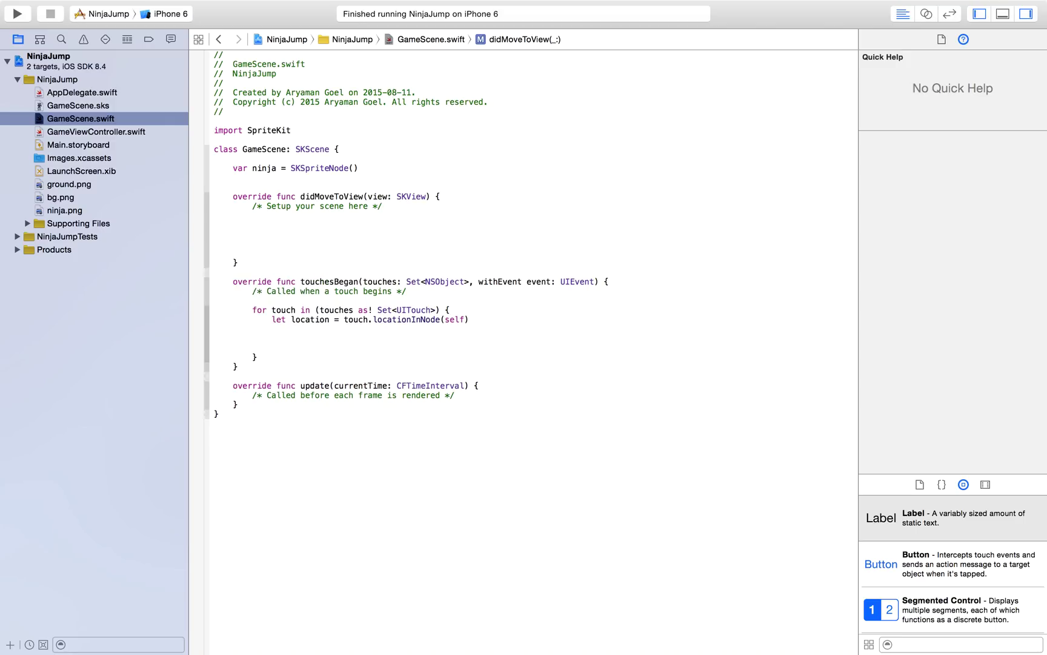
pyautogui.write('let')
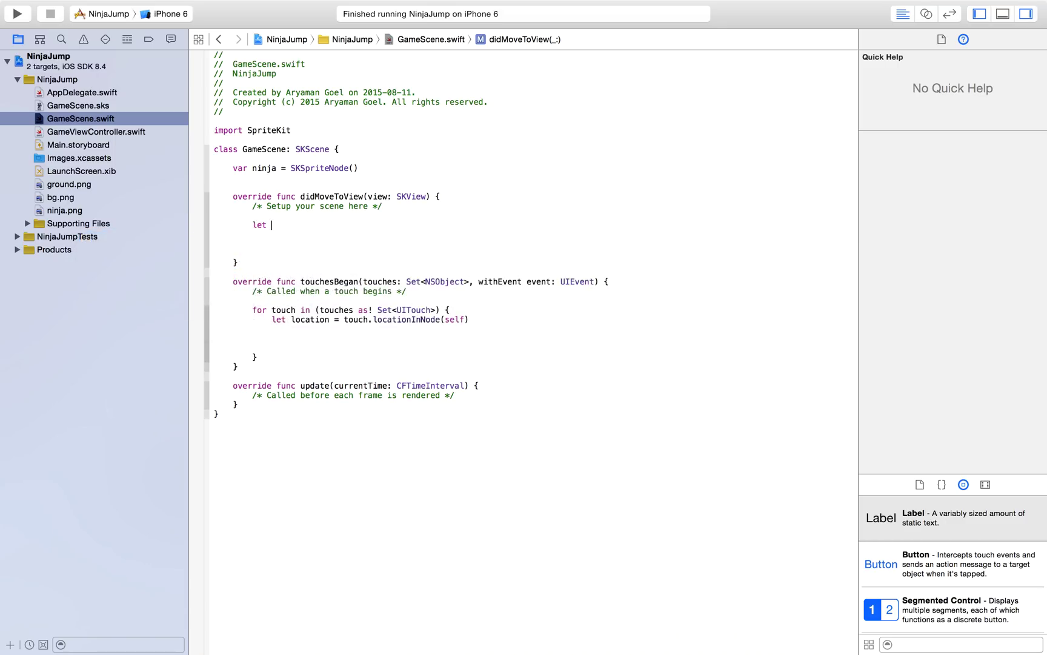
pyautogui.write('ninj')
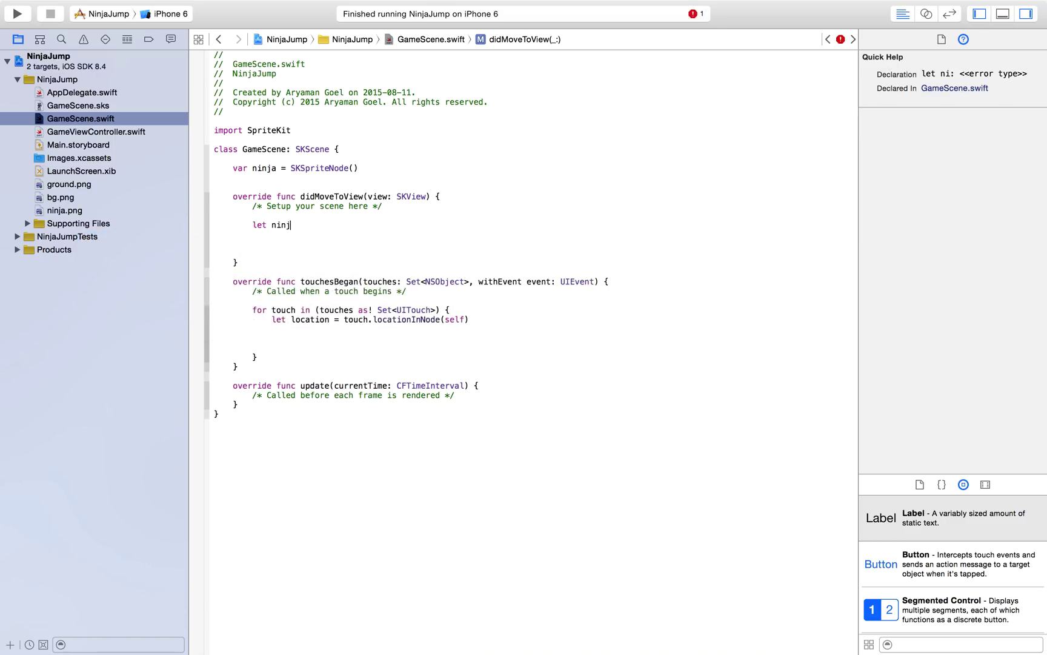
pyautogui.write('aTextu')
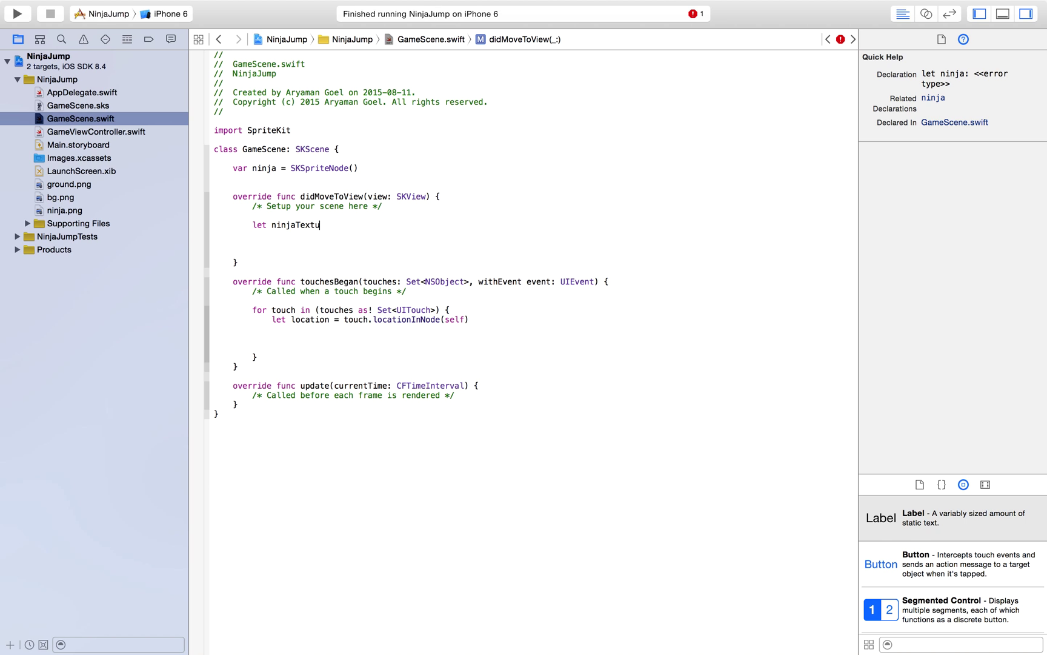
pyautogui.write('re =')
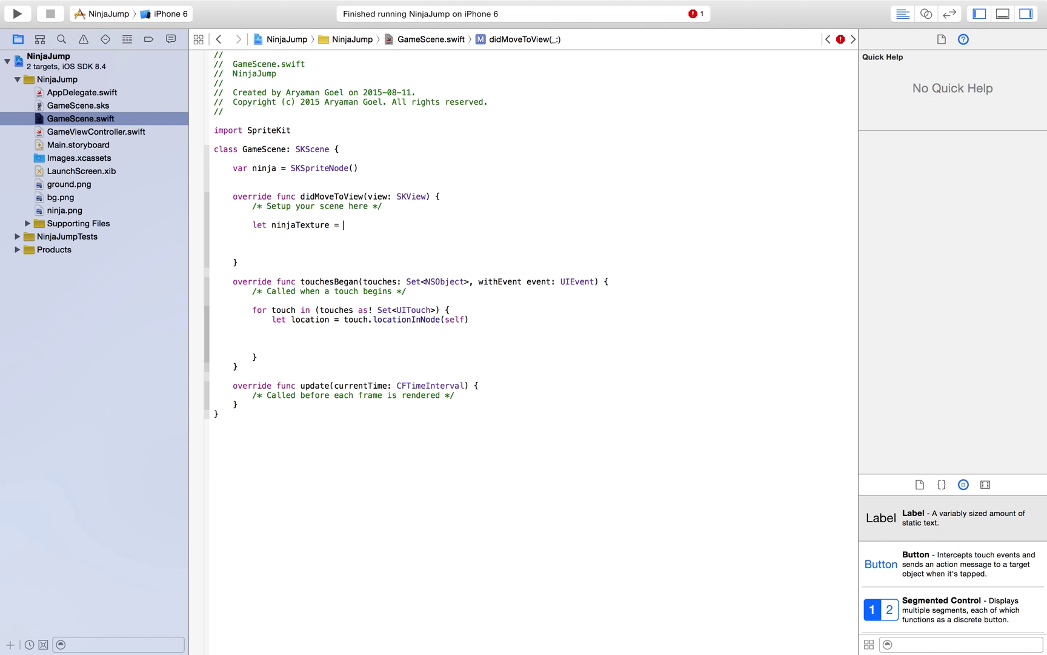
pyautogui.write('SKTexture(imageNamed: "')
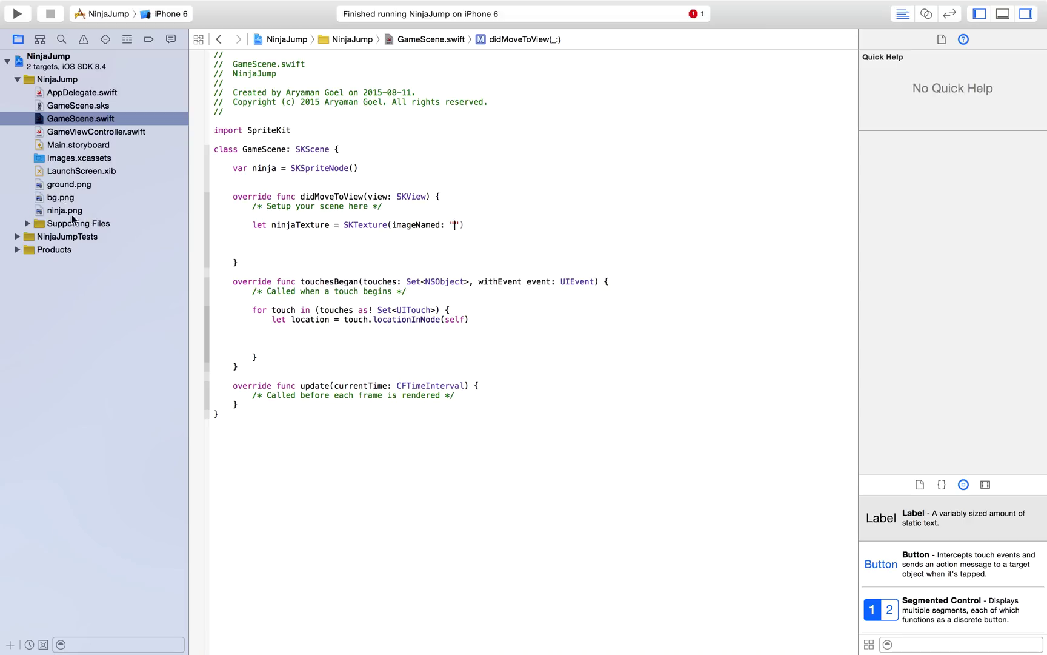
# - Load ninja.png into ninjaTexture and build the ninja SKSpriteNode from that texture
pyautogui.write('ninja')
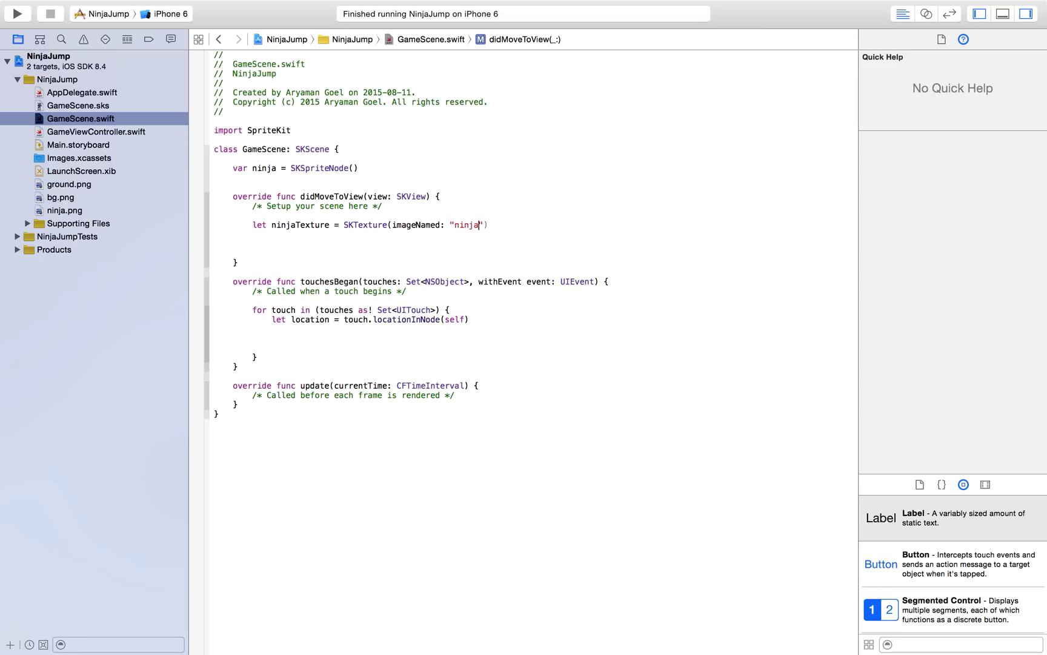
pyautogui.write('.png"')
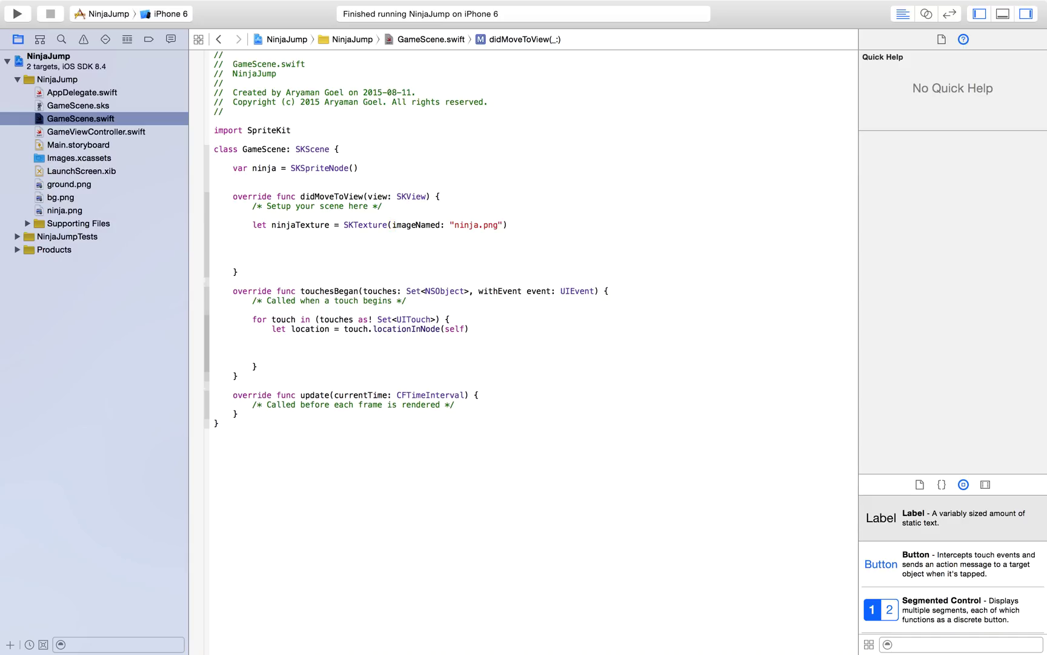
pyautogui.write('ninja = SKSpriteNode')
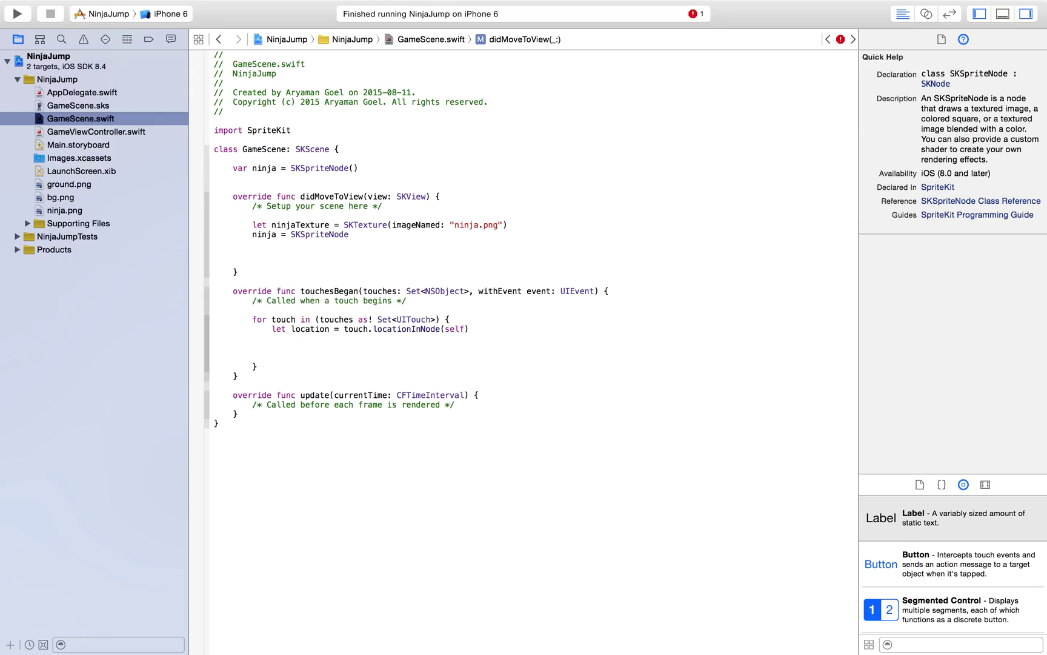
pyautogui.write('(')
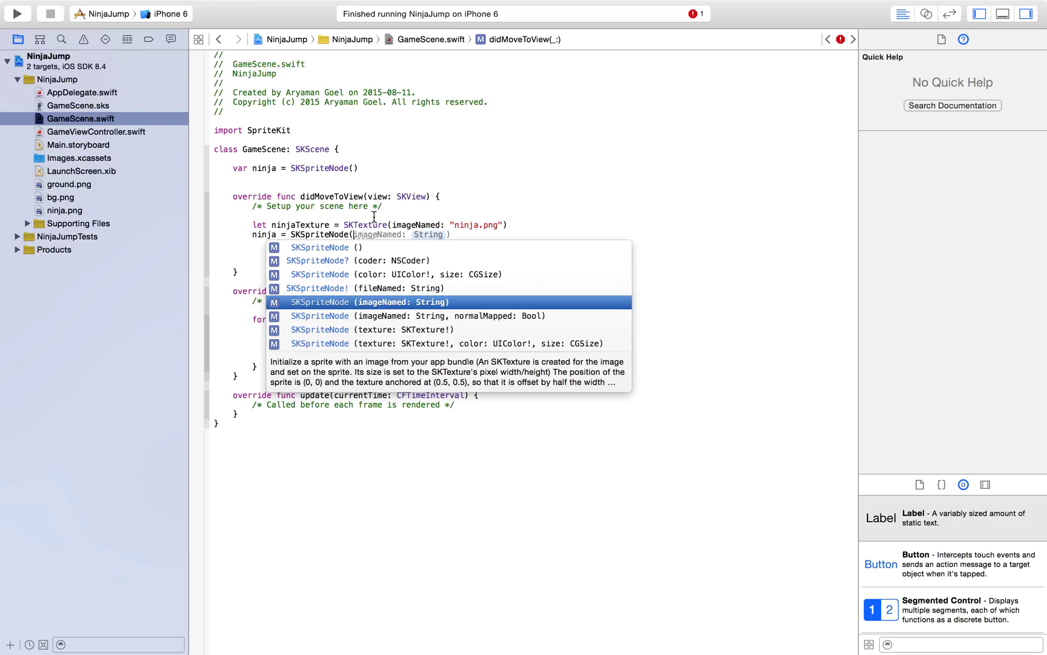
pyautogui.moveTo(381, 330)
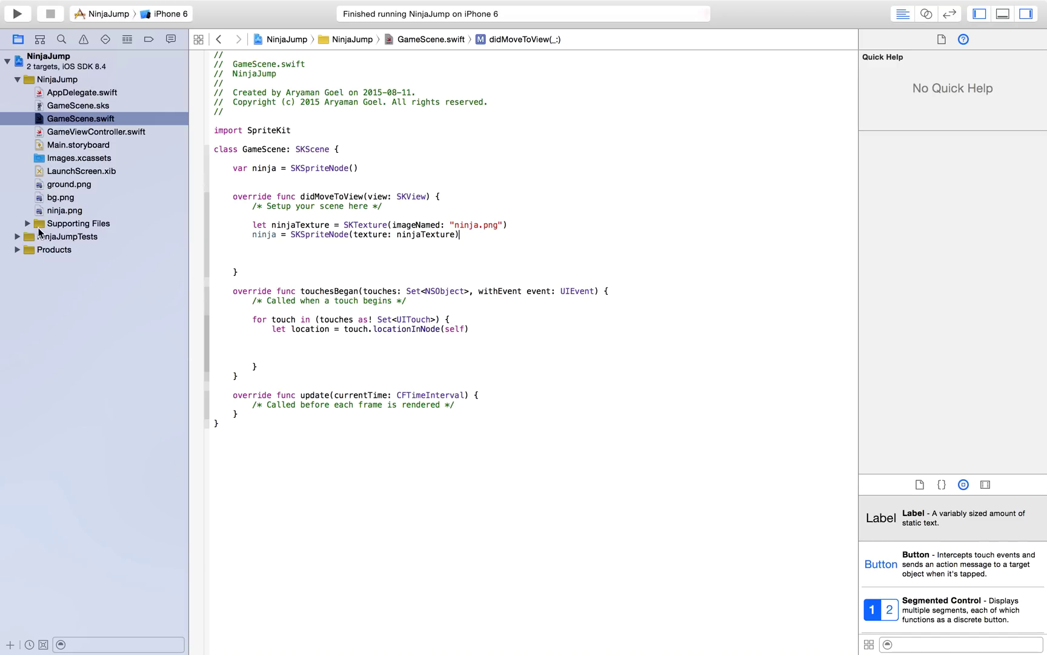
pyautogui.click(64, 211)
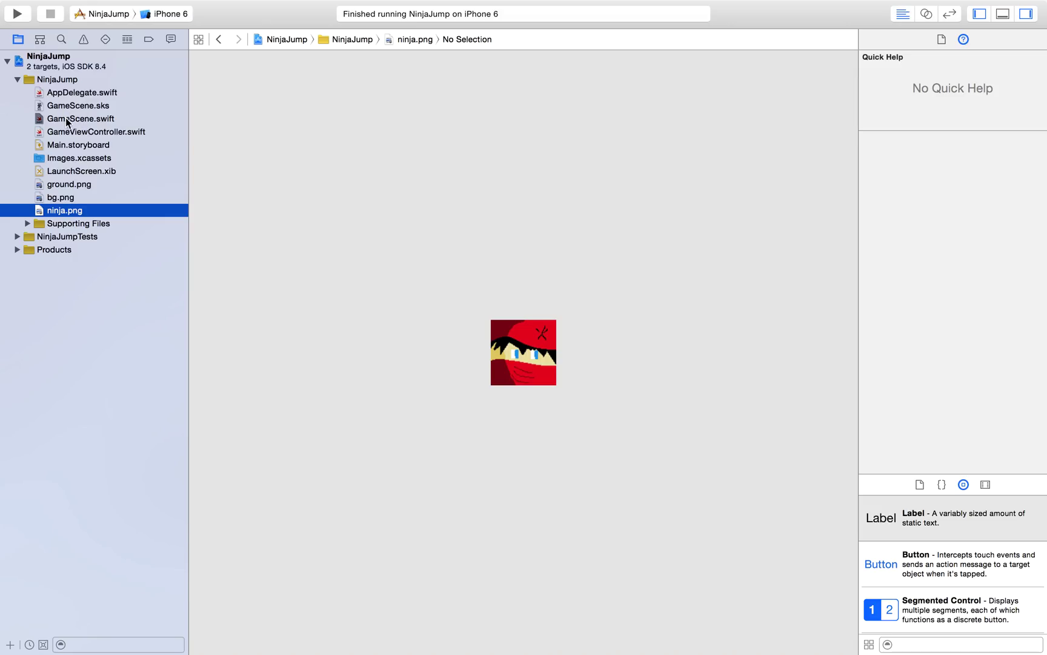
pyautogui.click(79, 119)
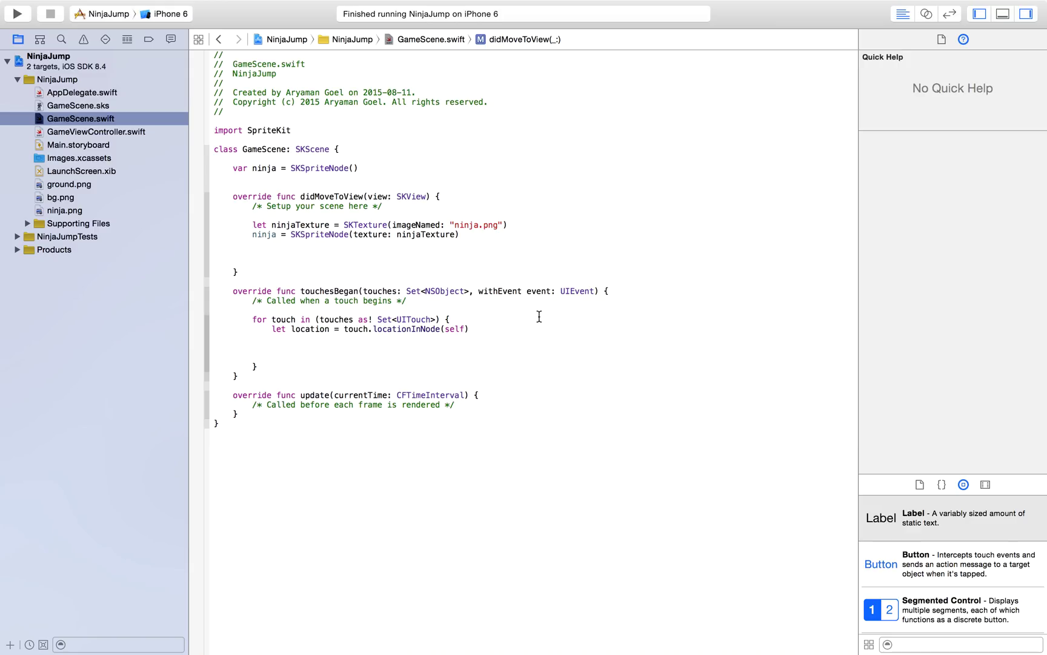
# - Set ninja.position to the frame's midX and midY, then self.addChild(ninja)
pyautogui.write('ninja.')
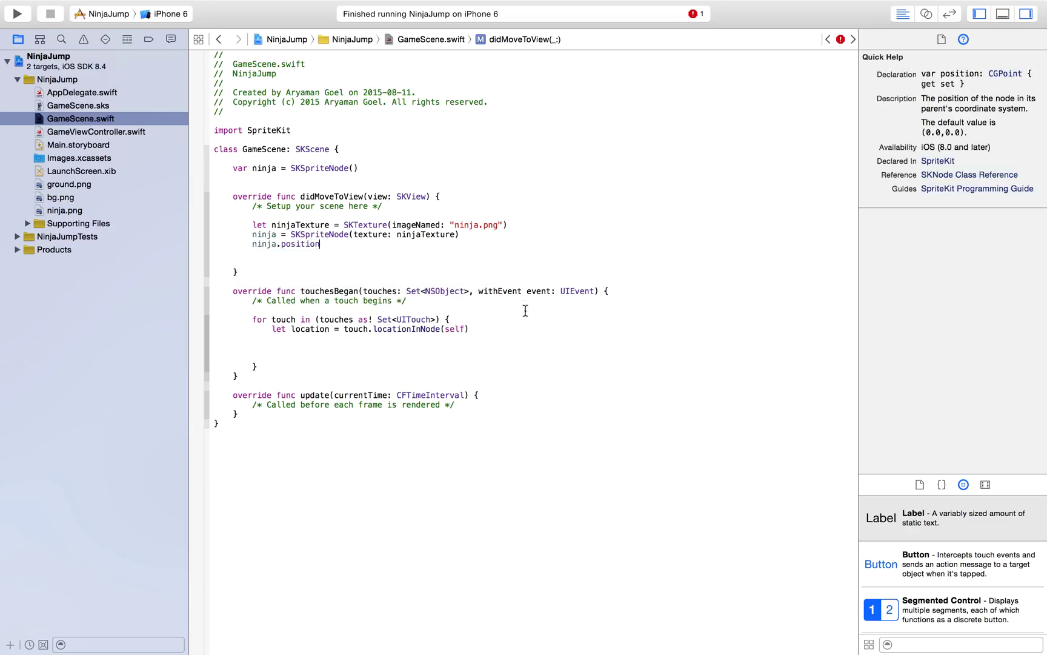
pyautogui.write('position')
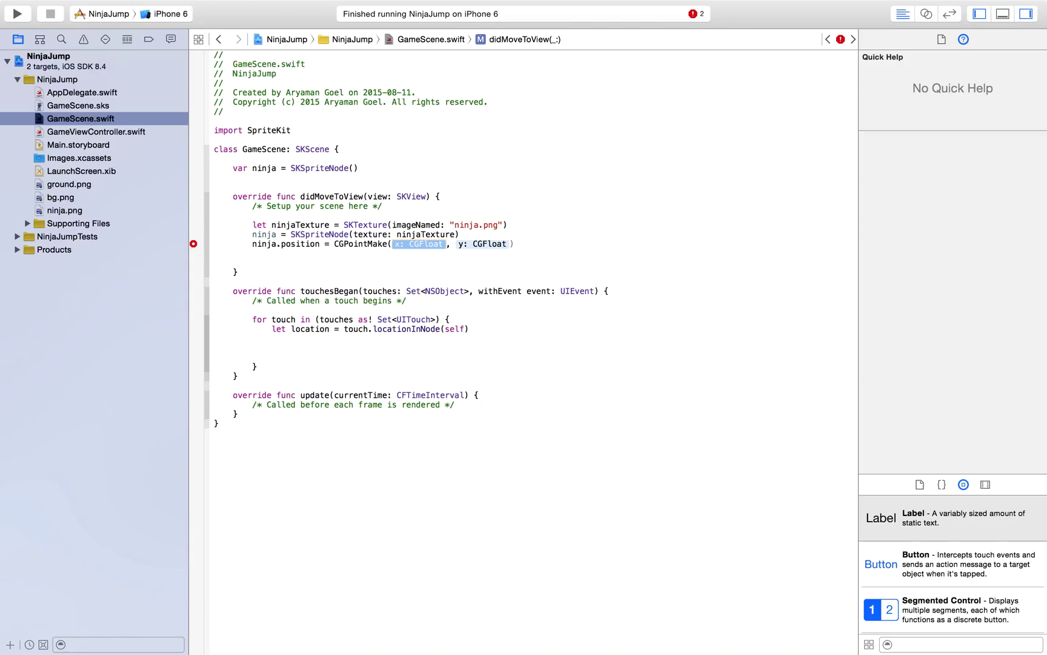
pyautogui.write('0')
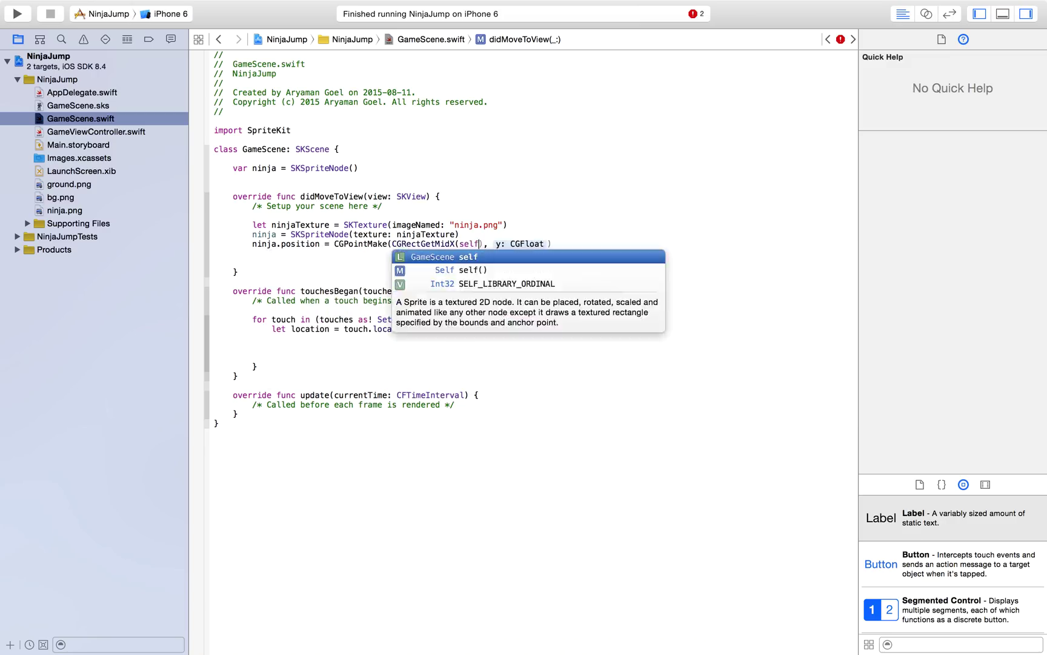
pyautogui.write('.frame')
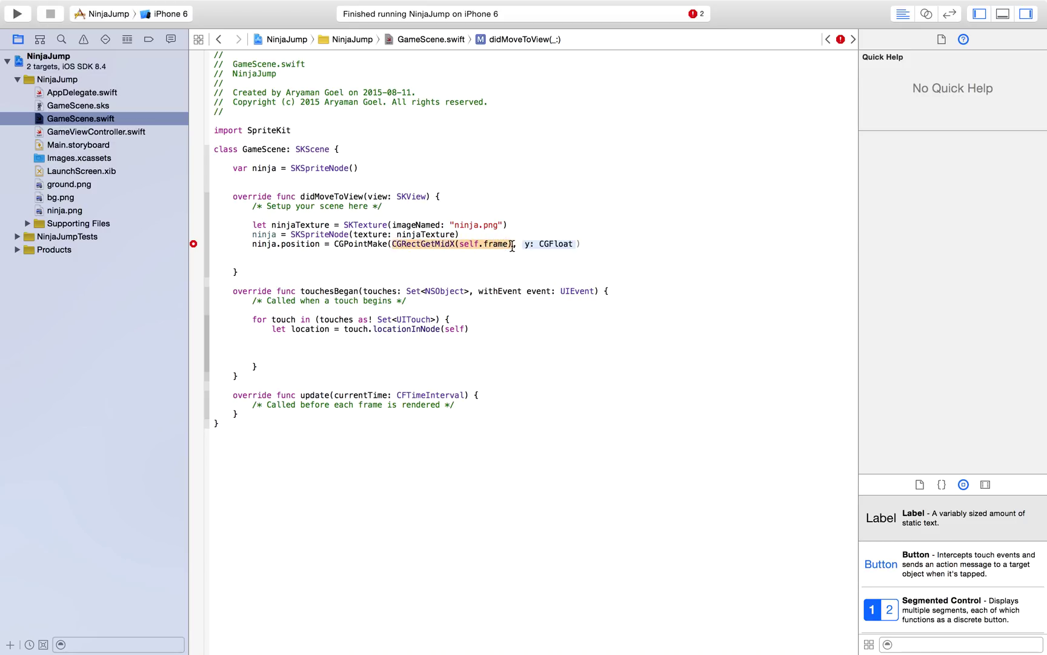
pyautogui.click(423, 244)
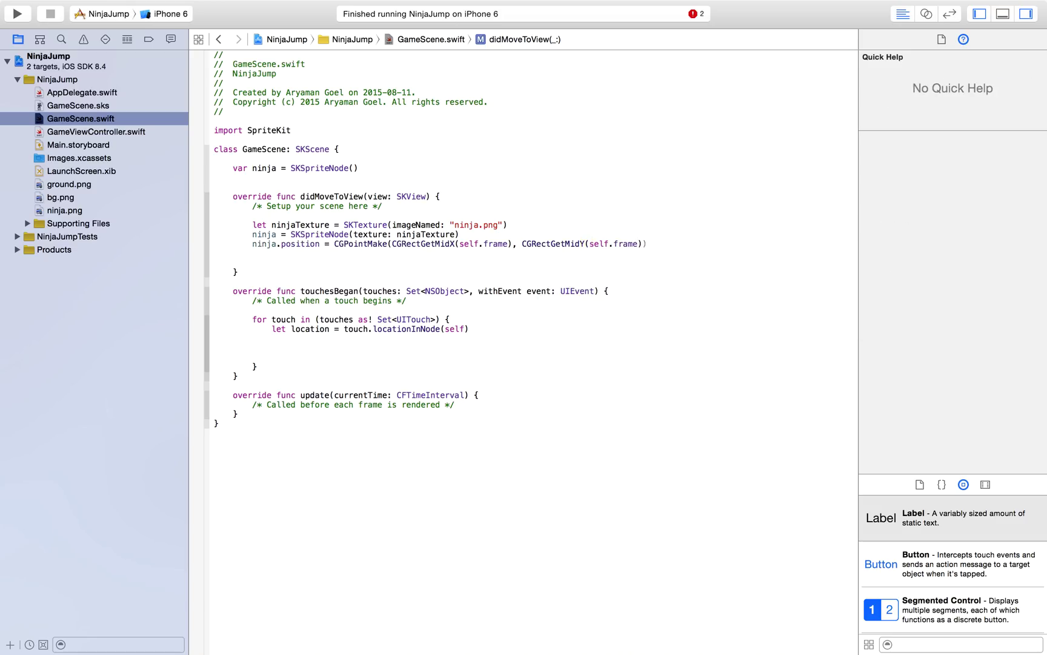
pyautogui.write('self.addChild(node: SKNode')
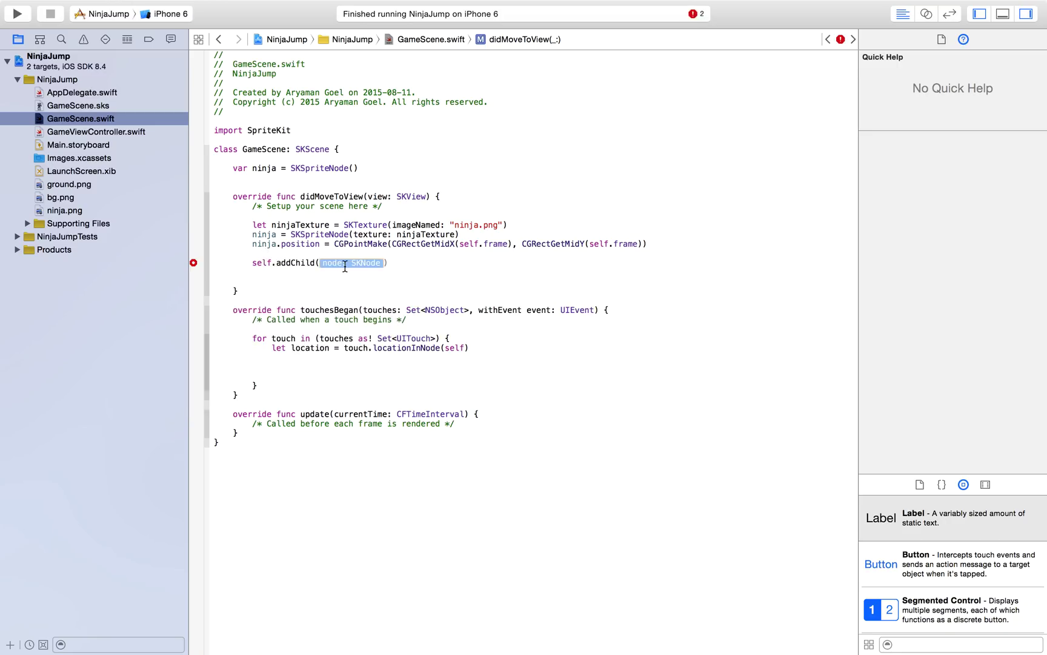
pyautogui.write('ninja')
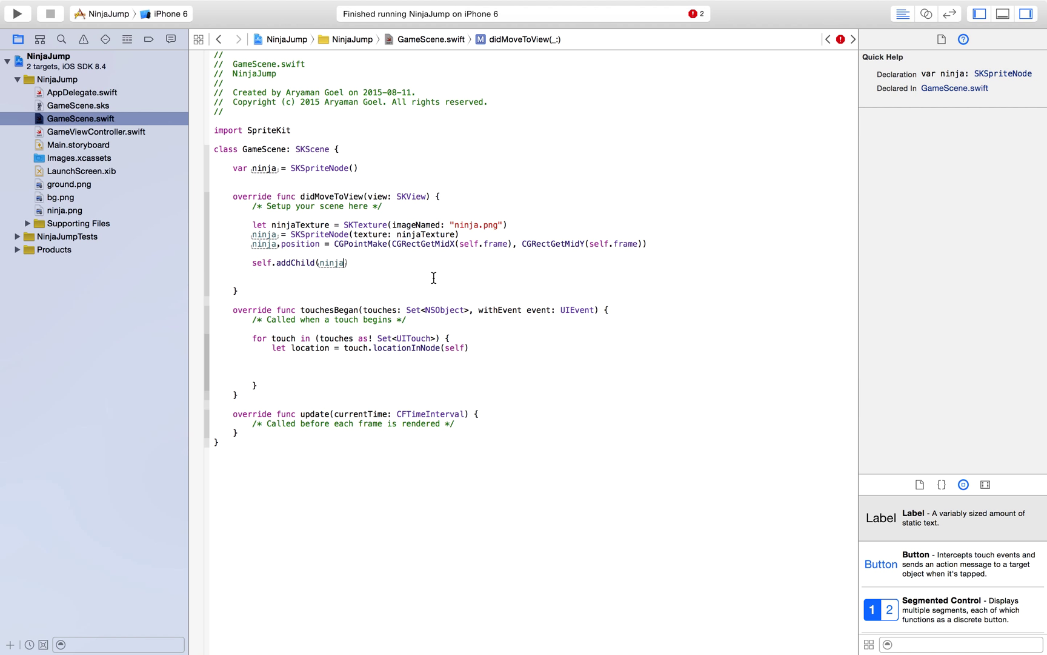
pyautogui.click(21, 13)
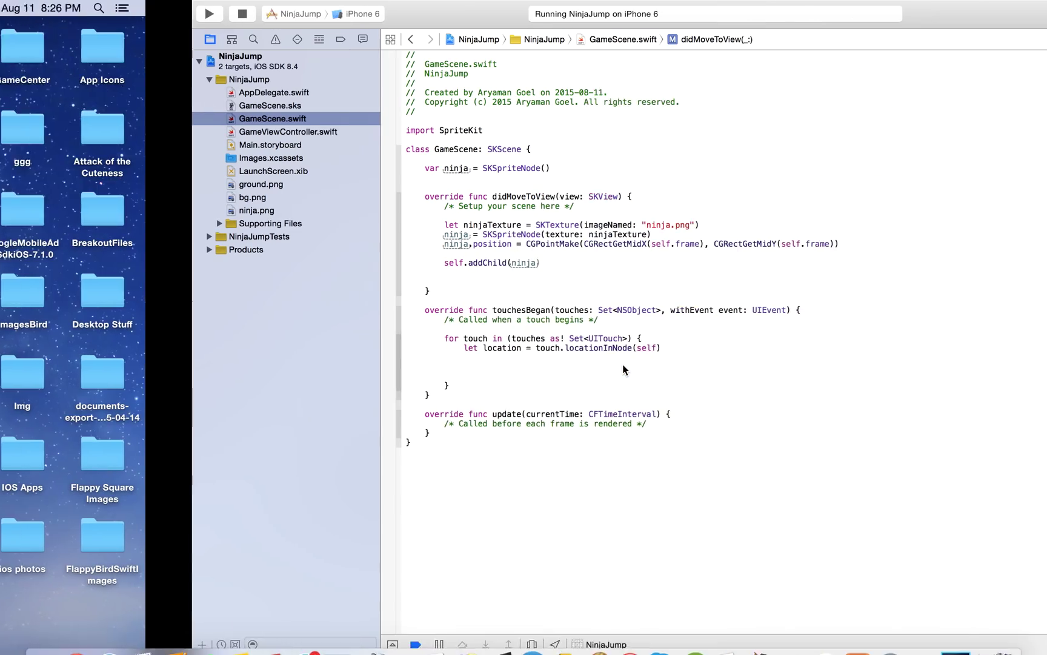
# - Add ninja.setScale(0.7) on a new line below the ninja's position
pyautogui.click(1025, 13)
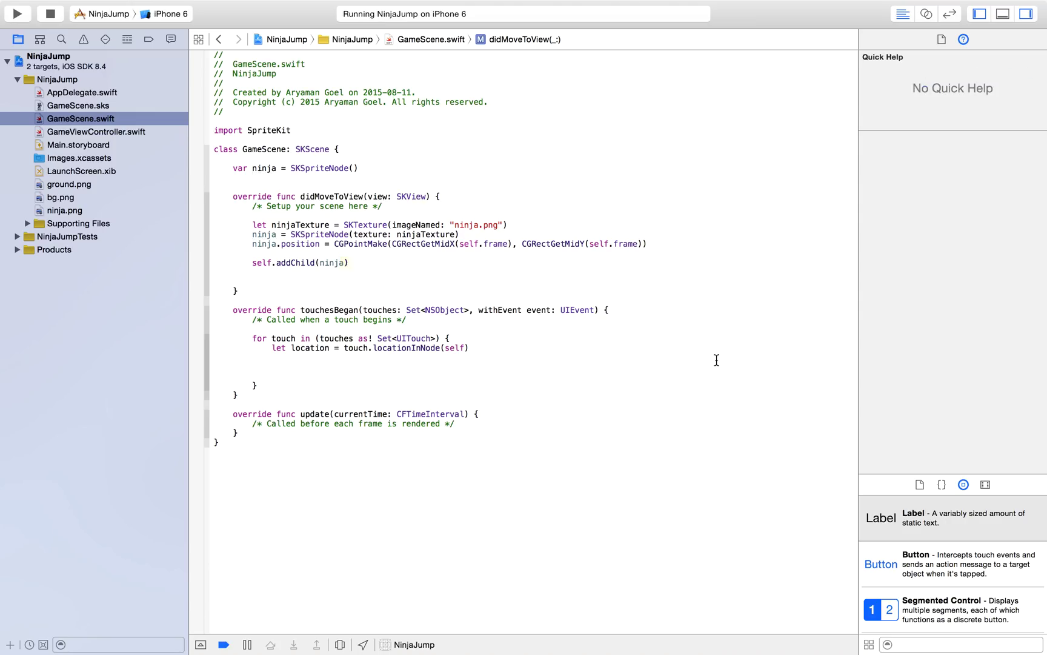
pyautogui.write('ninja')
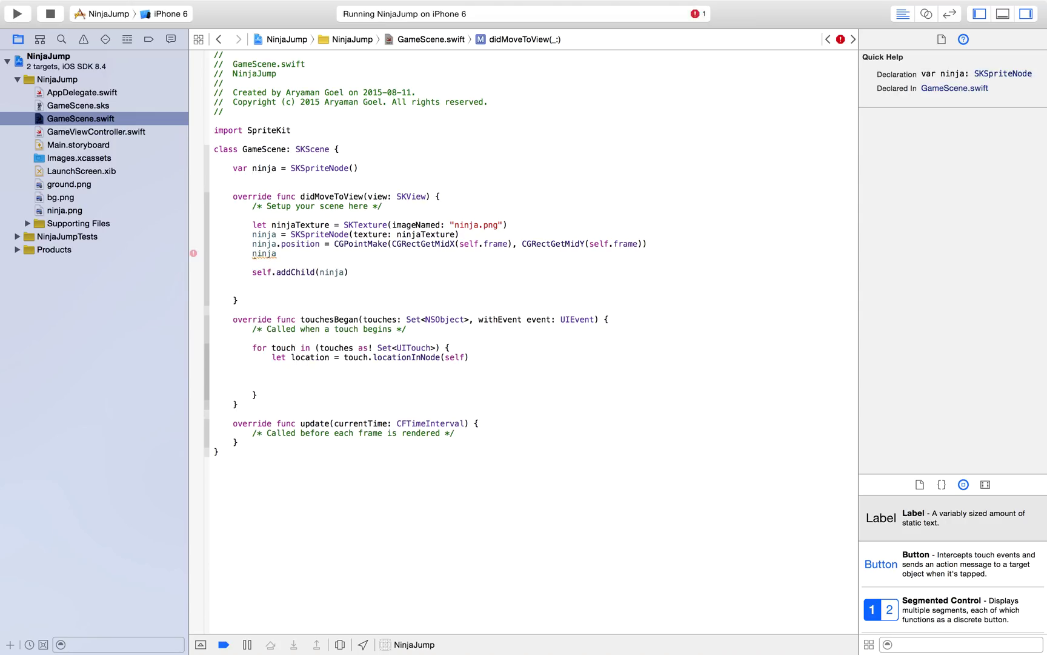
pyautogui.write('.setScale(scale: CGFloat')
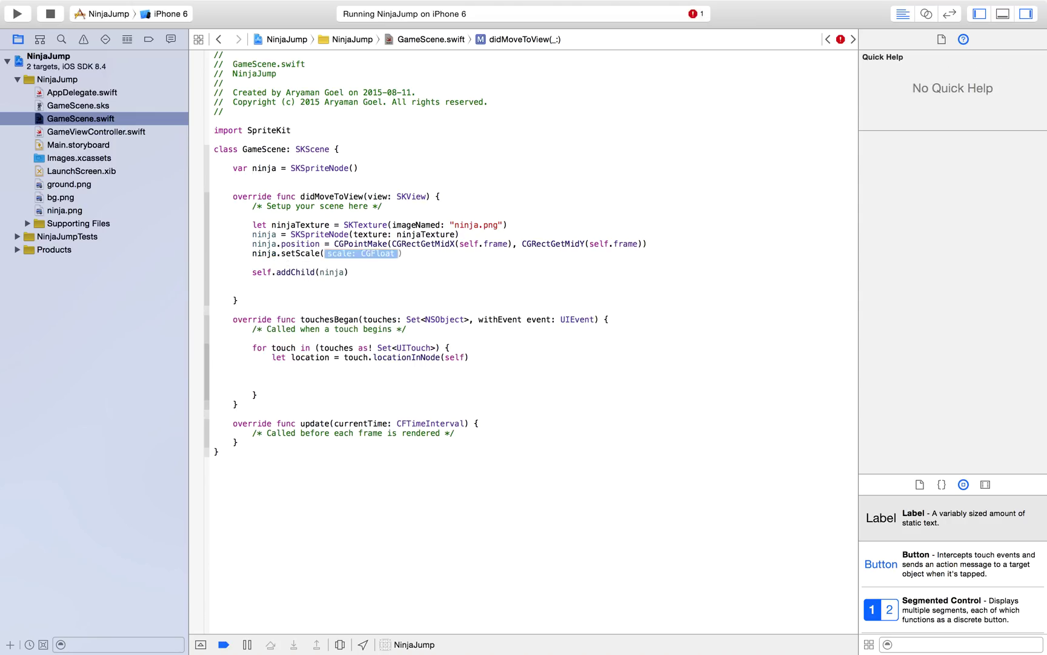
pyautogui.write('0.7')
pyautogui.click(300, 178)
pyautogui.write('var ground = SKSpriteNode(')
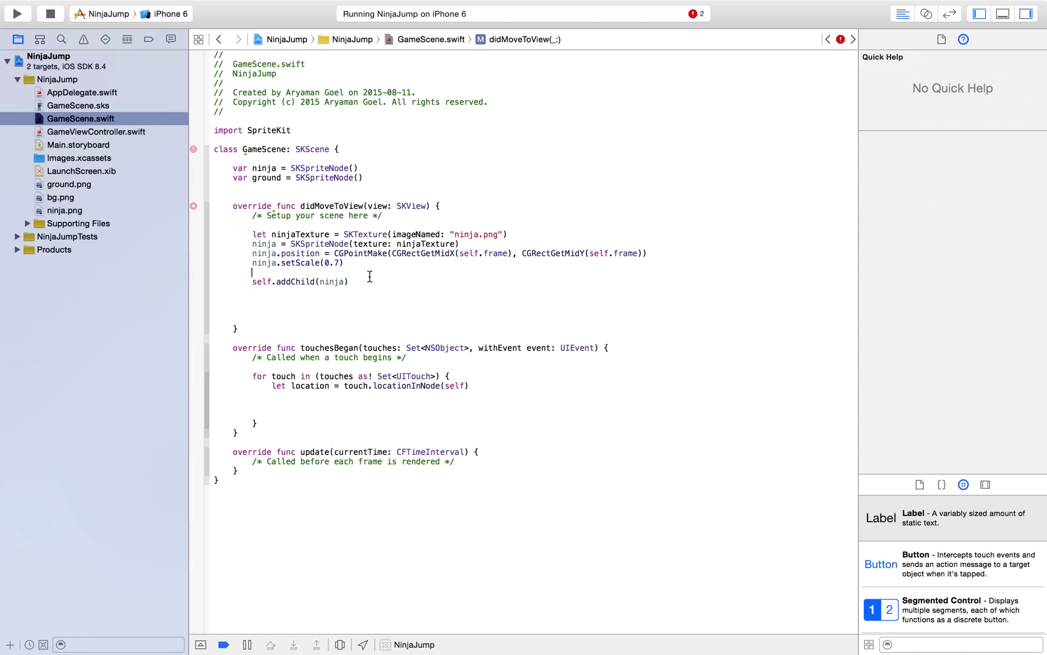
# - Create a groundTexture from ground.png and build the ground SKSpriteNode with it
pyautogui.write('let')
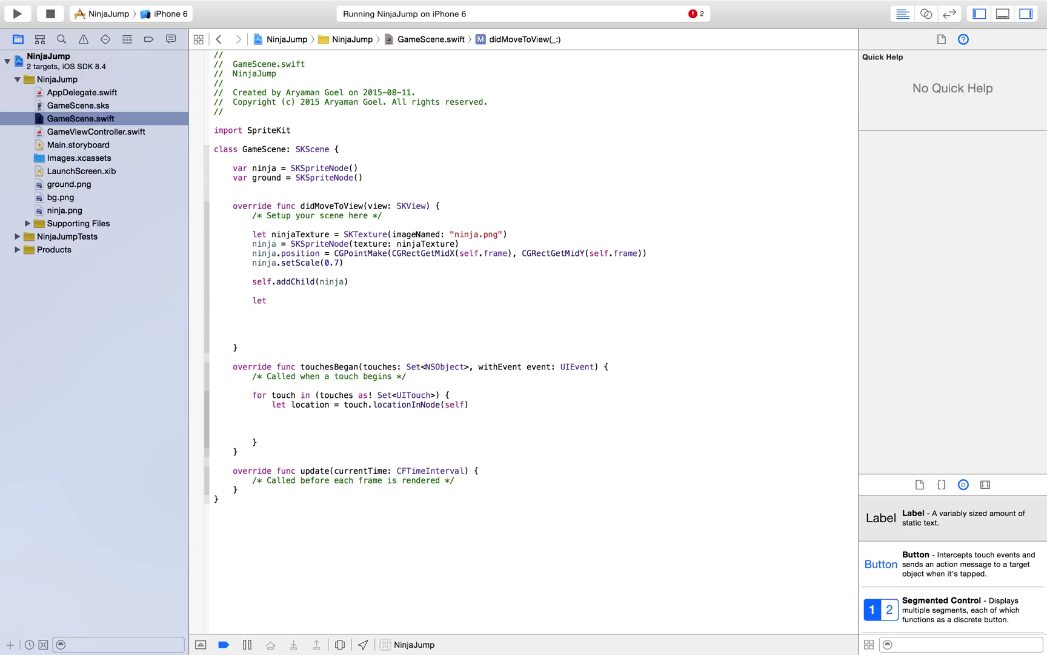
pyautogui.write('groundTexture = SK')
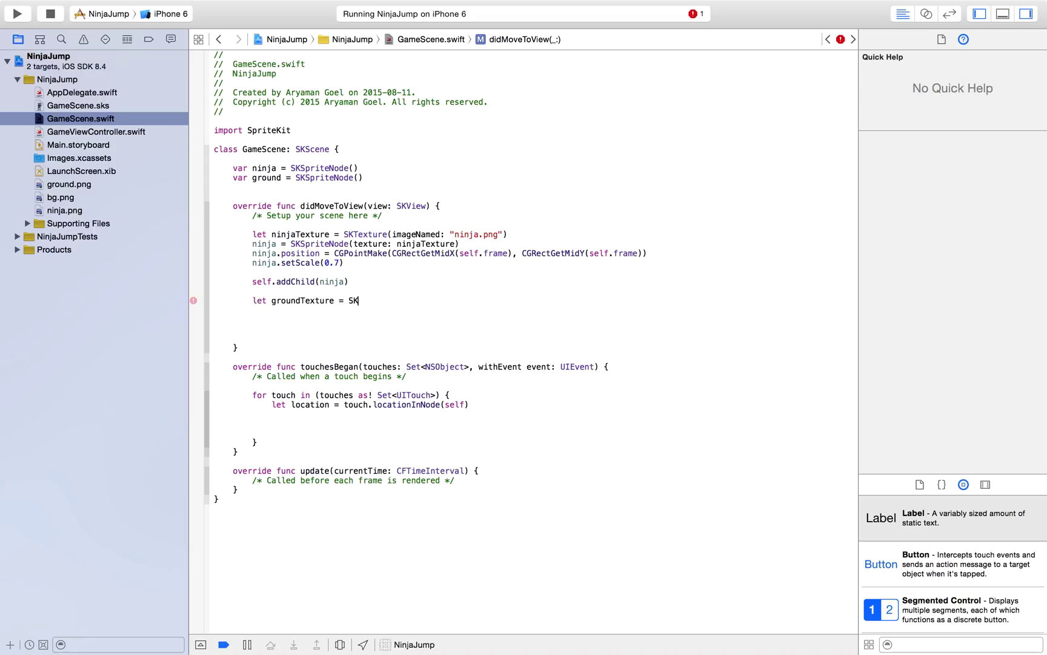
pyautogui.write('Texture(')
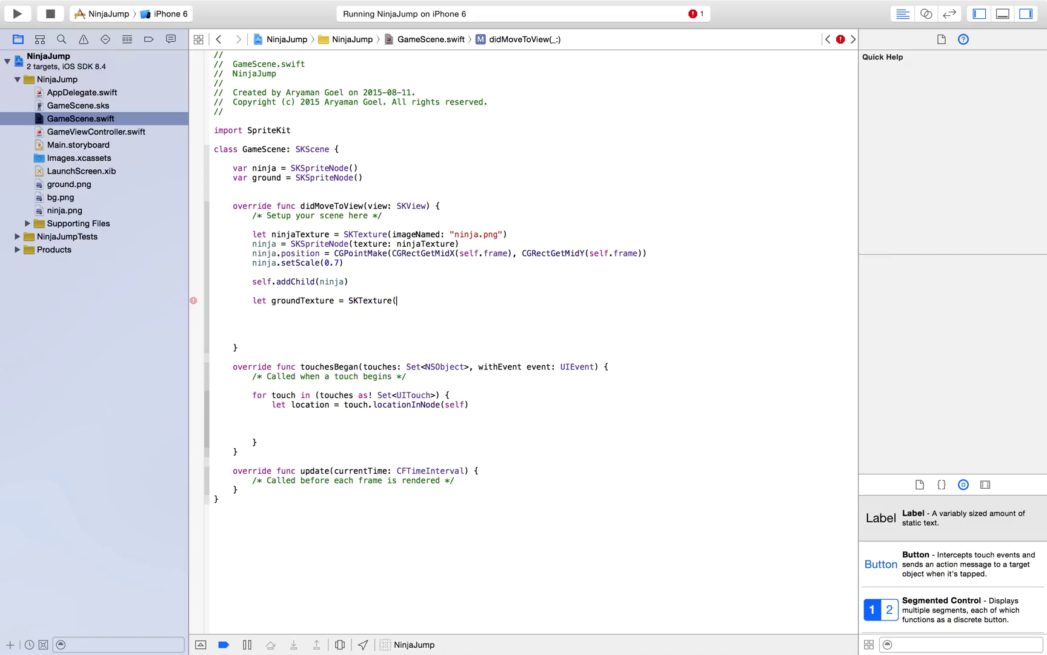
pyautogui.write('imageNamed: ""')
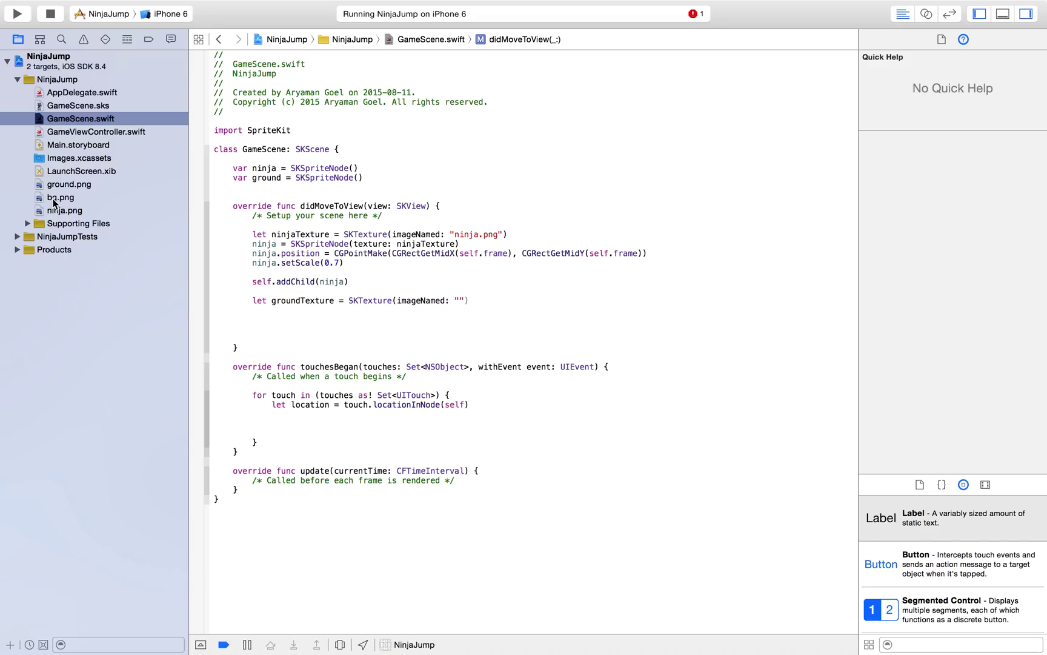
pyautogui.write('ground')
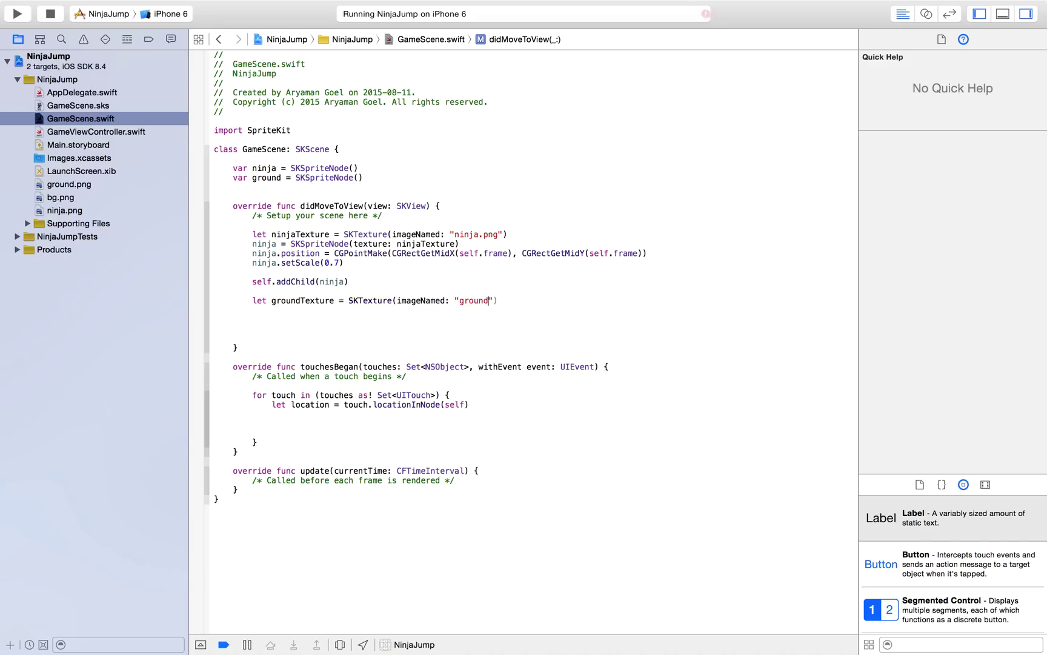
pyautogui.write('.png')
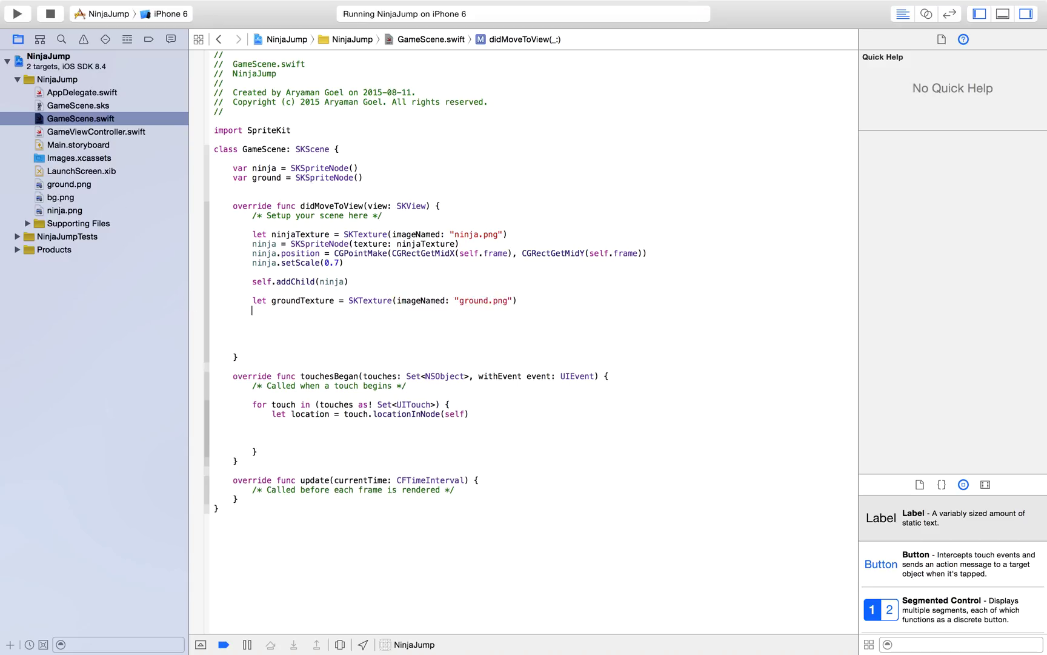
pyautogui.write('ground =')
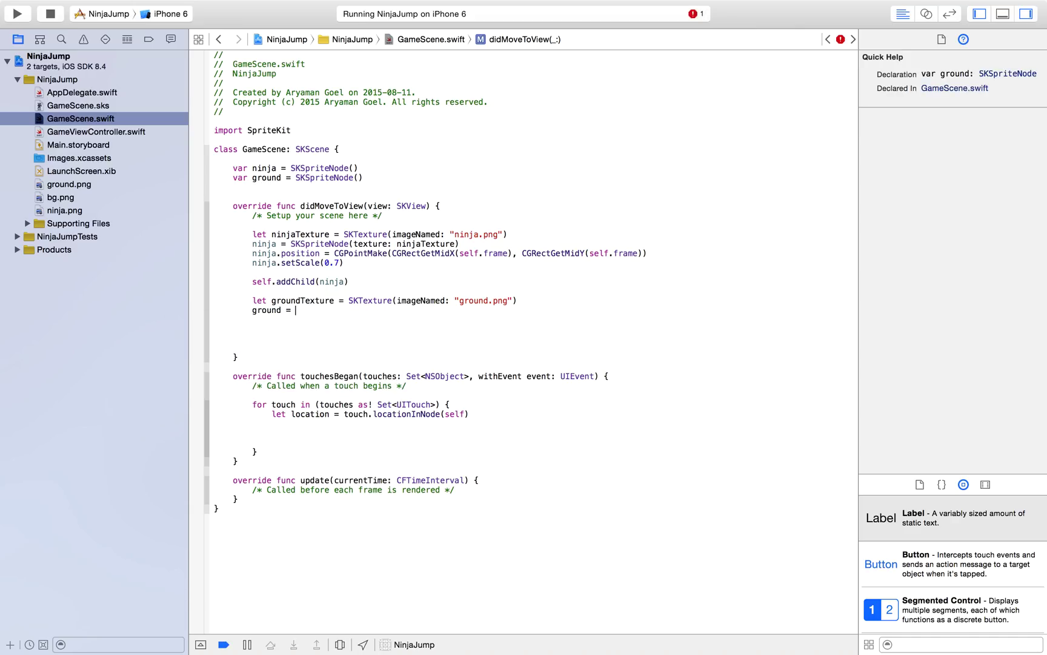
pyautogui.write('SKSpriteNode(texture: groundTexture')
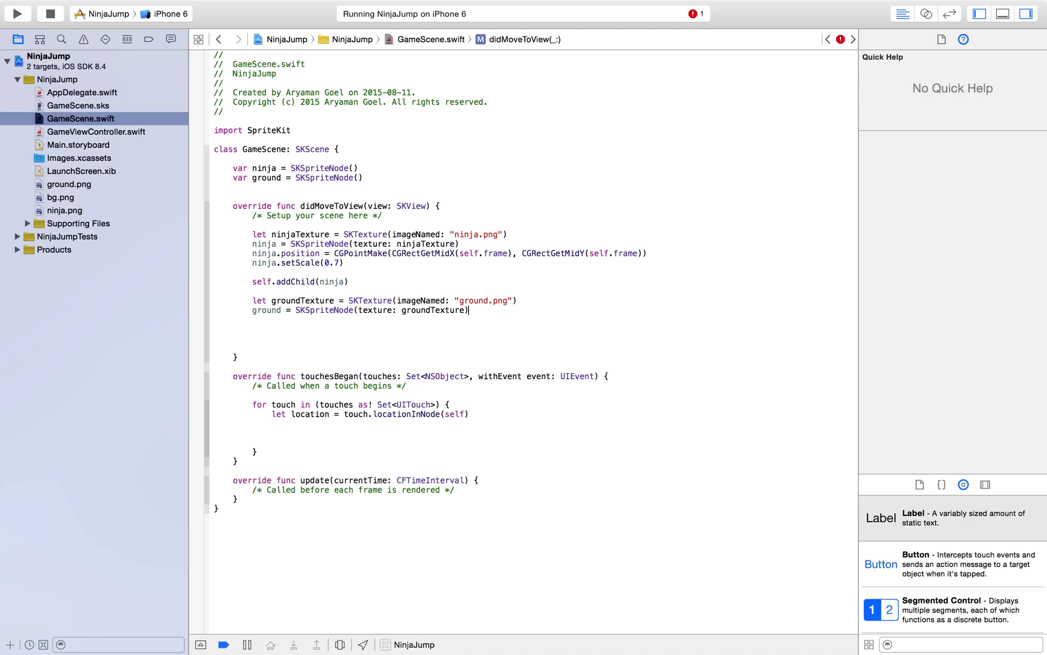
pyautogui.write('groundTexture')
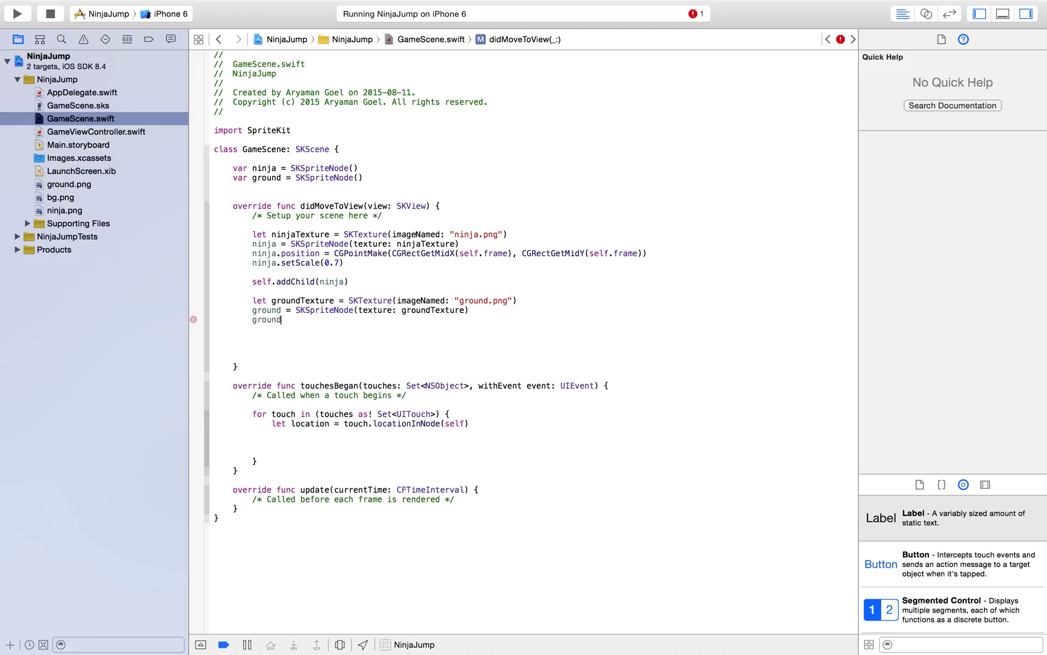
# - Place the ground at the frame's mid-x and y 20, add it to the scene, and rerun
pyautogui.write('.position = CGPointMake(CGRectGetMidX(s), y: CGFloat')
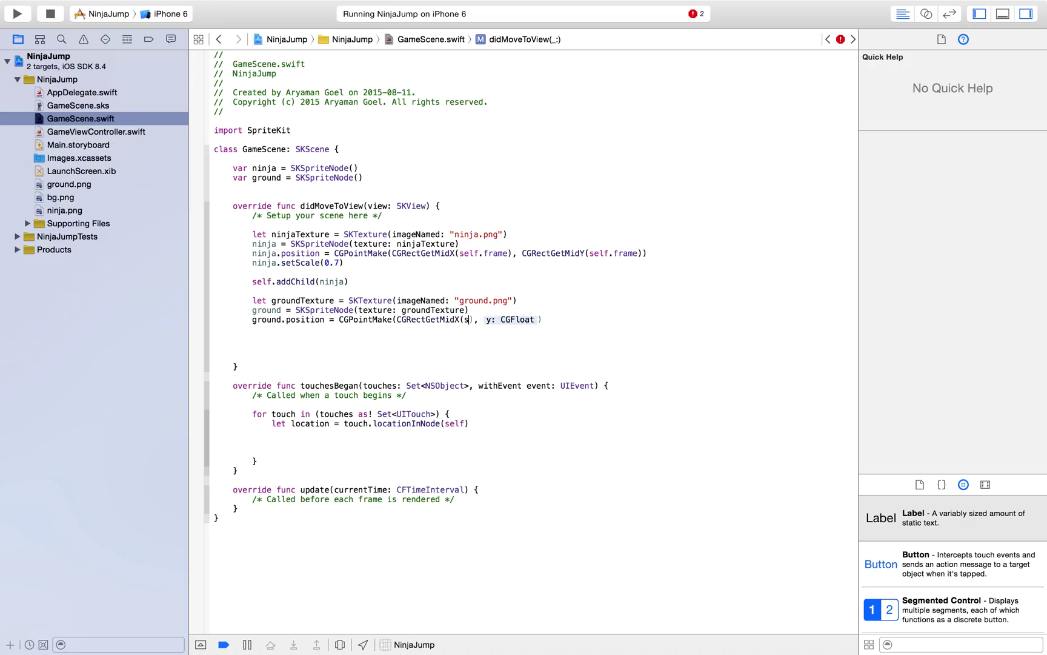
pyautogui.write('elf.frame')
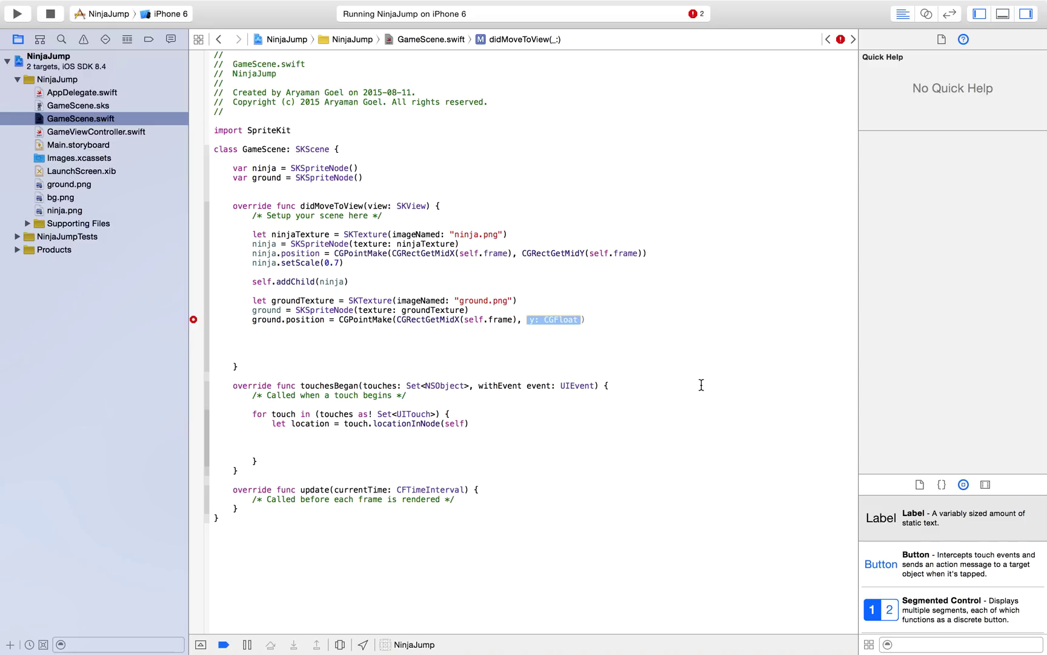
pyautogui.write('20')
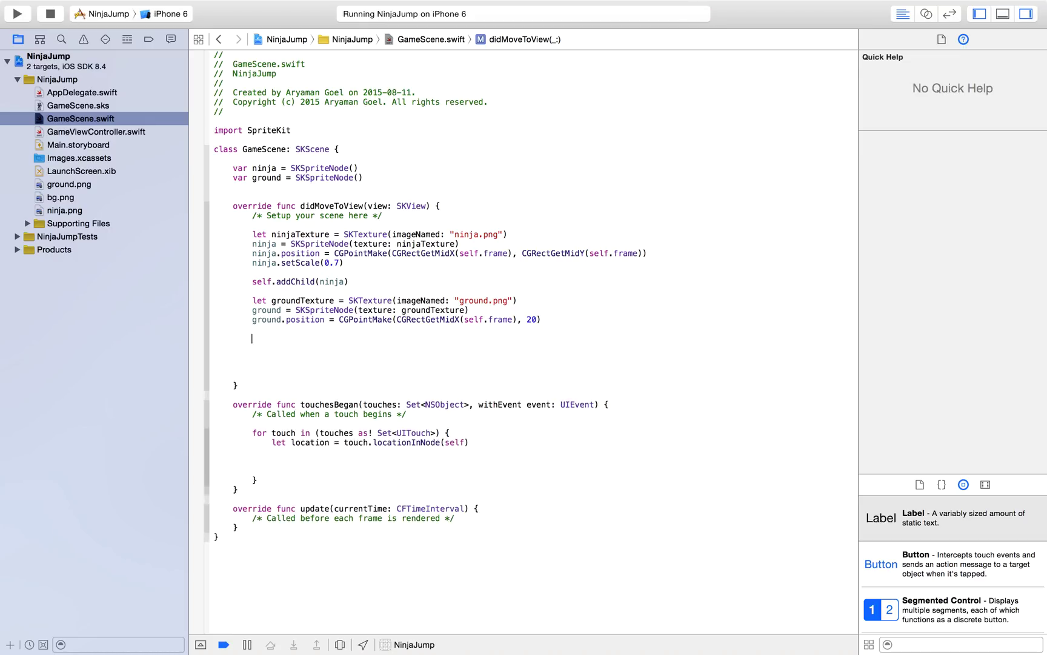
pyautogui.write('self.addChild(node: SKNode')
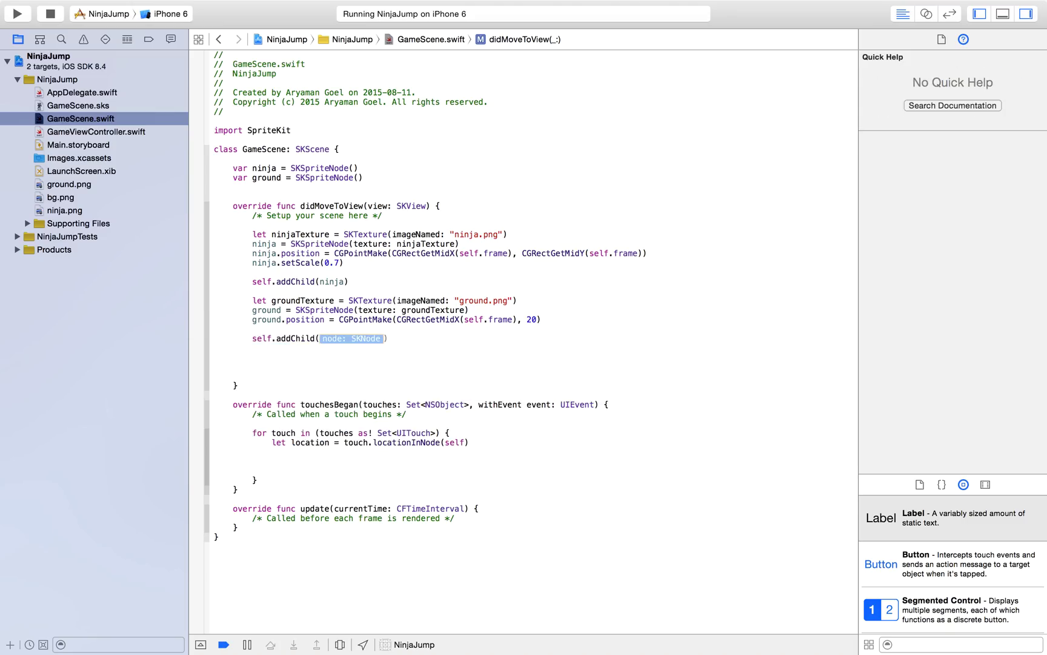
pyautogui.write('groundTextur')
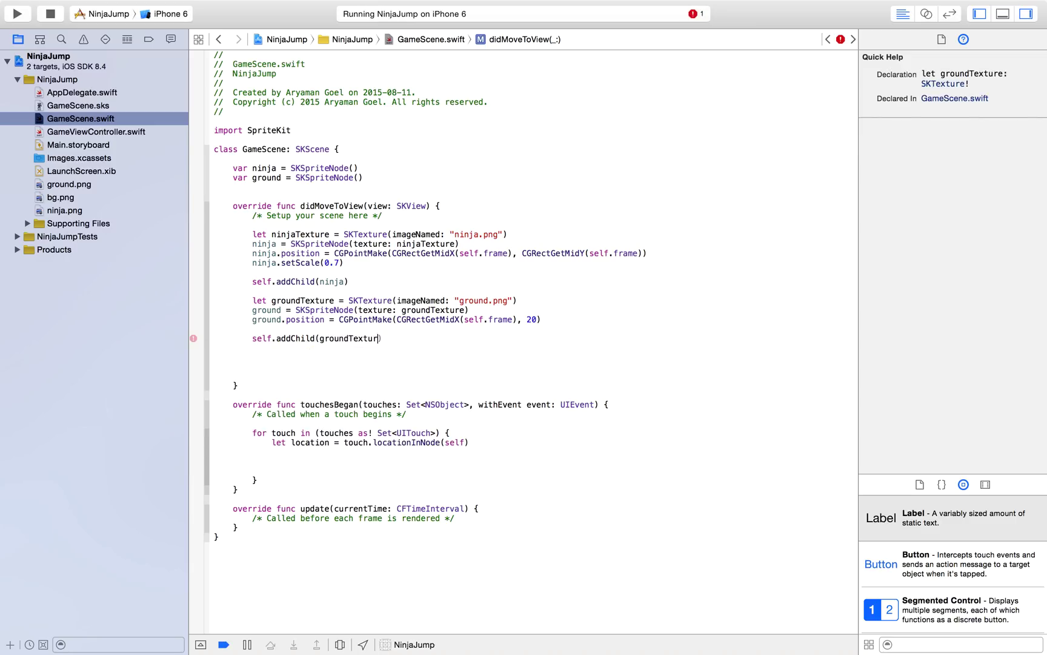
pyautogui.click(22, 13)
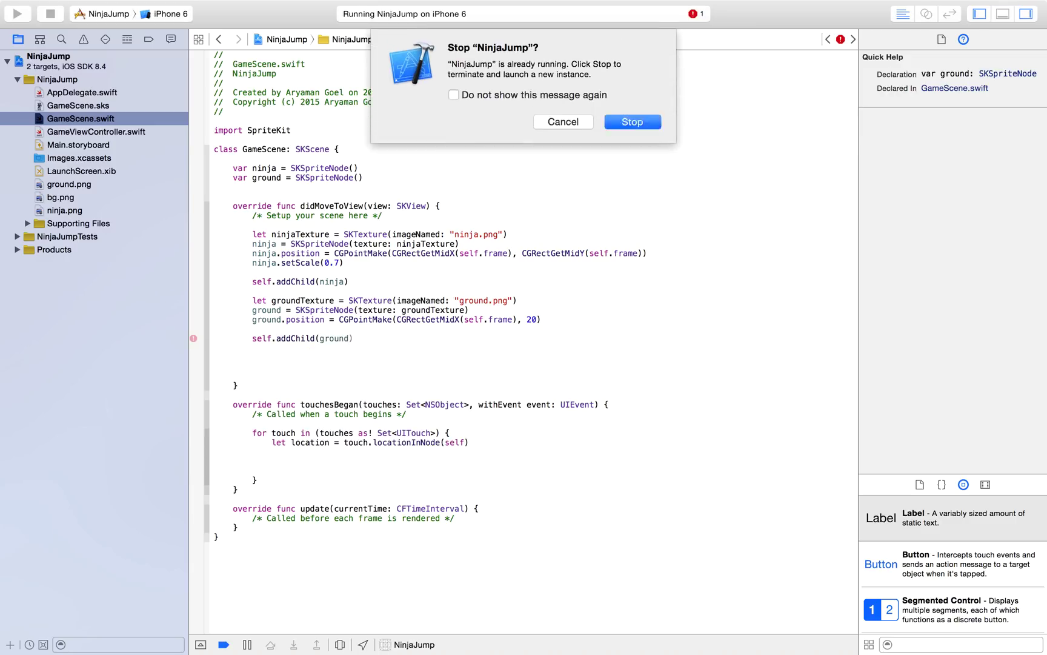
# - Stop the old instance and relaunch to see the centred ninja and blue ground strip
pyautogui.click(633, 122)
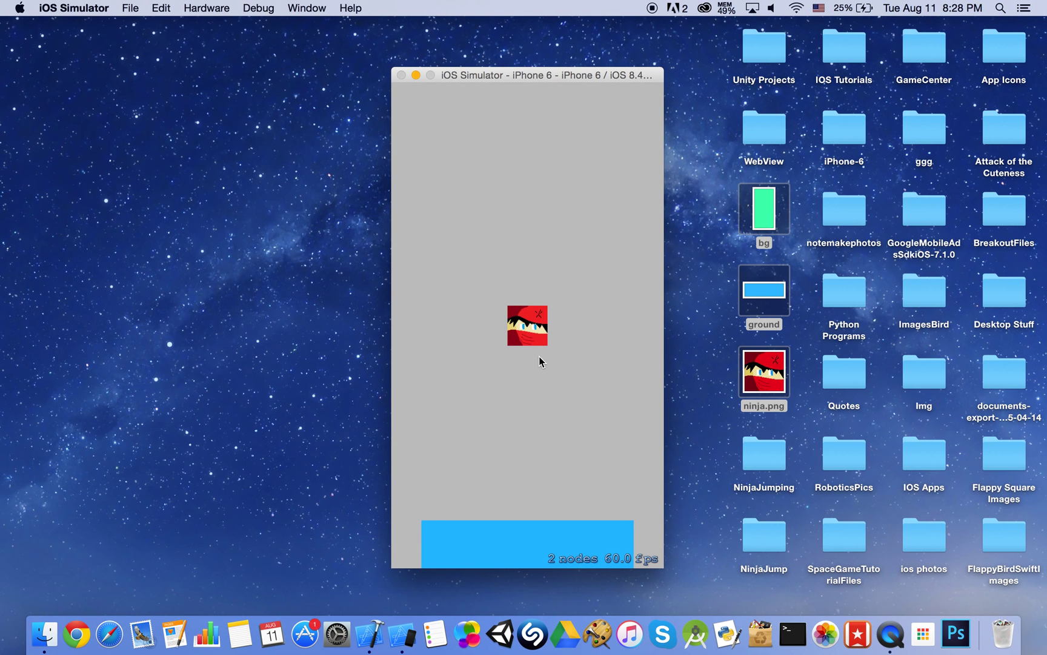
pyautogui.moveTo(400, 537)
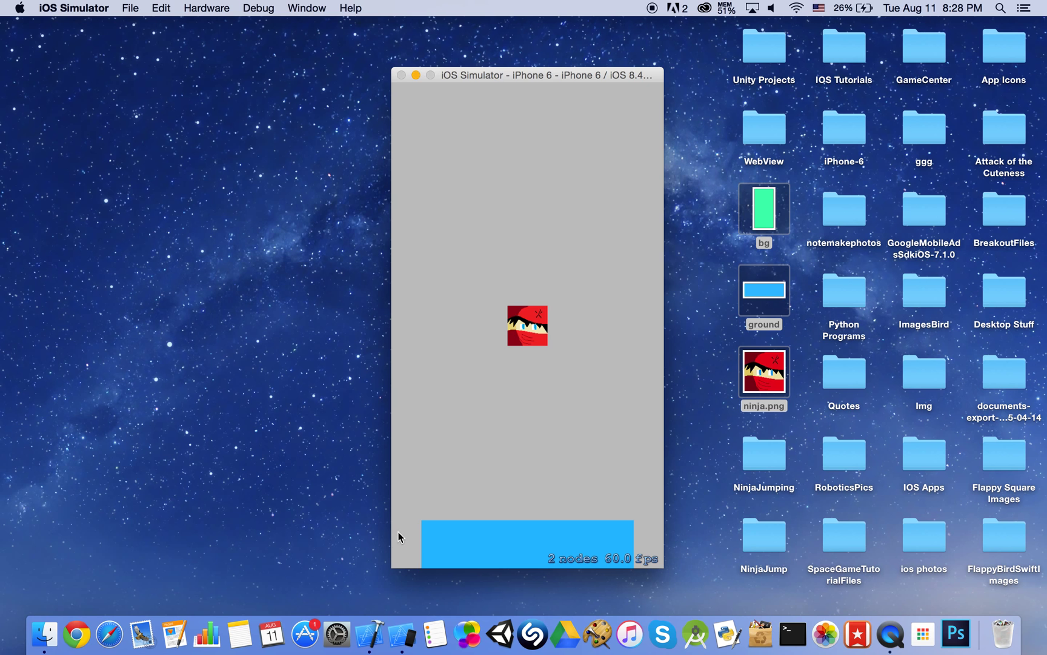
pyautogui.moveTo(496, 540)
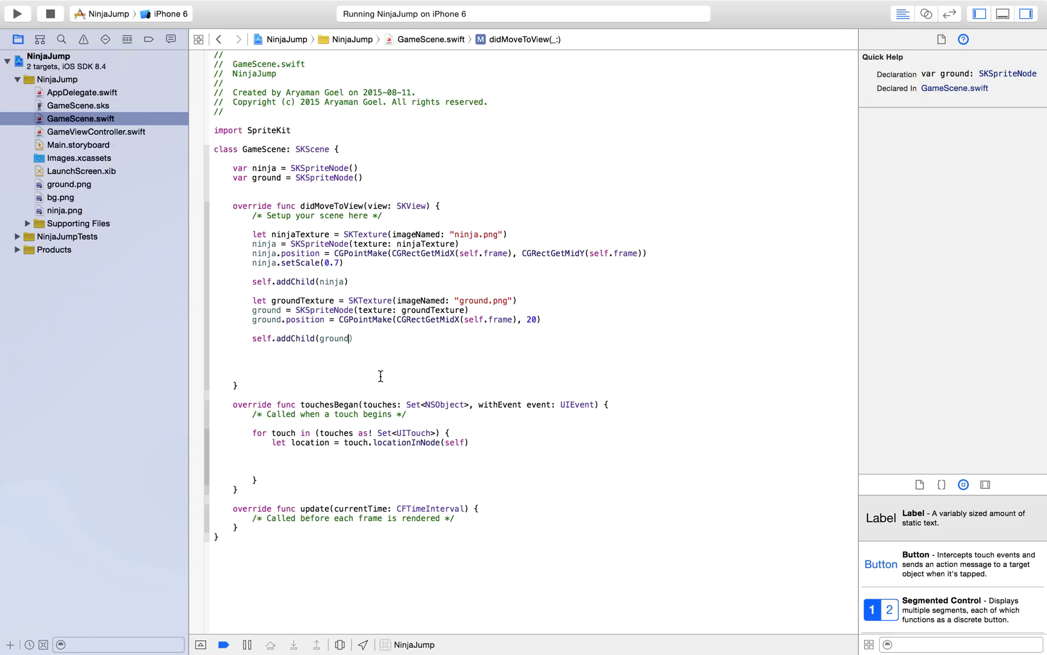
pyautogui.moveTo(569, 307)
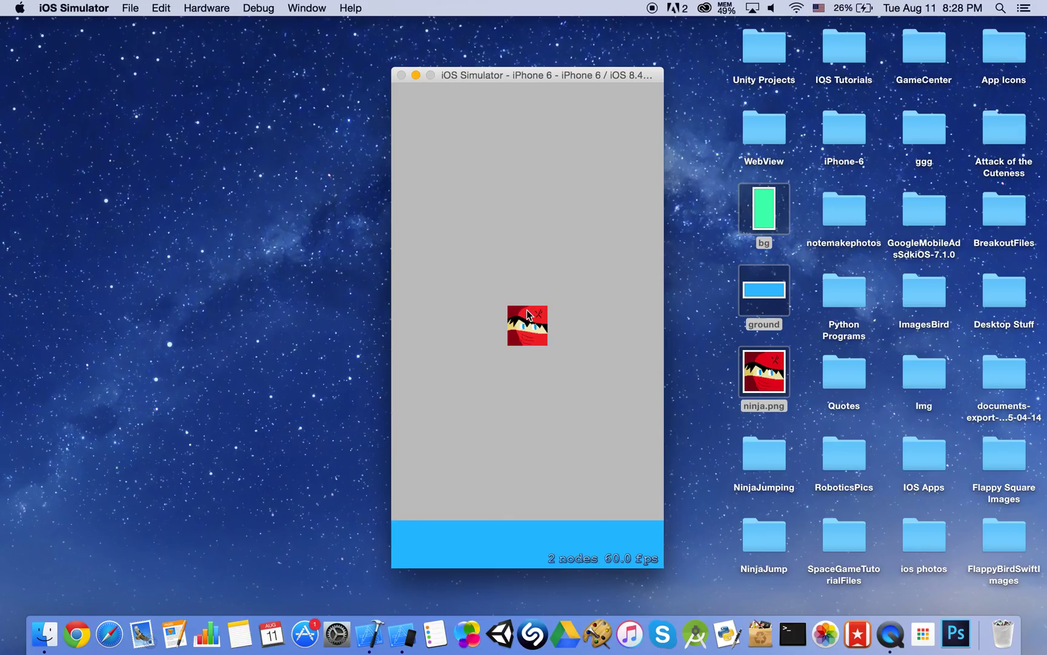
pyautogui.moveTo(537, 474)
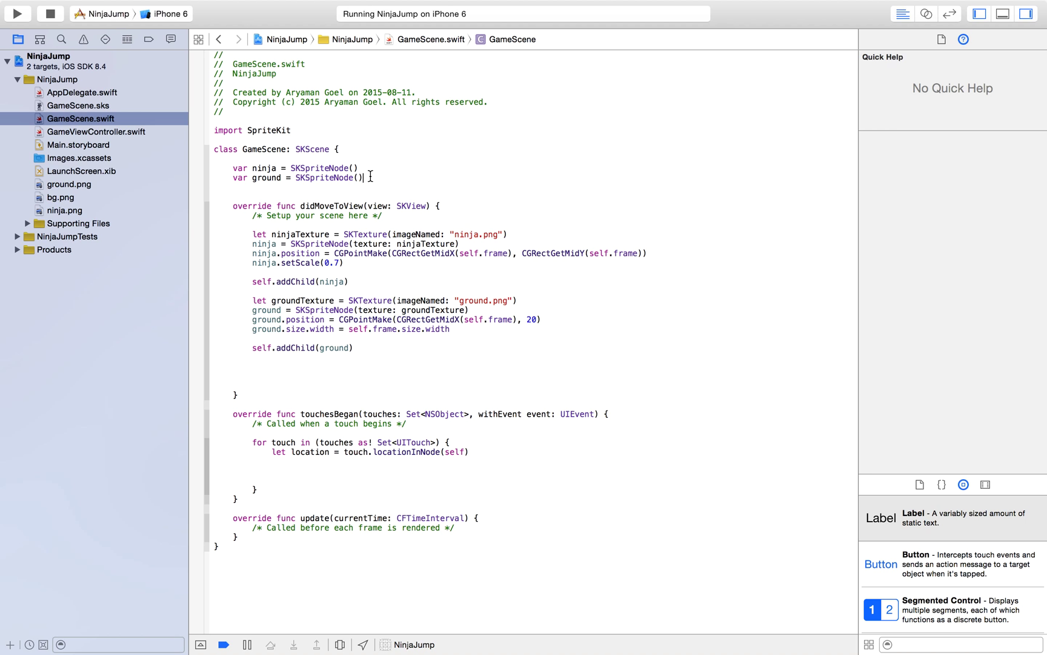
# - Declare var bg and build it as an SKSpriteNode from a bg.png texture
pyautogui.write('var bg = SKSpriteNode(')
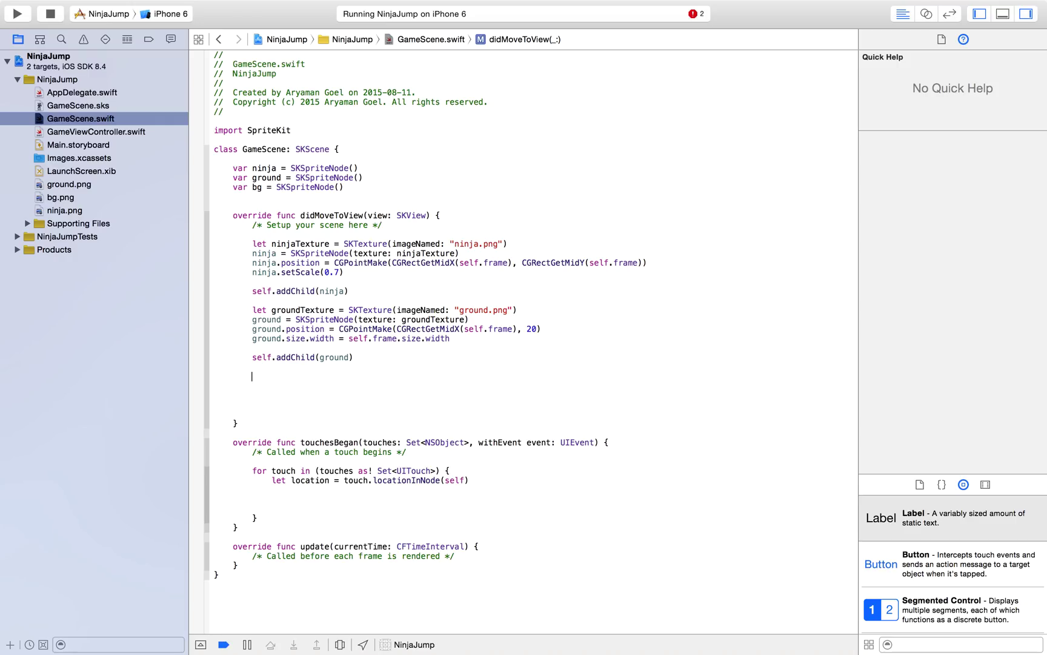
pyautogui.write('let bgTexture = S')
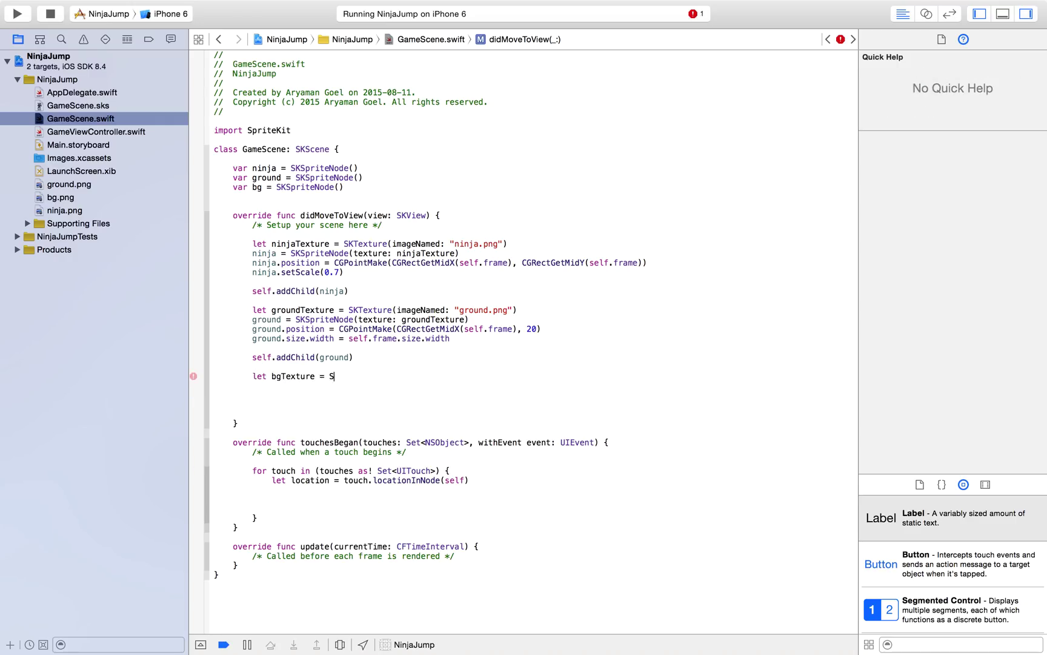
pyautogui.write('KTexture(imageNamed: "')
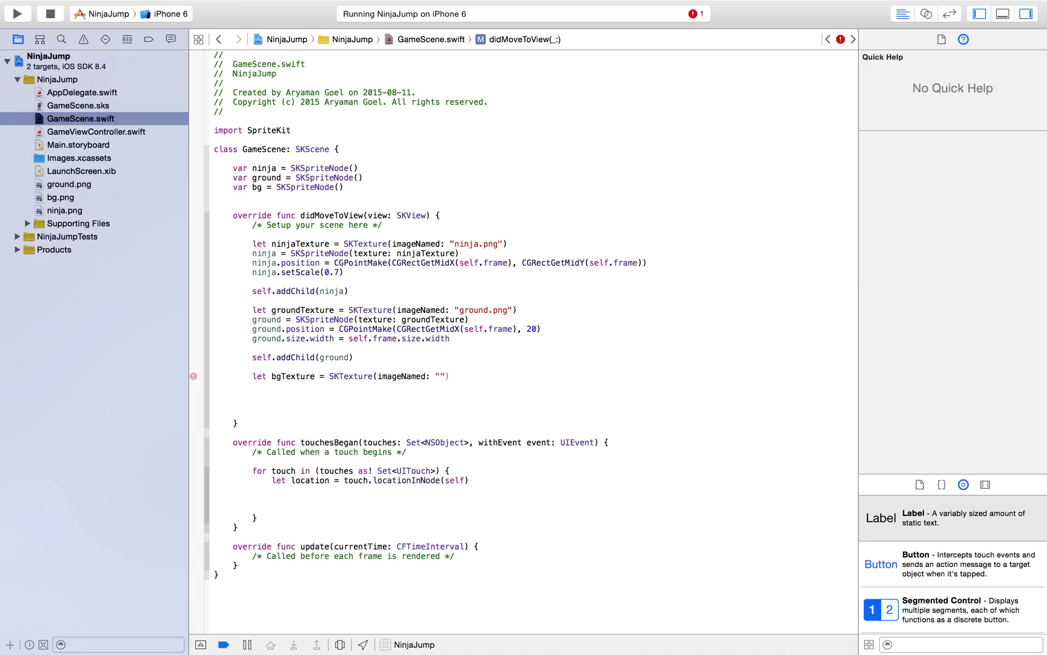
pyautogui.write('bg.png')
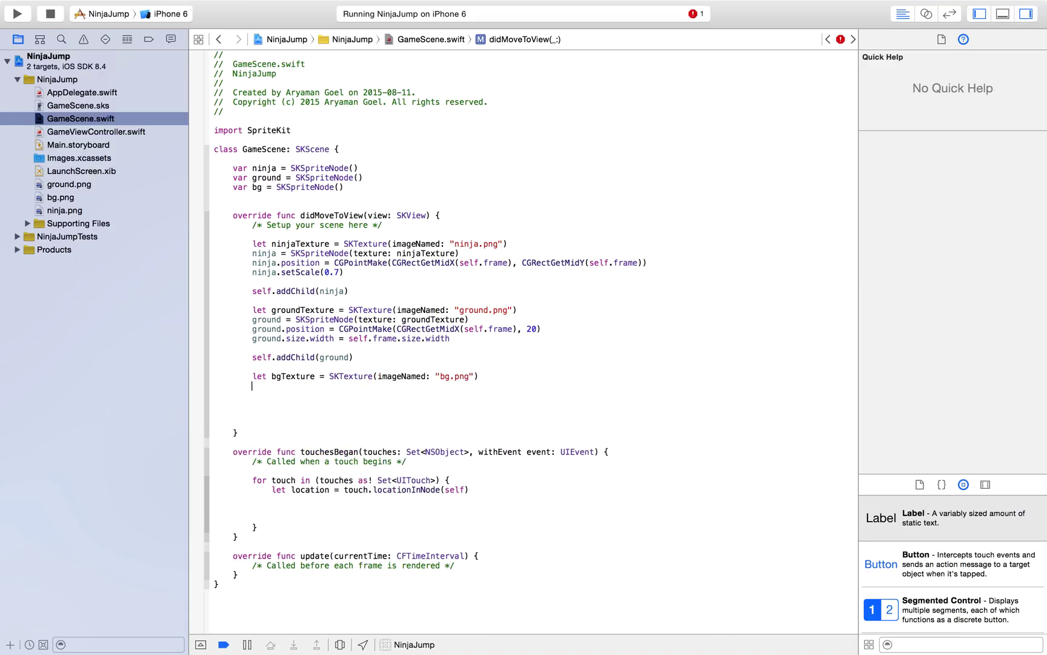
pyautogui.write('bg = S')
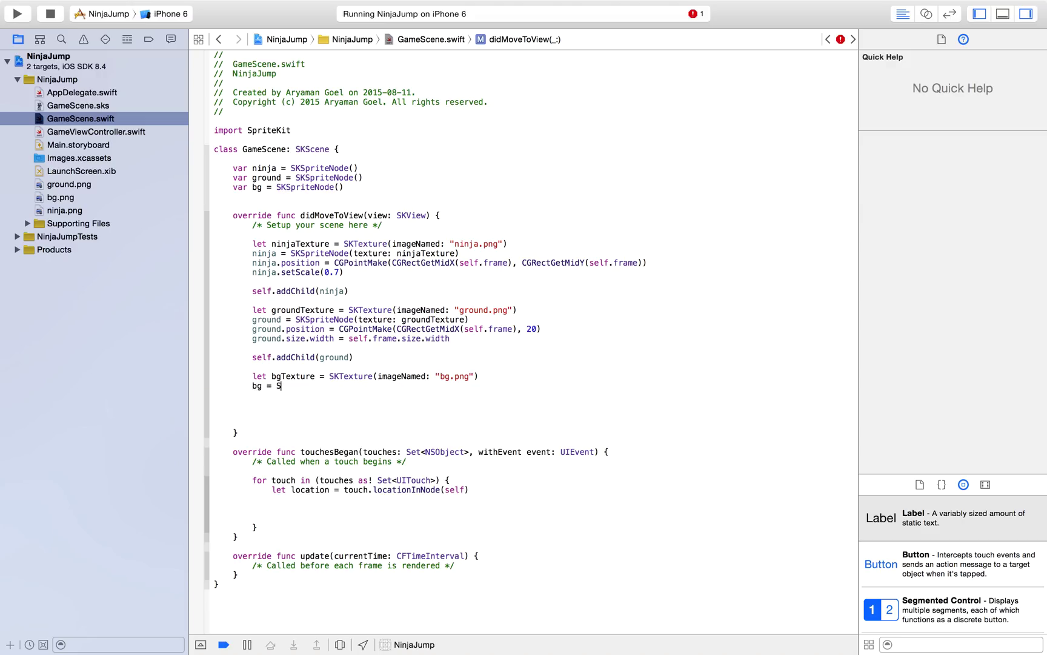
pyautogui.write('SKSpriteNode(texture: bgTexture')
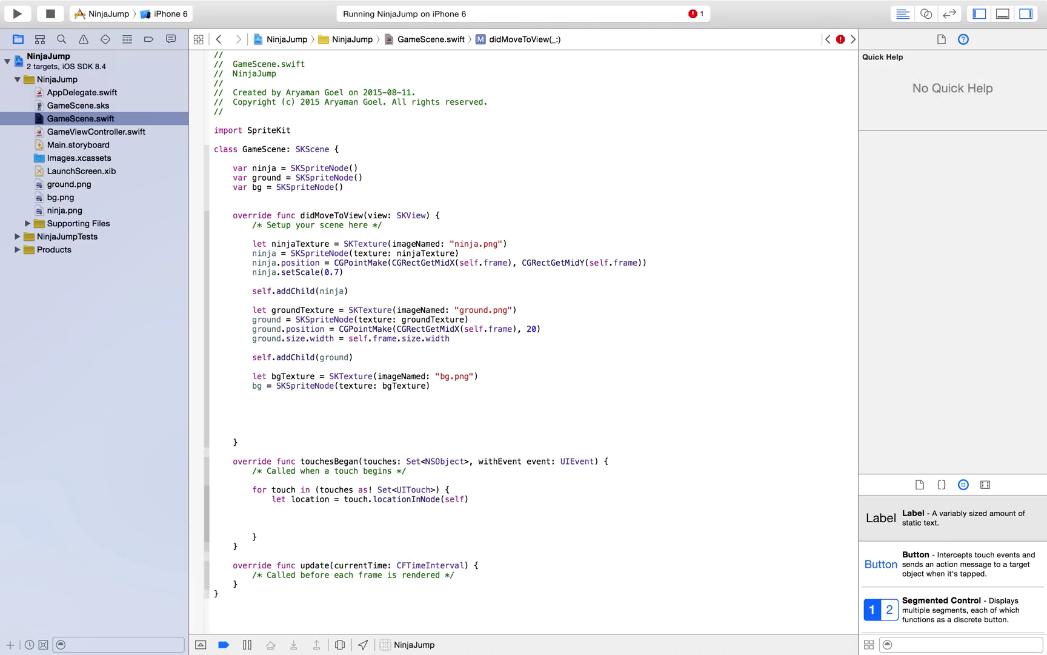
# - Center the bg sprite, size it to the frame, add it to the scene, and run
pyautogui.click(253, 396)
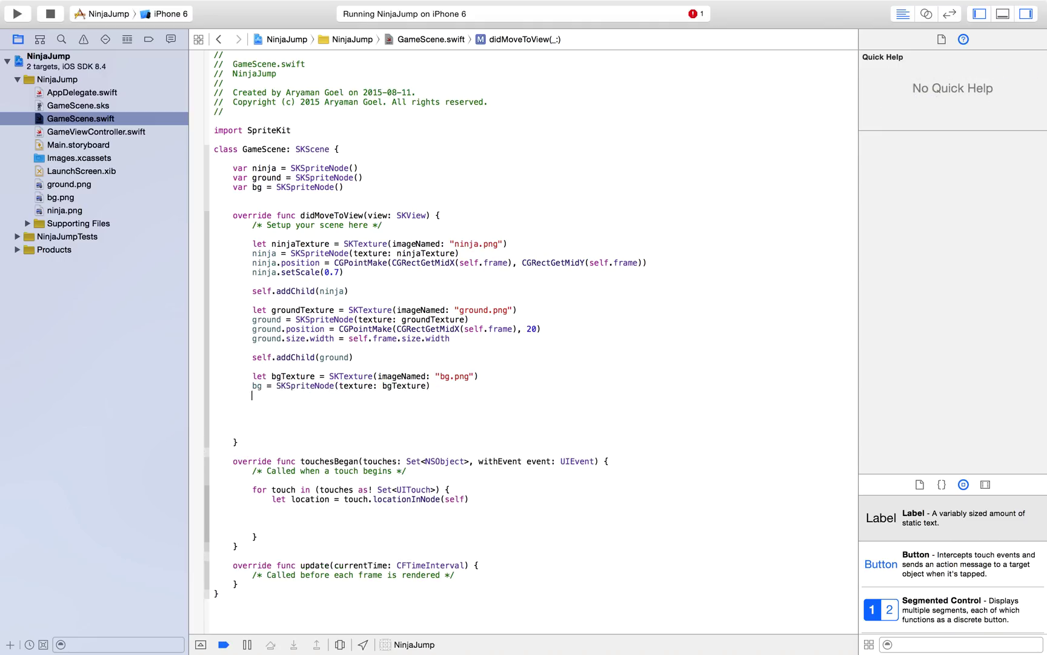
pyautogui.write('bg.position =')
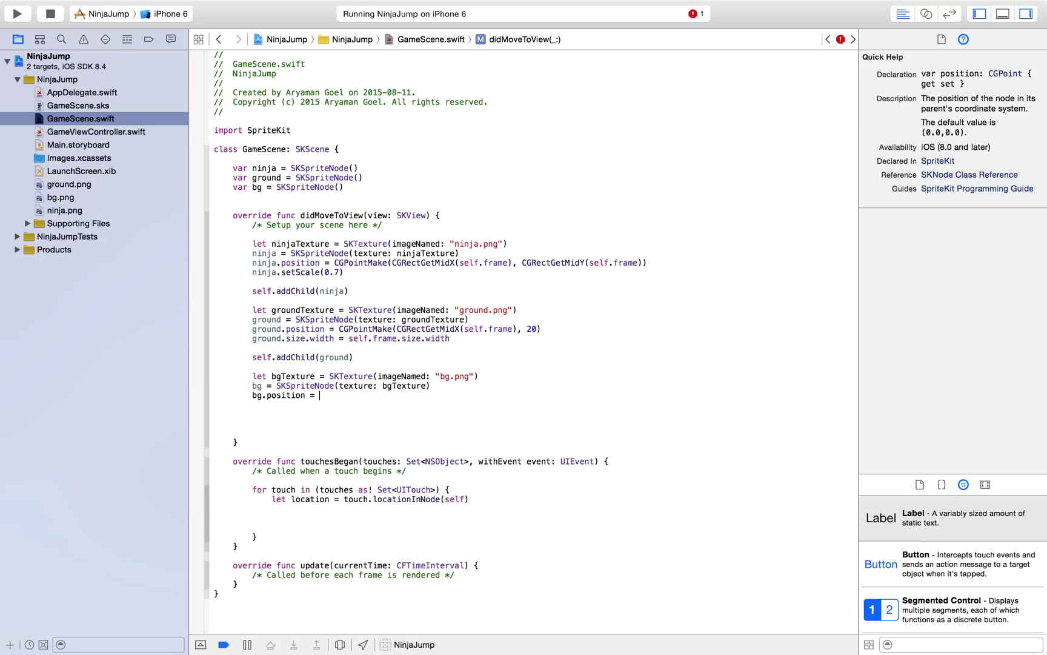
pyautogui.click(648, 269)
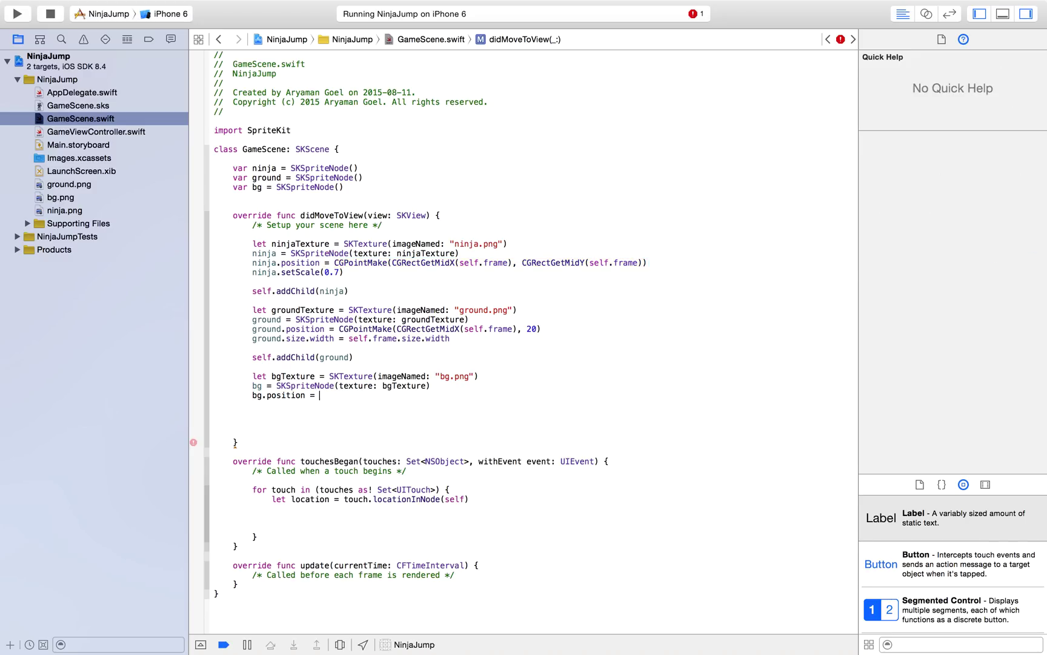
pyautogui.write('CGPointMake(CGRectGetMidX(self.frame), CGRectGetMidY(self.frame))')
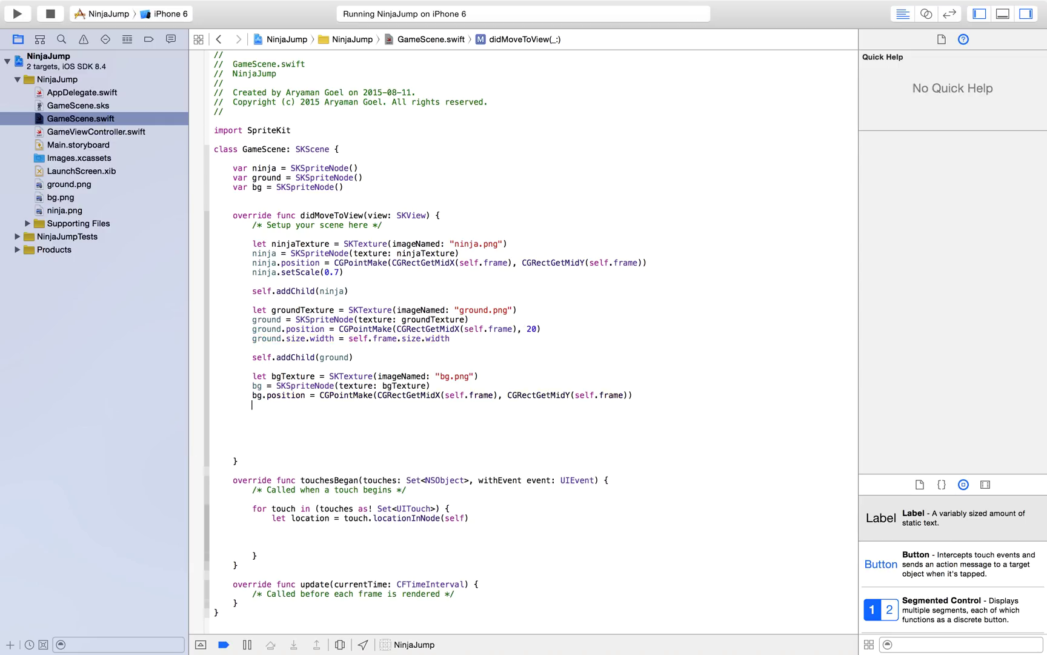
pyautogui.write('ground.size.width = self.frame.size.width')
pyautogui.write('bg.size.height = self.frame.size.height')
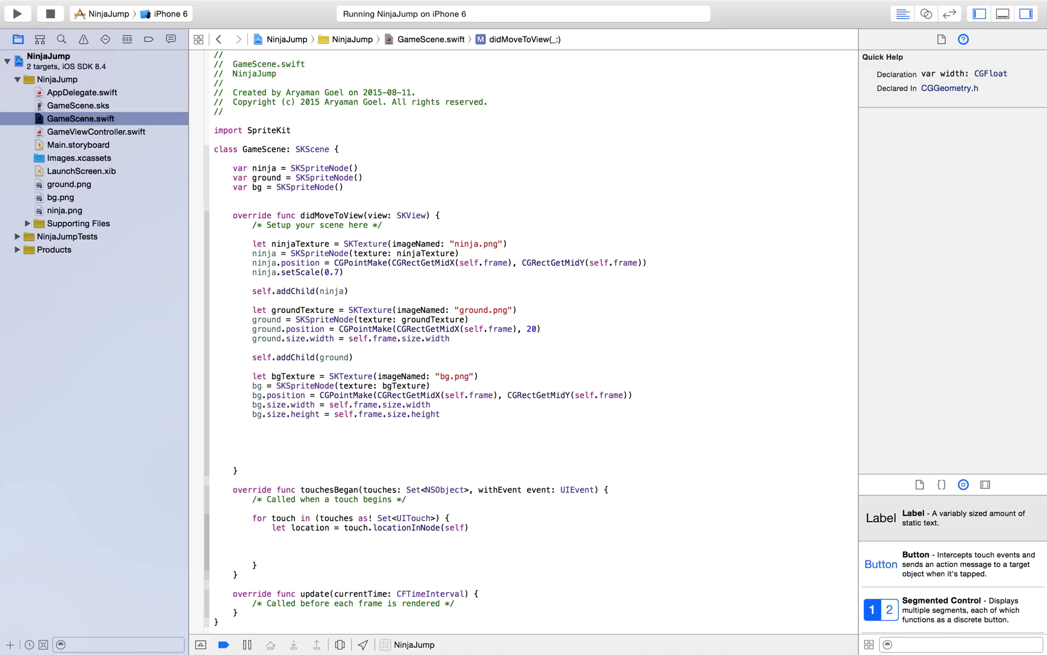
pyautogui.write('s')
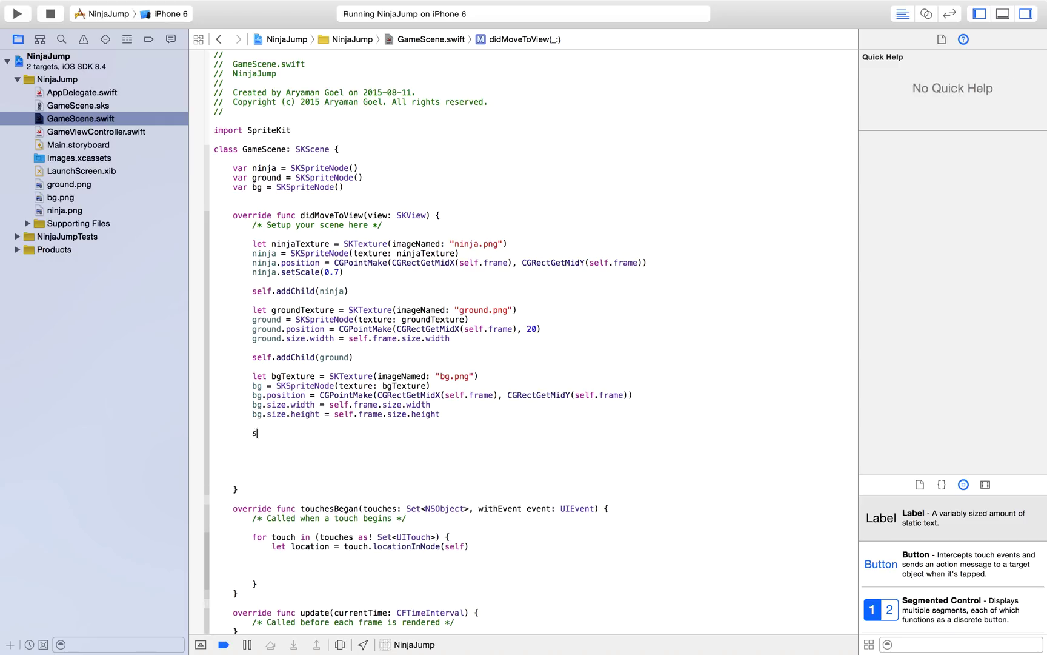
pyautogui.write('self.addChild(')
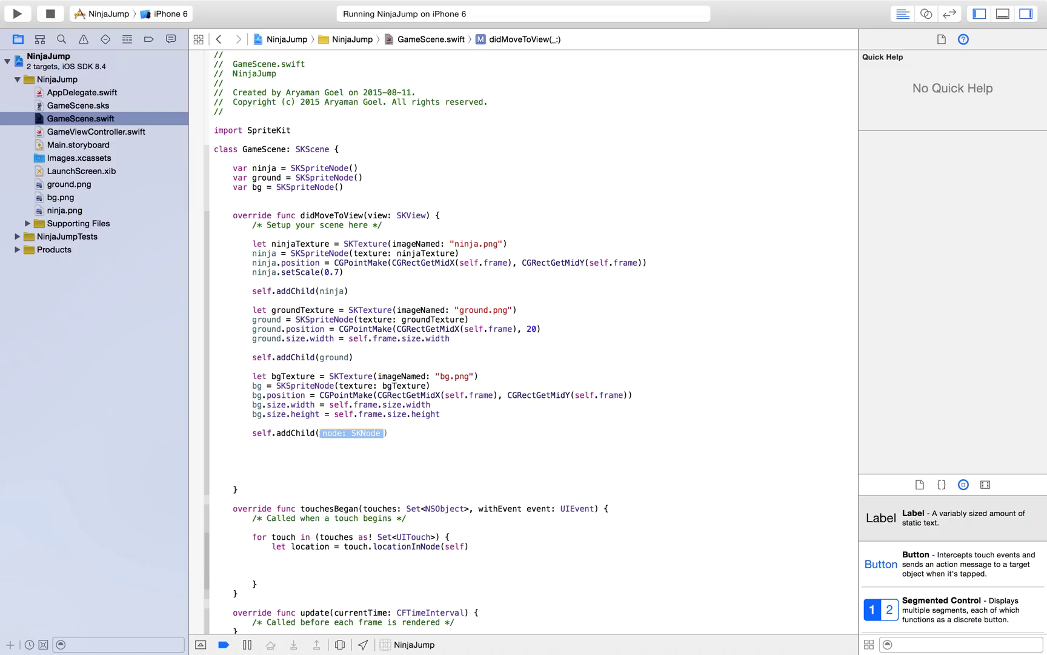
pyautogui.write('bg')
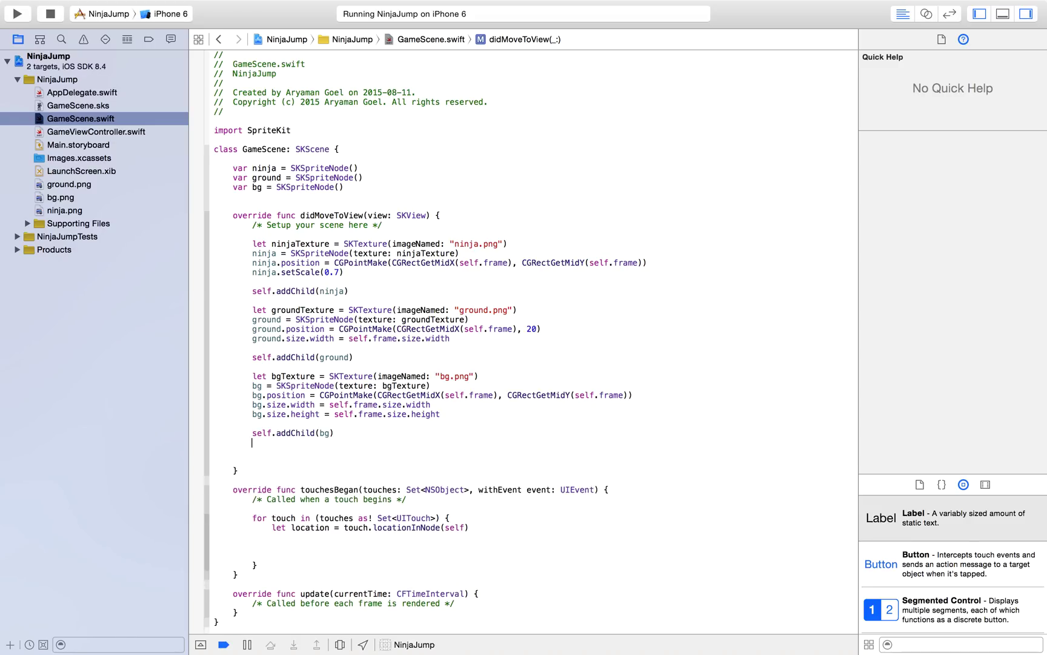
pyautogui.click(22, 12)
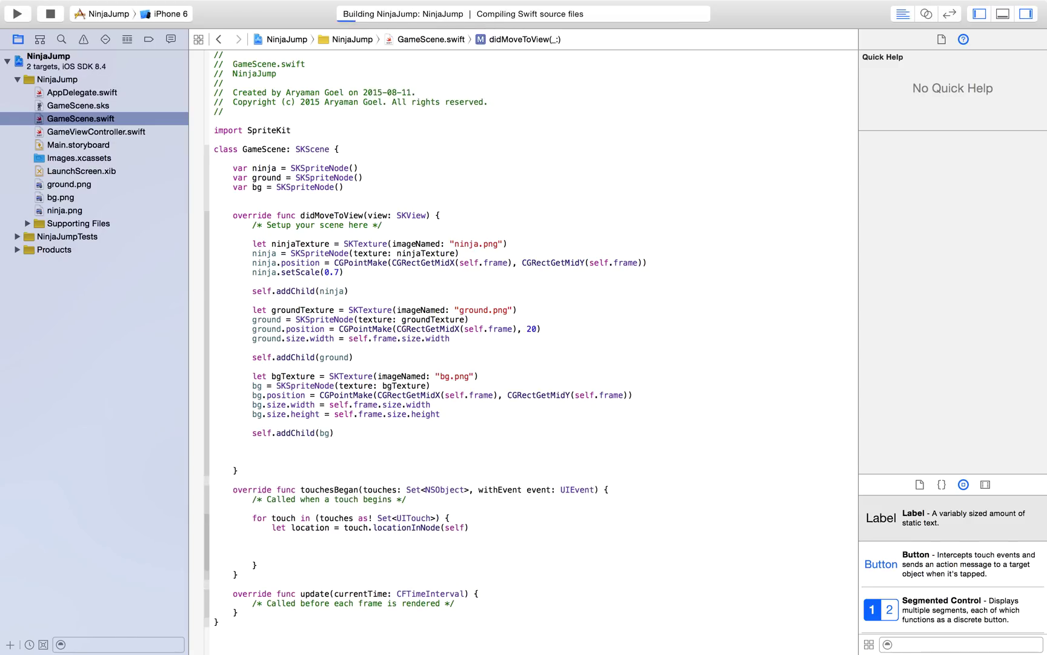
# - Launch NinjaJump in the Simulator, where the full-screen green background hides the ninja and ground
pyautogui.click(22, 13)
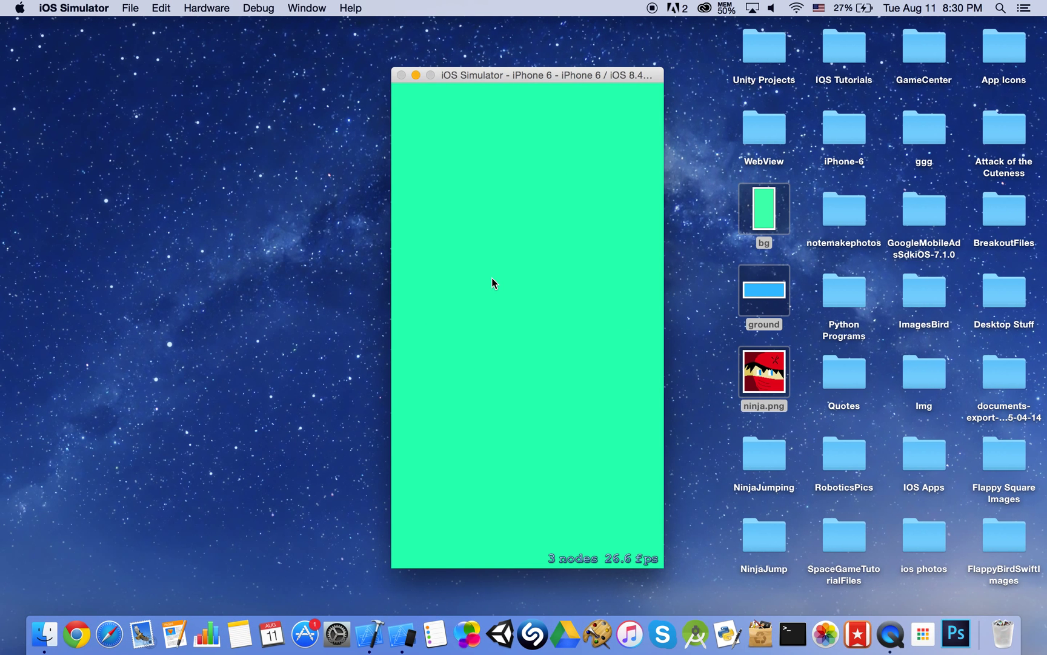
pyautogui.moveTo(453, 292)
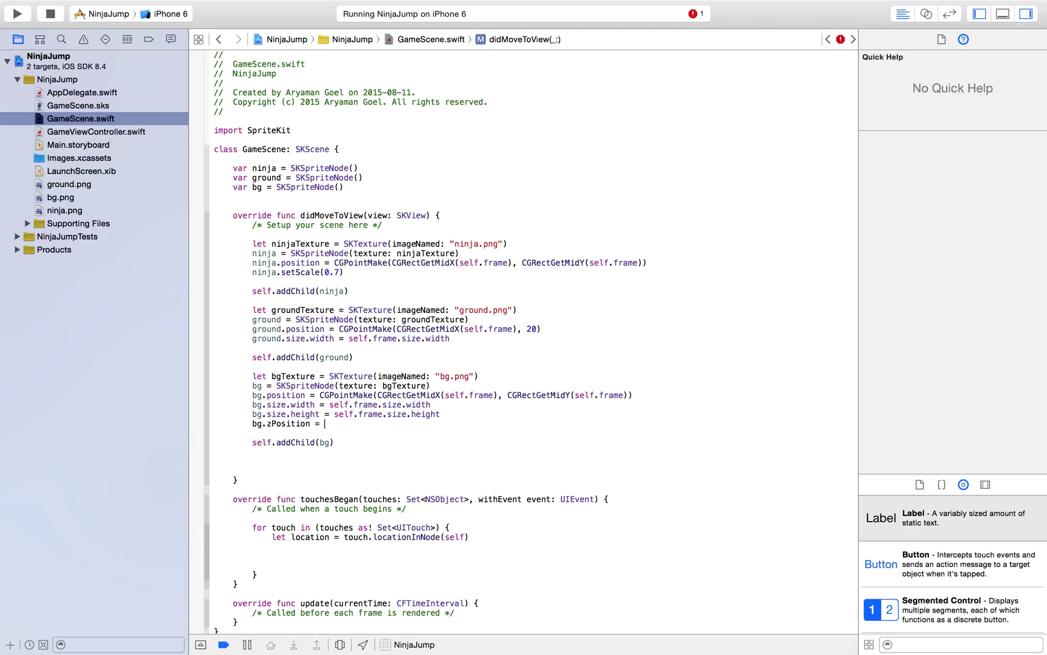
# - Set the bg sprite's zPosition to -1 before adding it, and relaunch NinjaJump
pyautogui.write('-10')
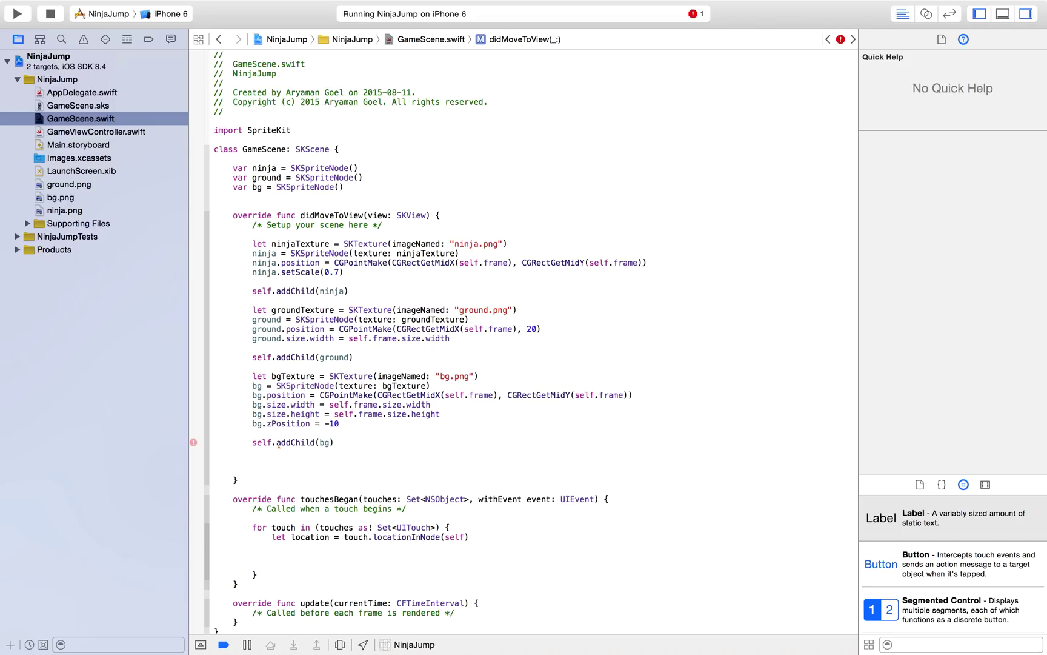
pyautogui.click(22, 12)
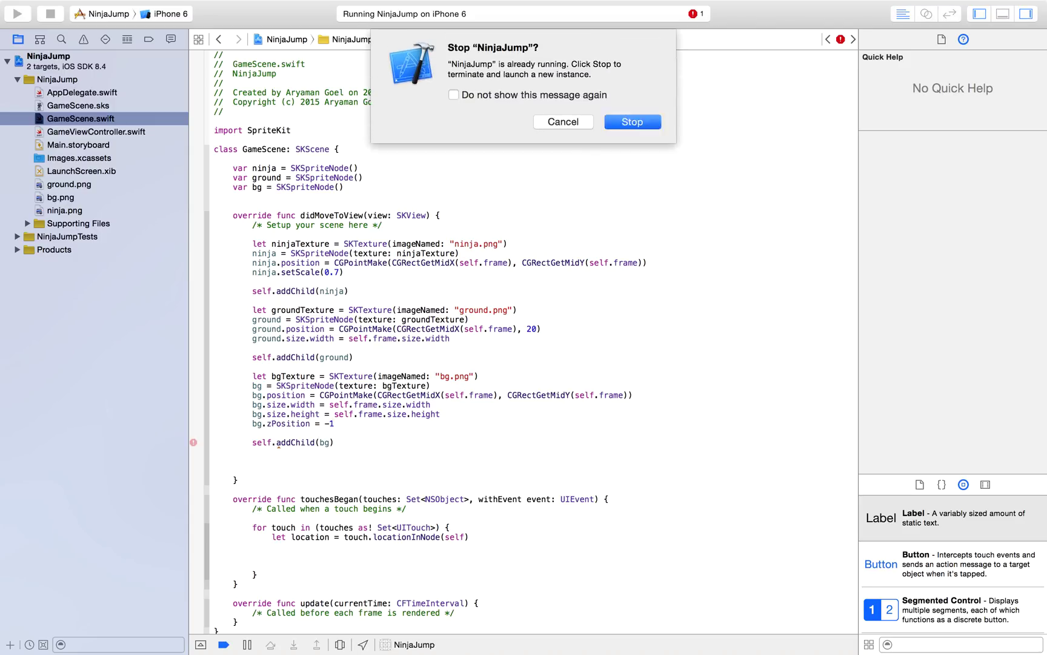
# - Confirm stopping the old run so the new build shows the ninja and ground over green
pyautogui.click(632, 121)
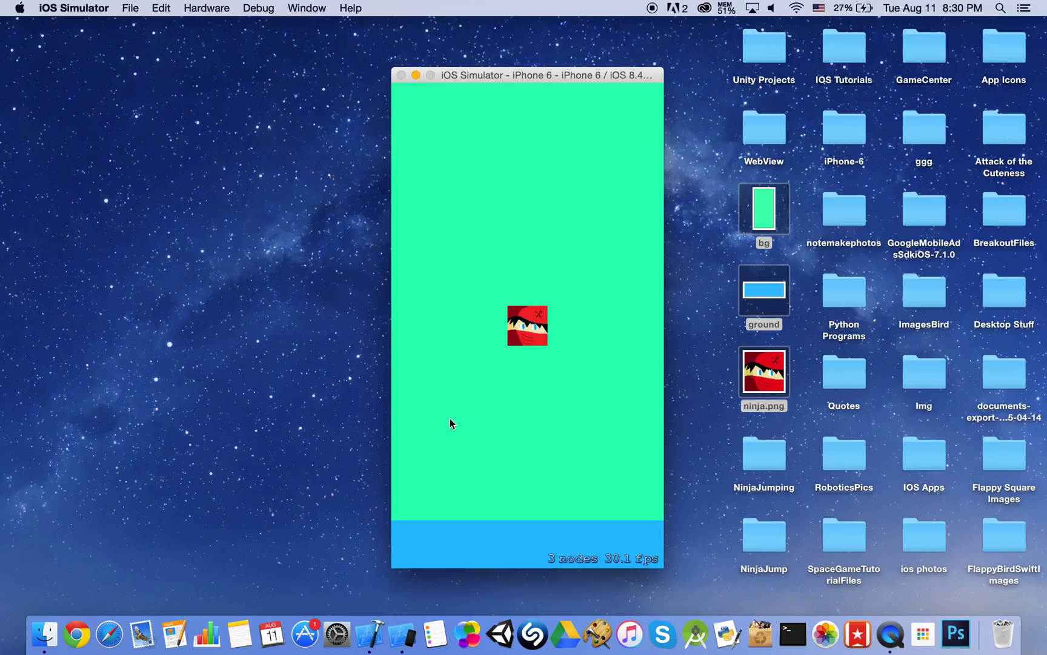
pyautogui.moveTo(510, 517)
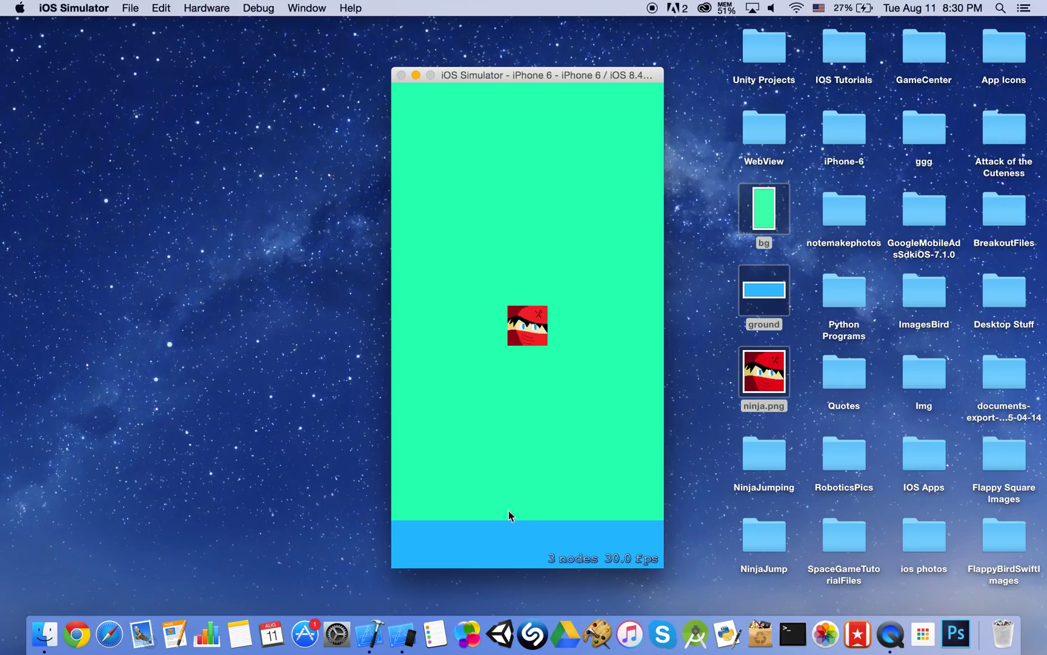
pyautogui.moveTo(516, 451)
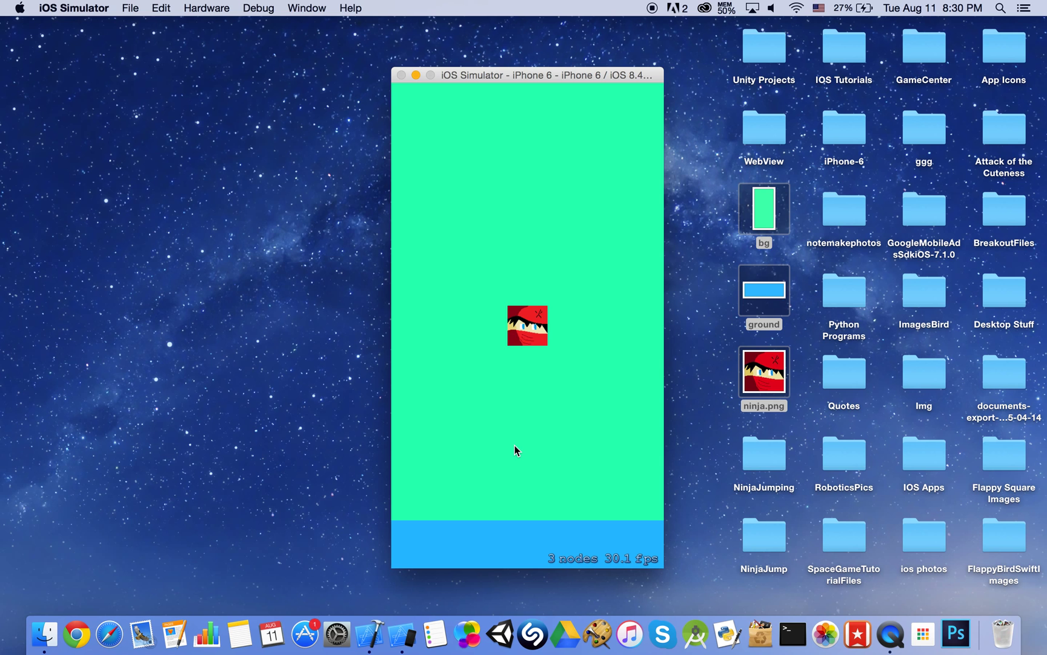
pyautogui.moveTo(509, 417)
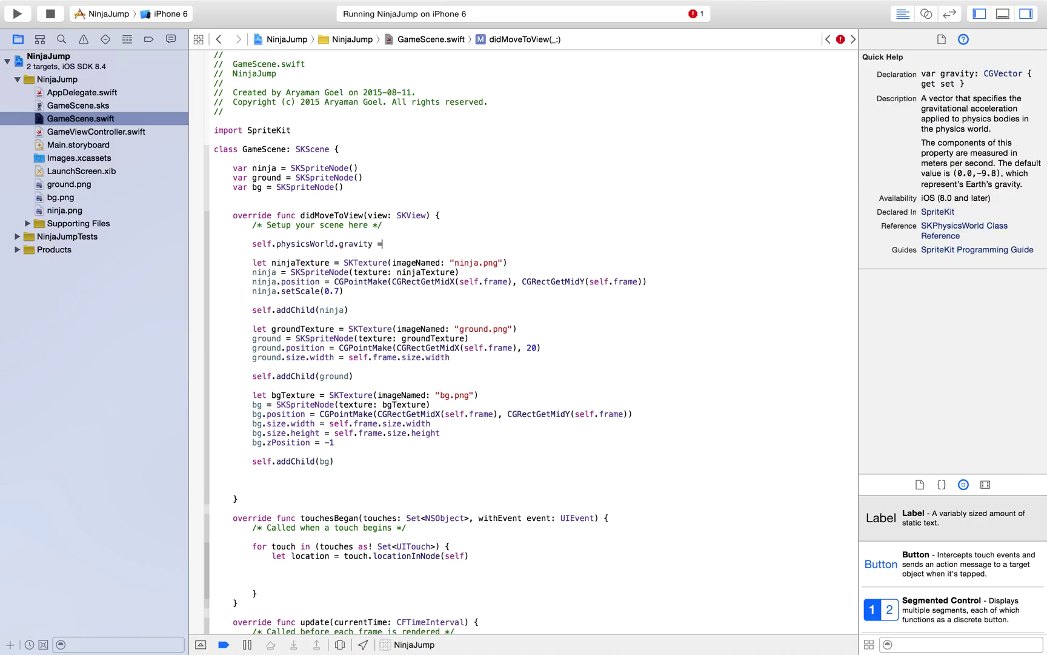
# - Set self.physicsWorld.gravity to CGVectorMake(0, -5) at the start of didMoveToView
pyautogui.write('CGVectorMake(dx: CGFloat, dy: CGFloat')
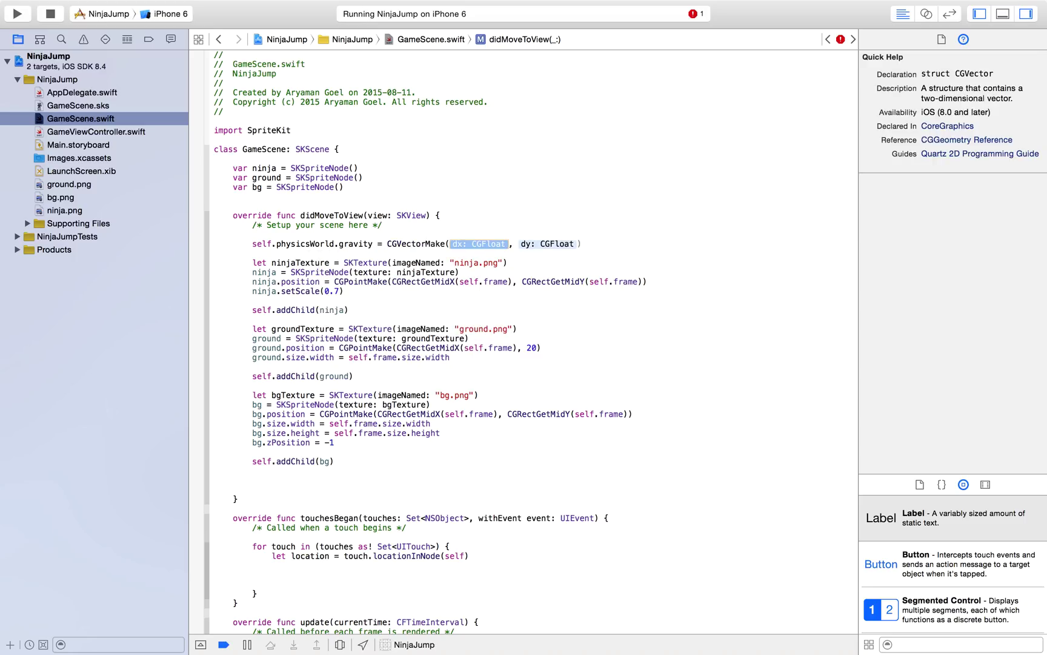
pyautogui.write('0')
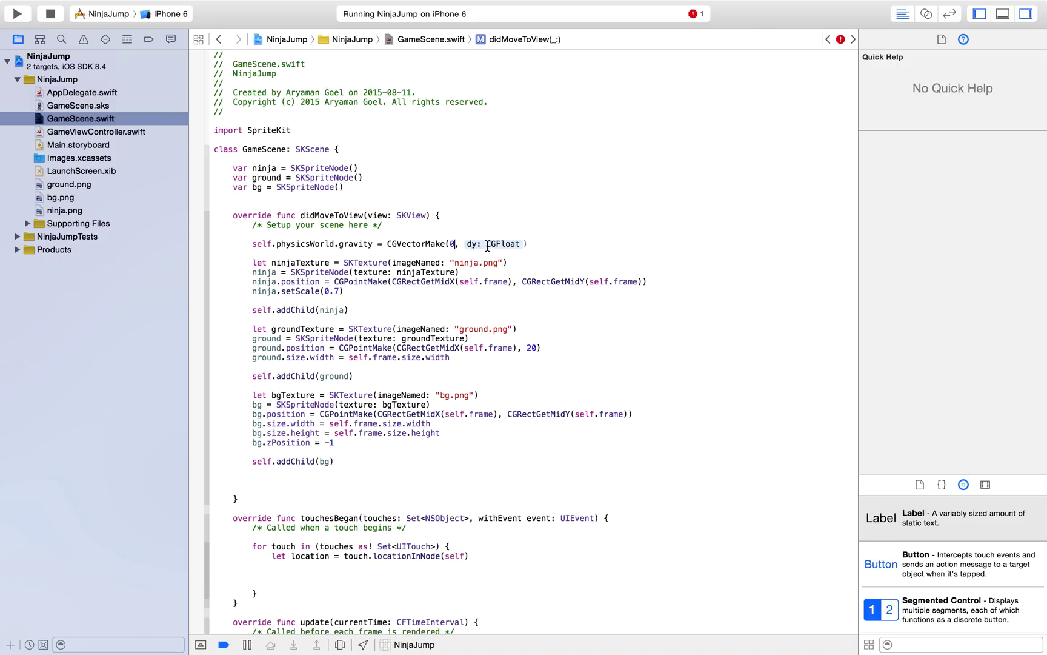
pyautogui.write('-5)')
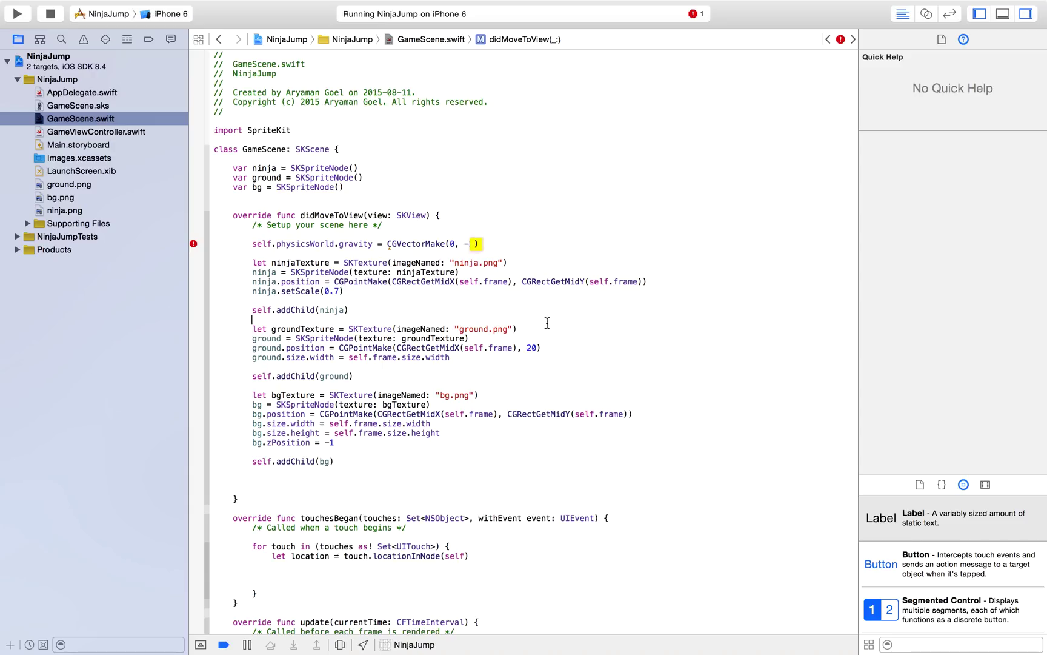
pyautogui.write('5')
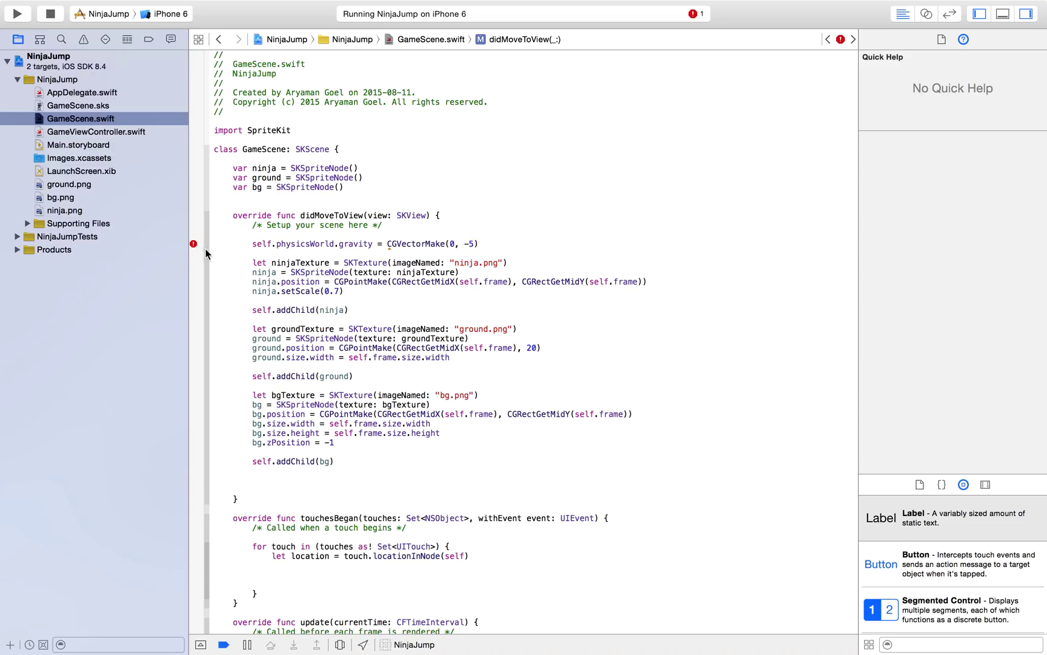
pyautogui.moveTo(193, 245)
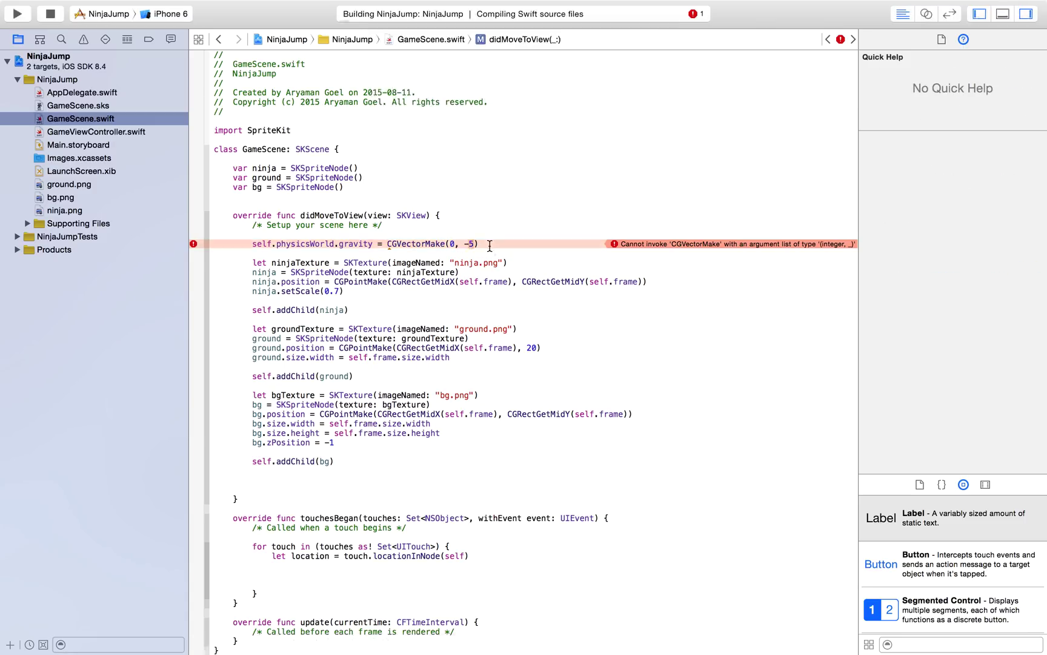
# - Bring the running NinjaJump game forward; the ninja still floats above the ground
pyautogui.click(21, 12)
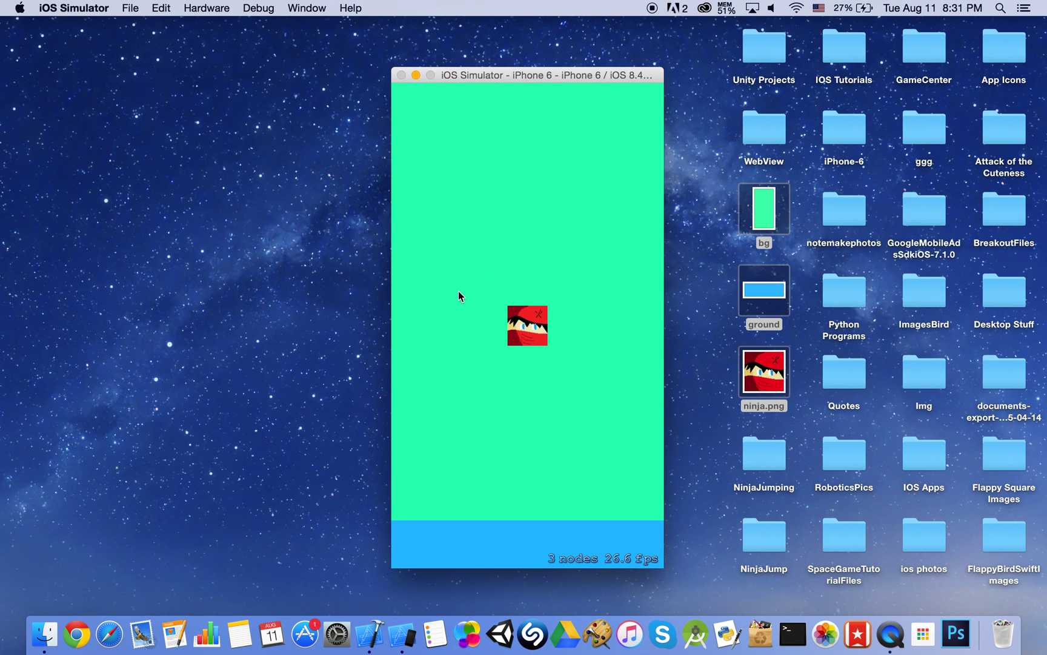
pyautogui.moveTo(537, 329)
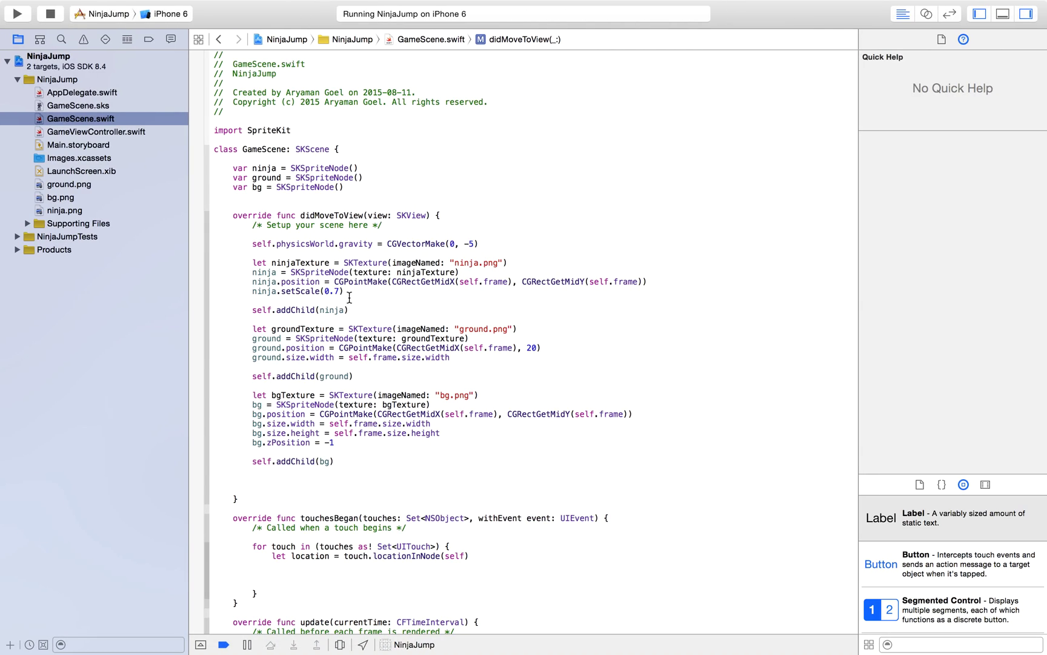
pyautogui.moveTo(437, 385)
pyautogui.write('ninja.physicsBody =')
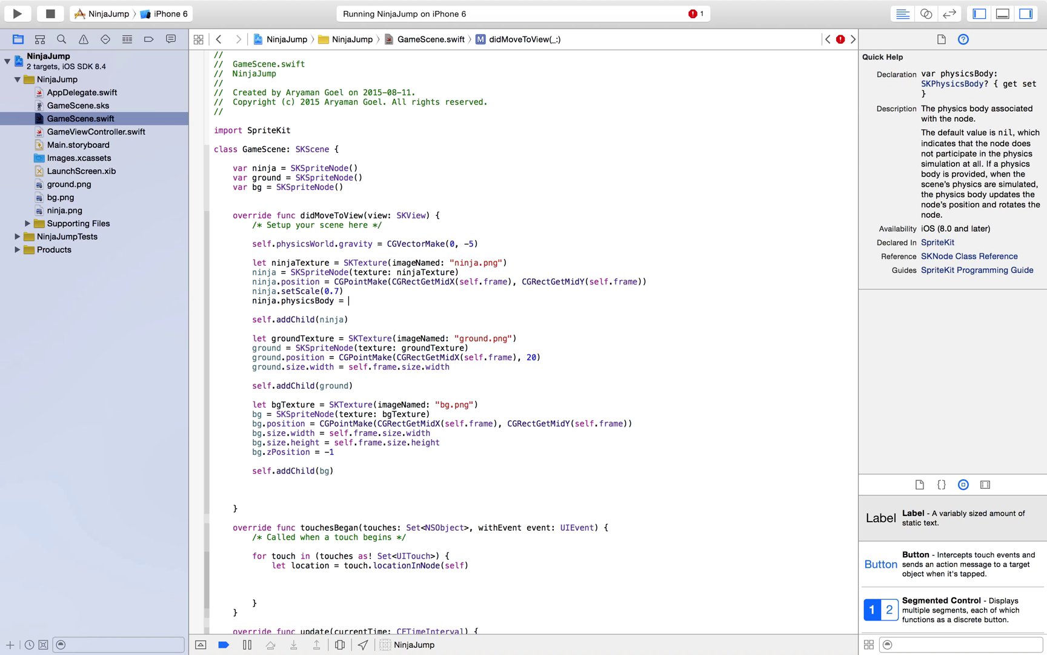
# - Set ninja.physicsBody to SKPhysicsBody(rectangleOfSize: ninja.size) below ninja.setScale
pyautogui.write('SKPhysicsBody(rectangleOfSize: CGSize')
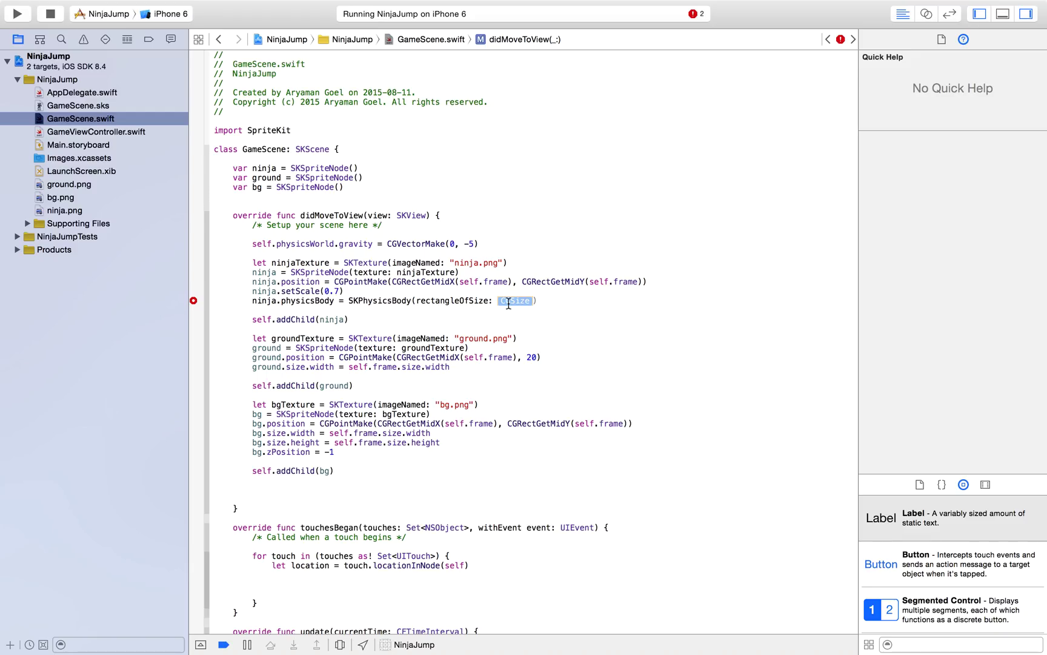
pyautogui.write('ninja')
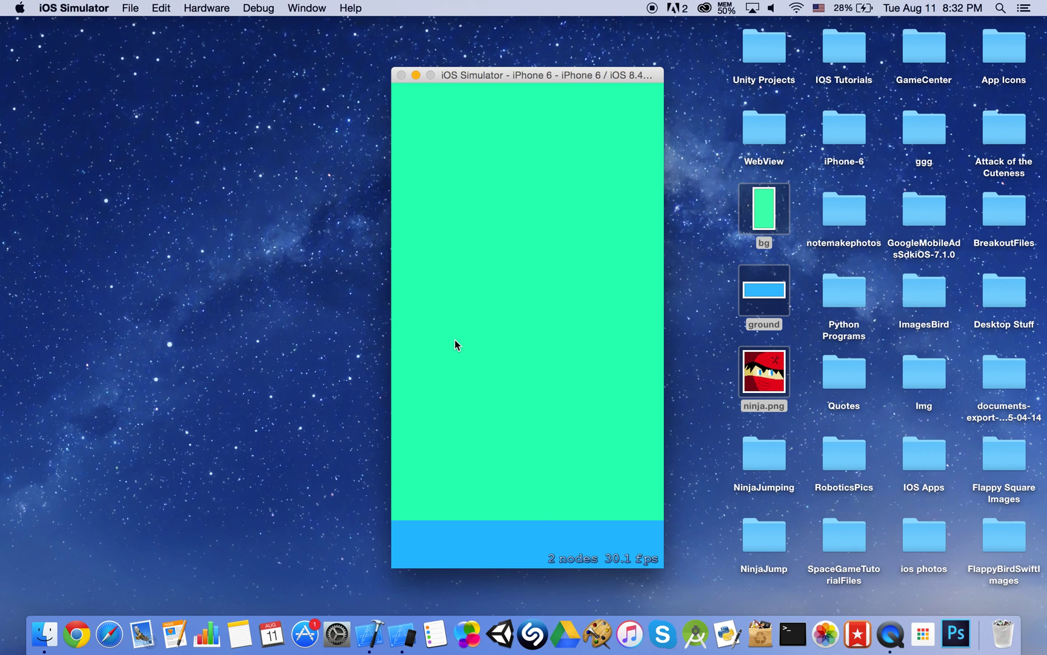
pyautogui.moveTo(500, 542)
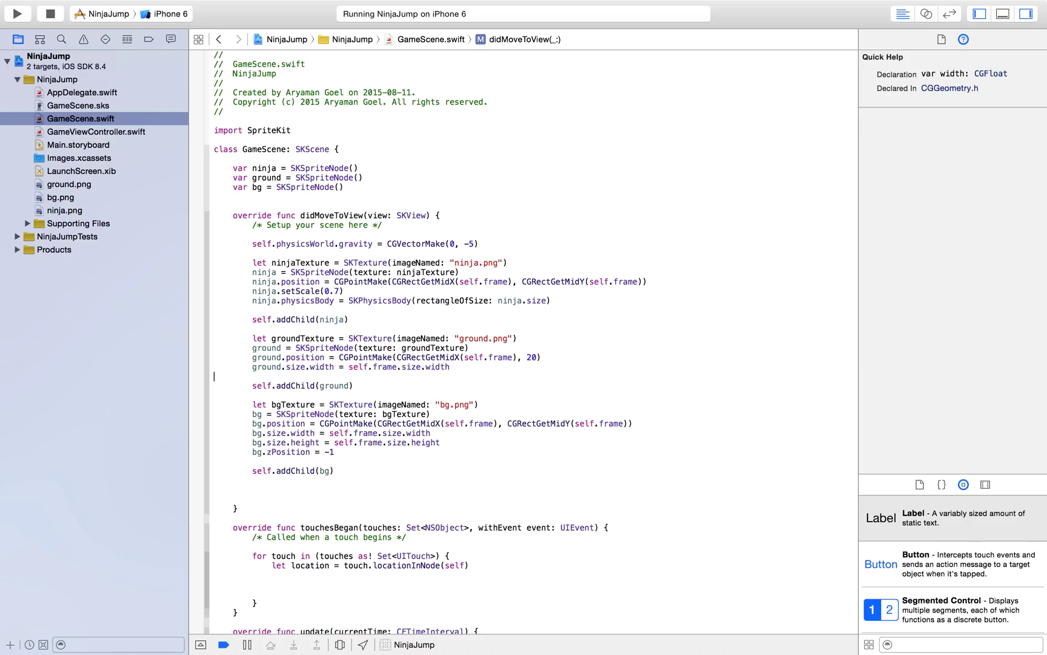
# - Give the ground an SKPhysicsBody rectangle sized to ground.size
pyautogui.write('ground.physicsBody')
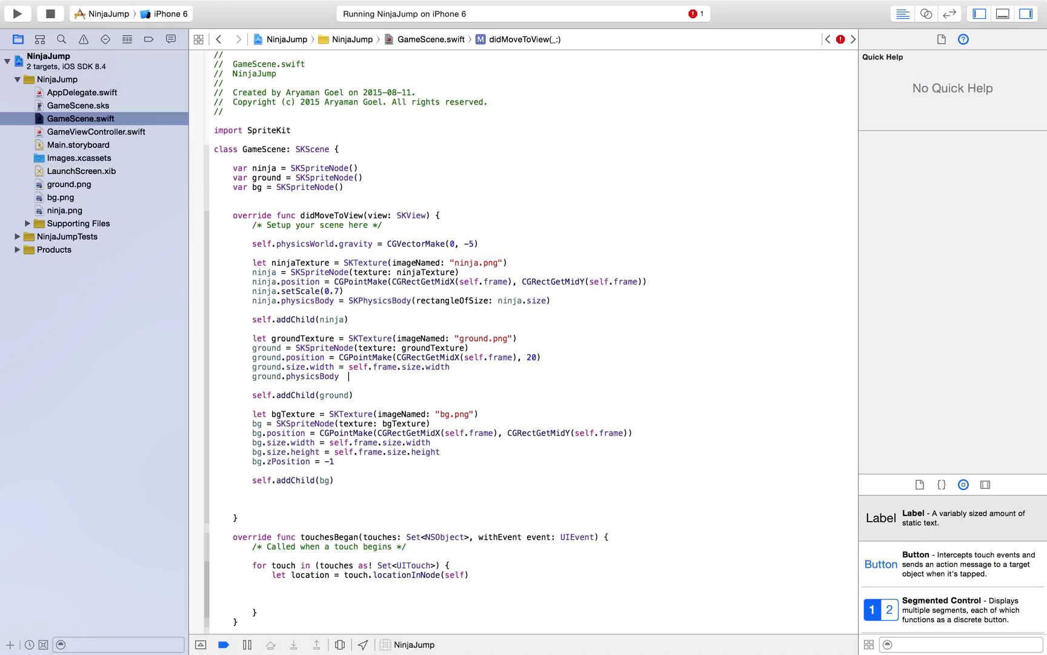
pyautogui.write('SKPhysicsBody(rectangleOfSize: CGSize')
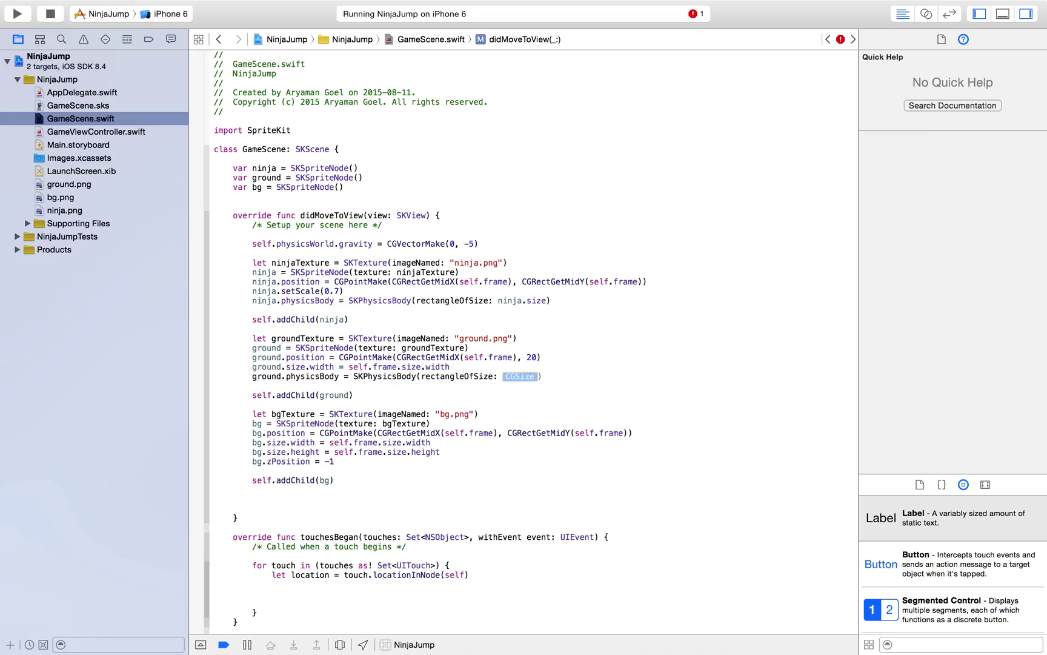
pyautogui.press('Delete')
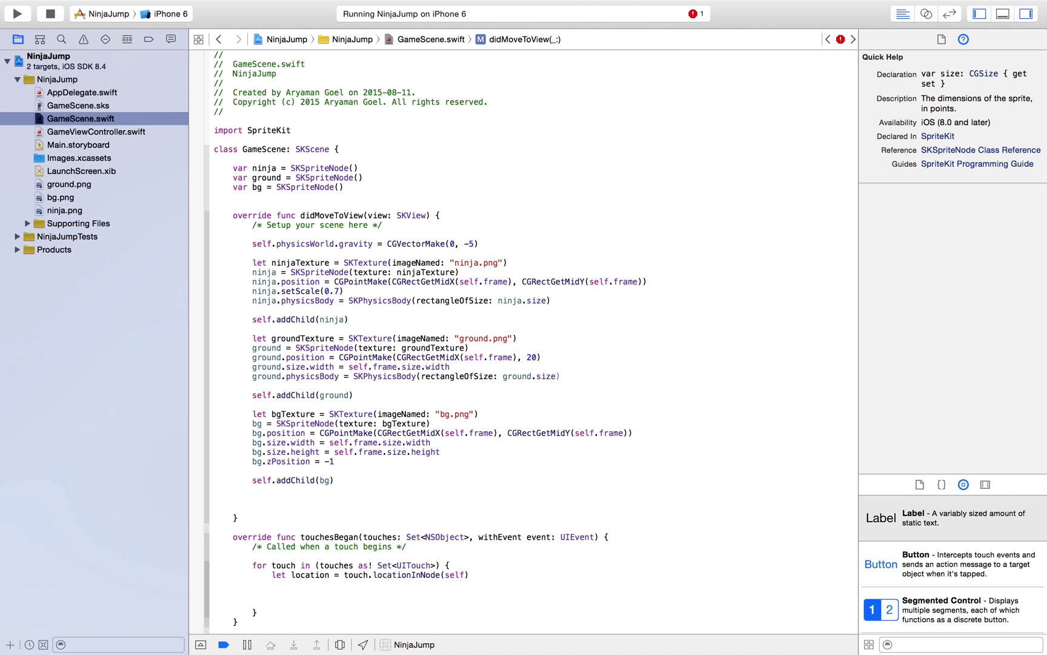
pyautogui.click(23, 15)
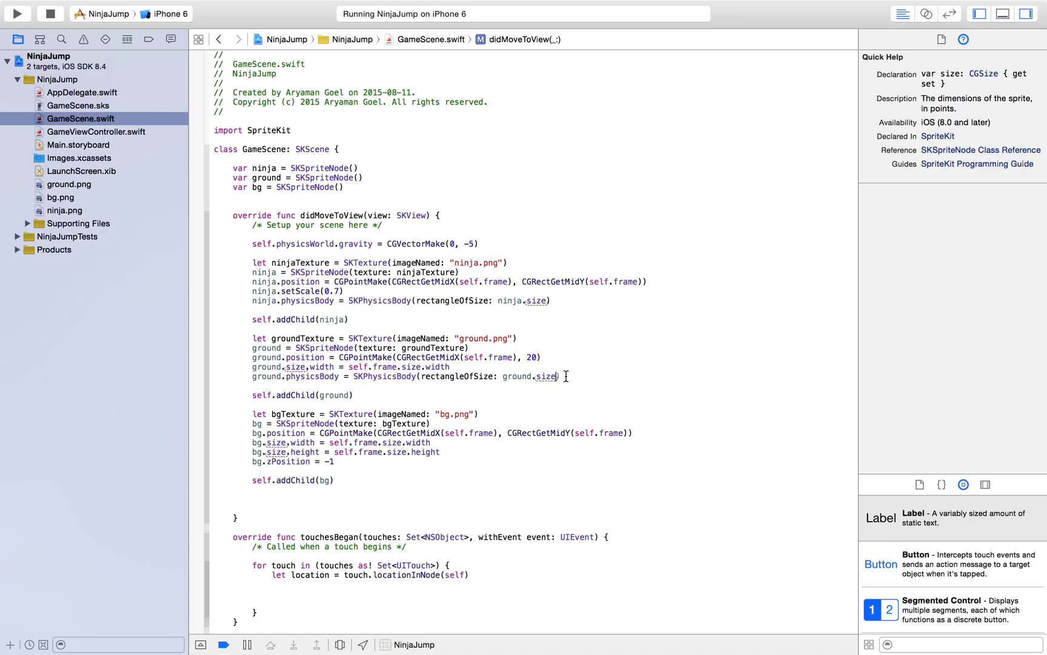
# - Set ground.physicsBody?.dynamic to false and run the game
pyautogui.write('ground.physicsBody')
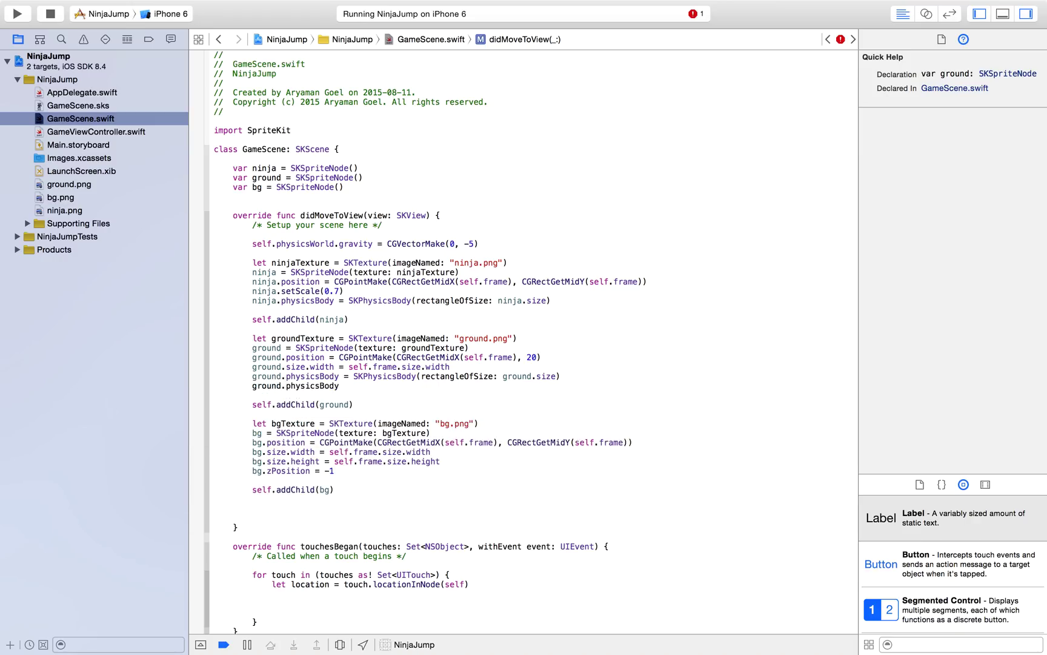
pyautogui.write('.')
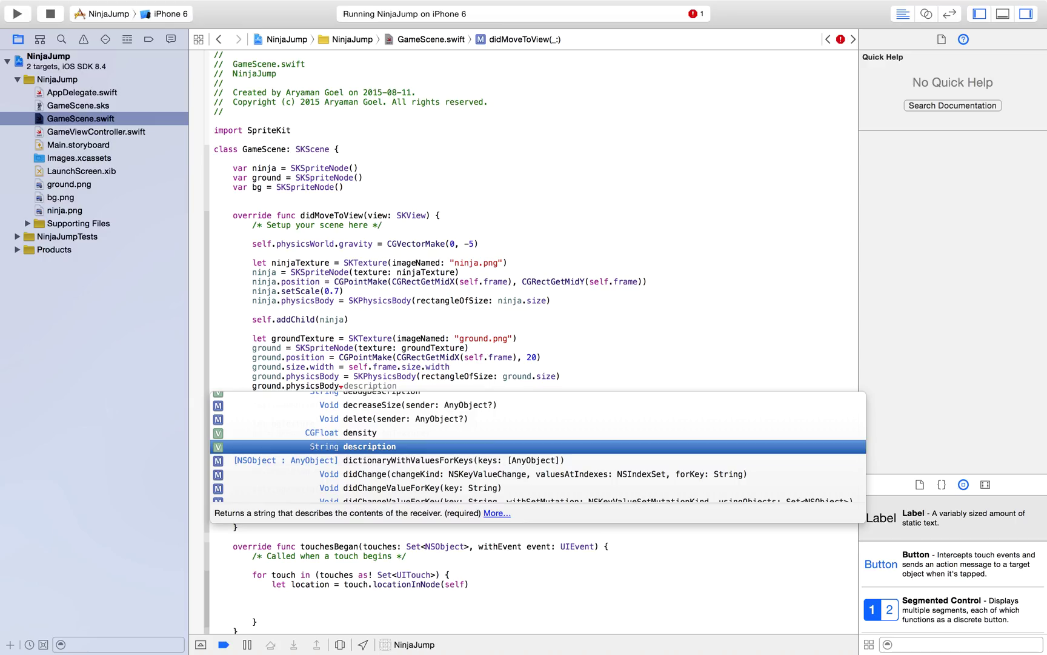
pyautogui.write('dynamic = false')
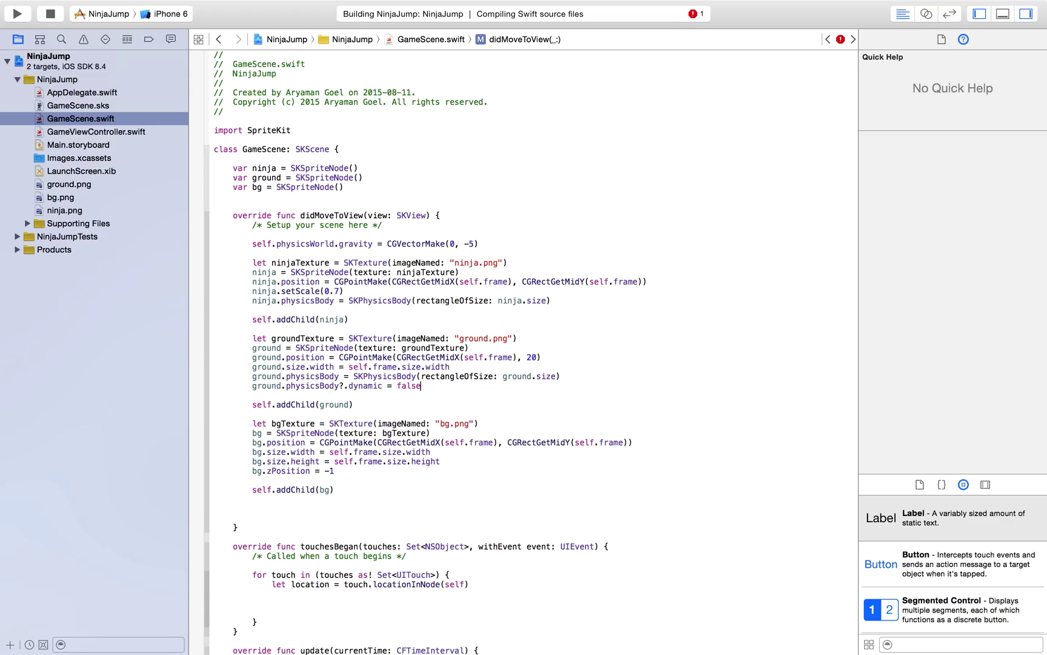
pyautogui.click(22, 13)
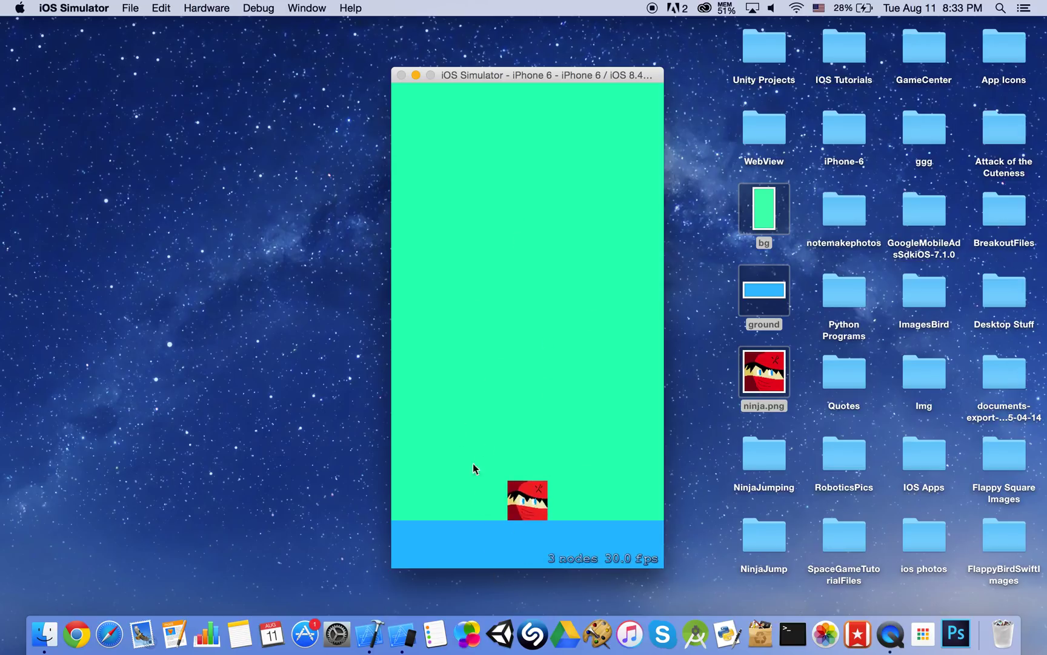
pyautogui.moveTo(529, 436)
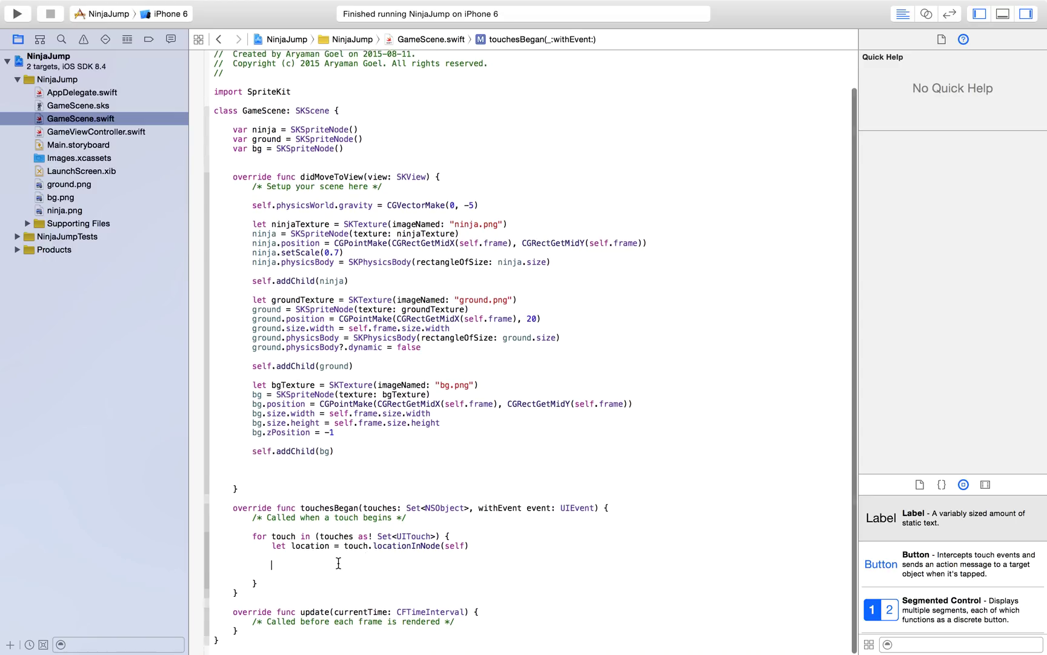
# - In touchesBegan, reset the ninja's physics body velocity to CGVectorMake(0, 0)
pyautogui.press('Return')
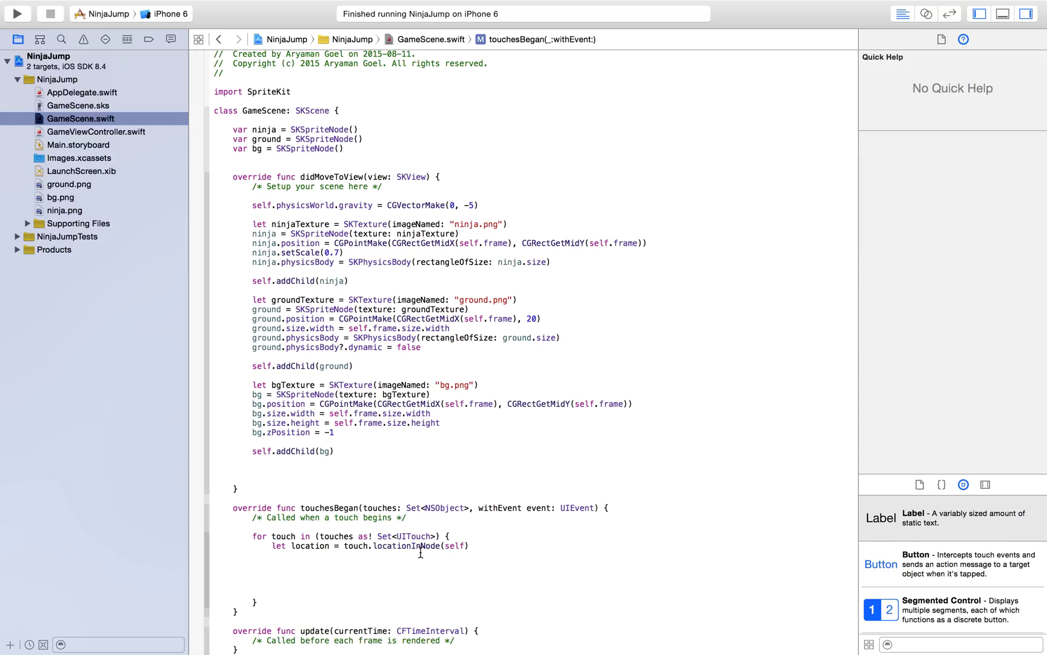
pyautogui.click(271, 564)
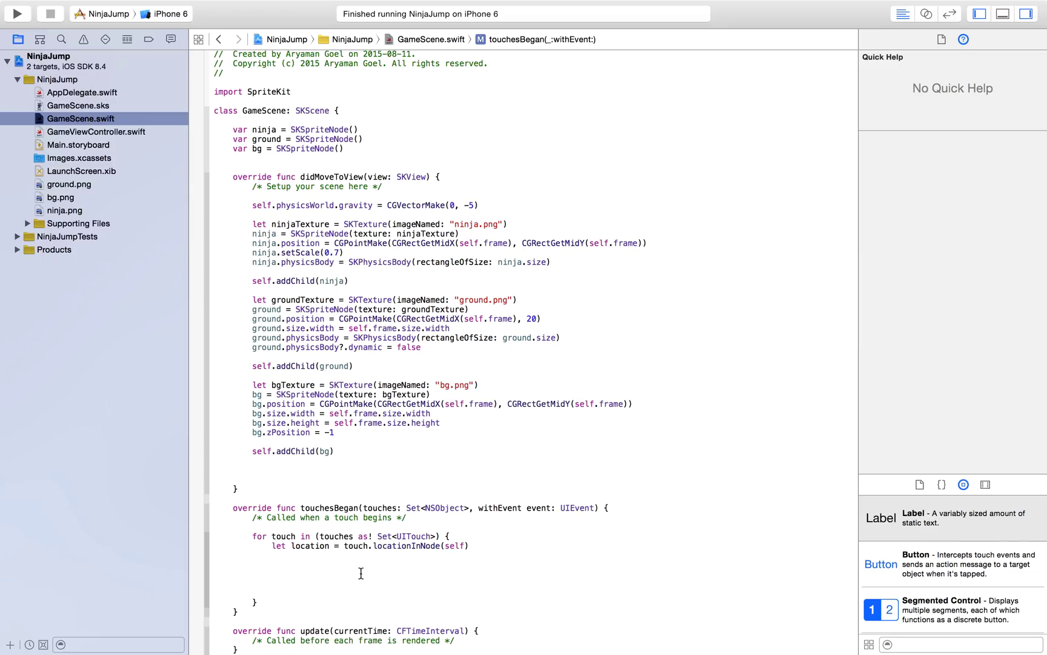
pyautogui.write('ninja.physicsBody?.velocity =')
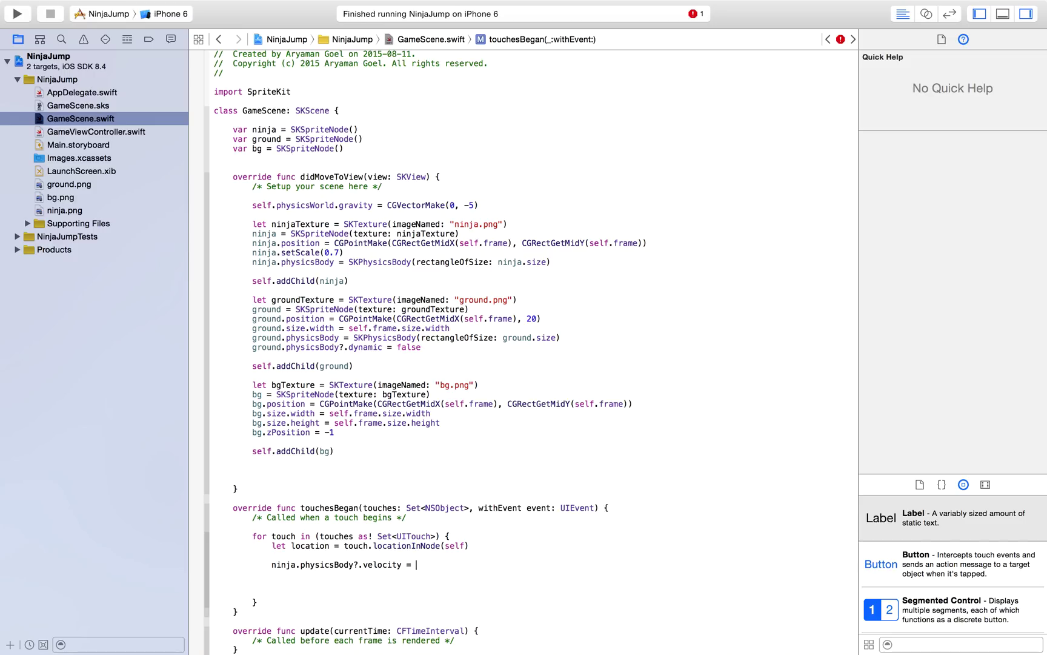
pyautogui.write('CGVectorMake(dx: CGFloat, dy: CGFloat')
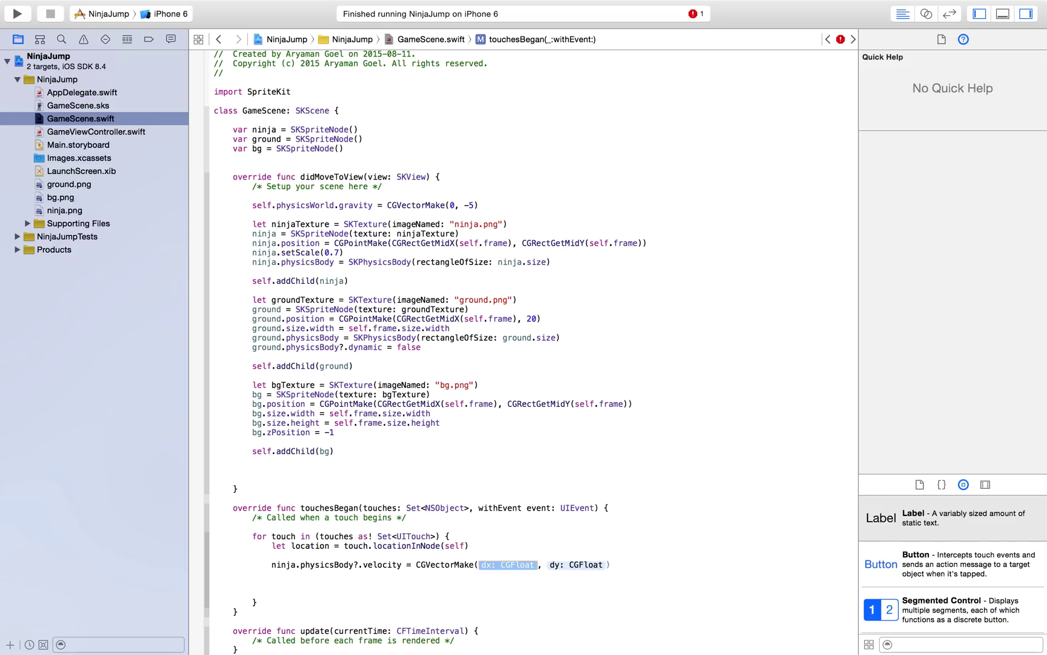
pyautogui.write('0')
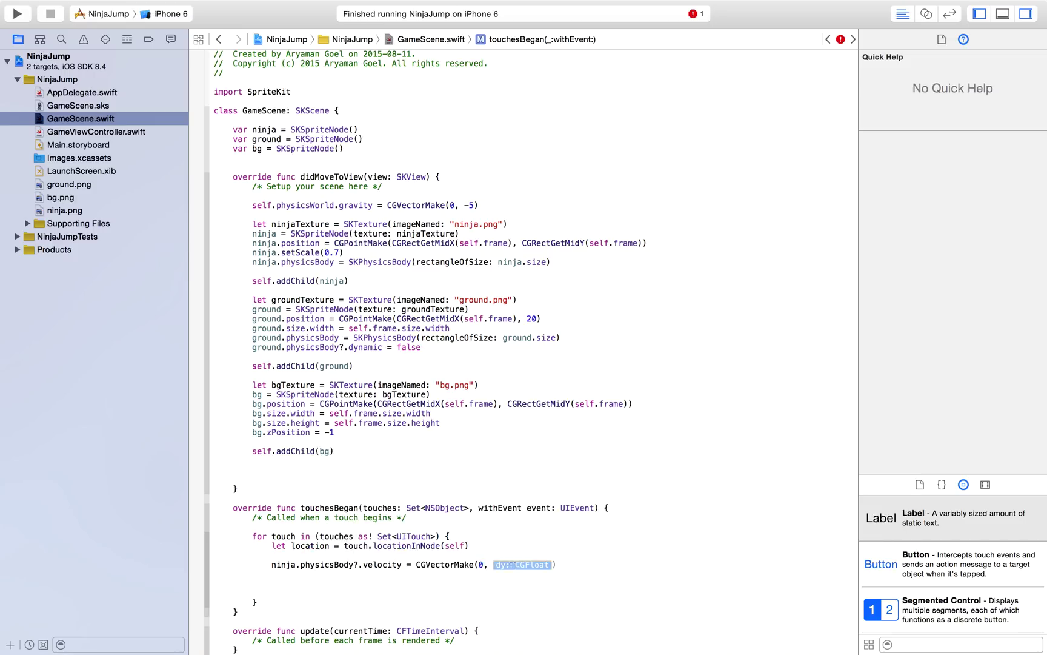
pyautogui.press('Delete')
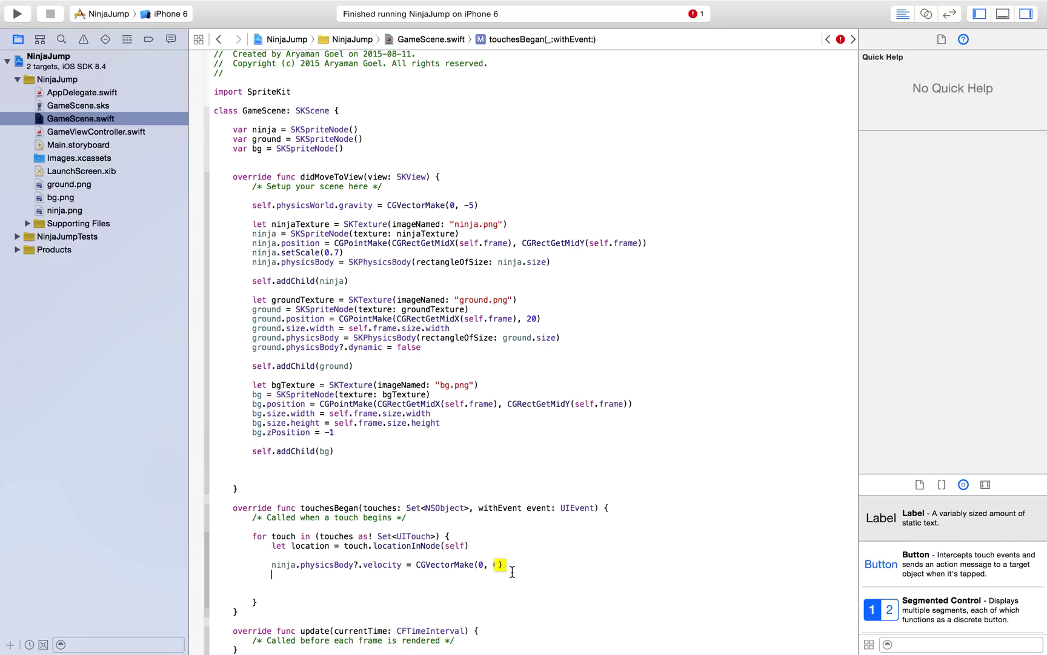
pyautogui.write('0')
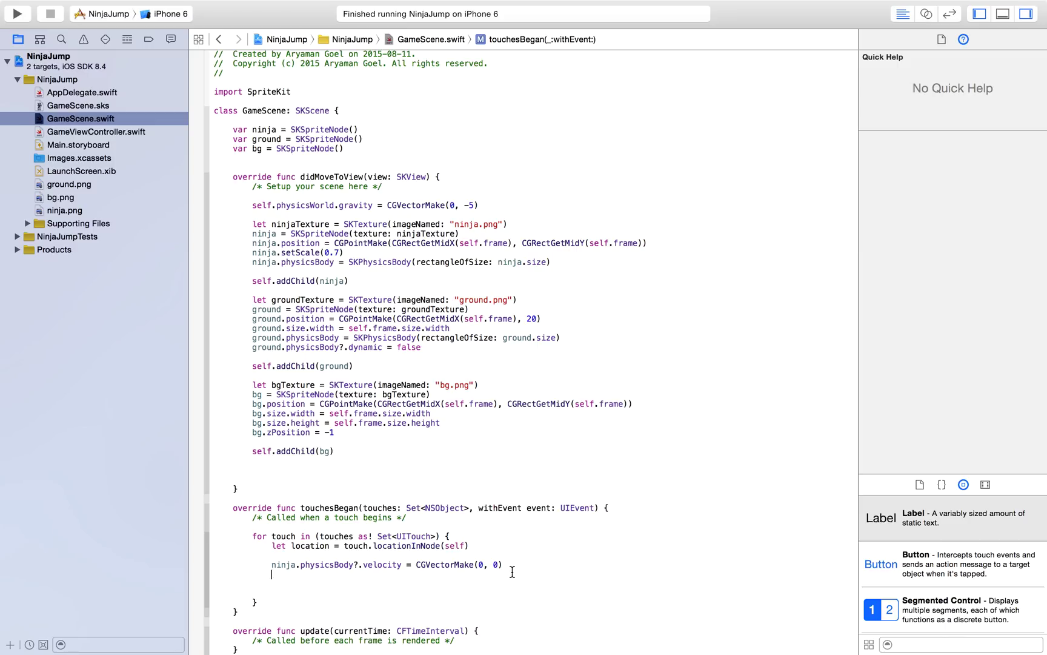
# - Apply an upward impulse CGVectorMake(0, 100) to the ninja, then run the game
pyautogui.write('NSString')
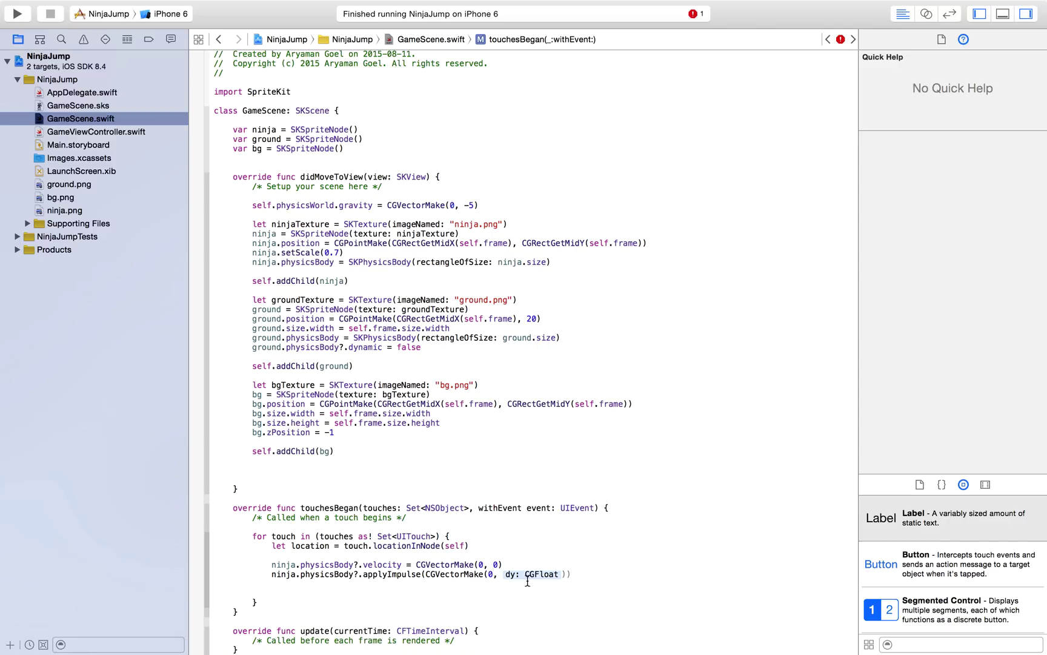
pyautogui.doubleClick(540, 574)
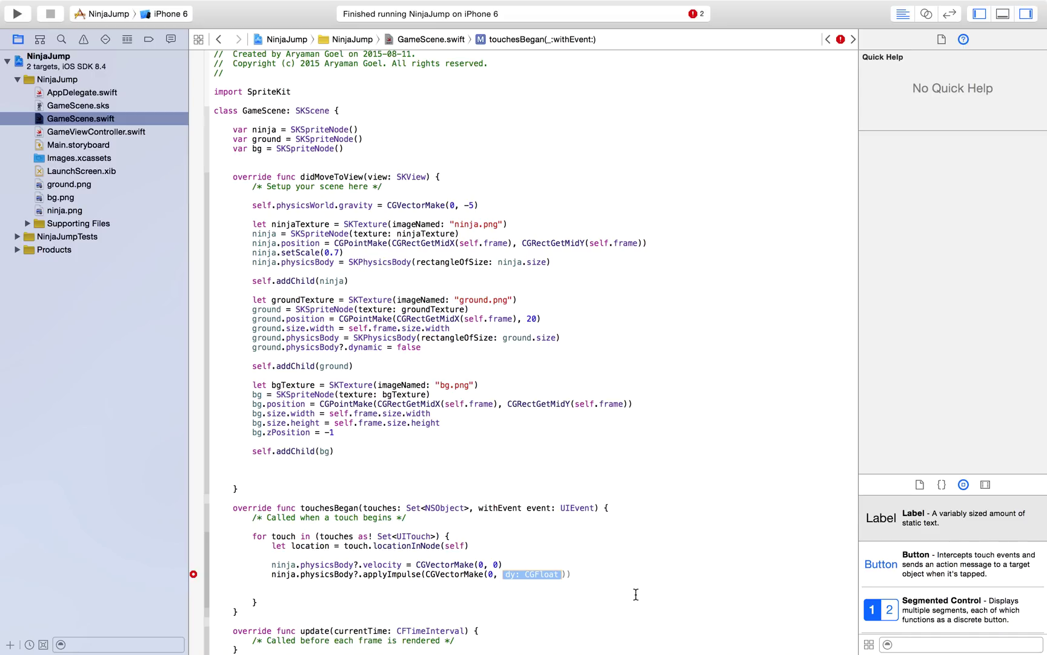
pyautogui.write('200')
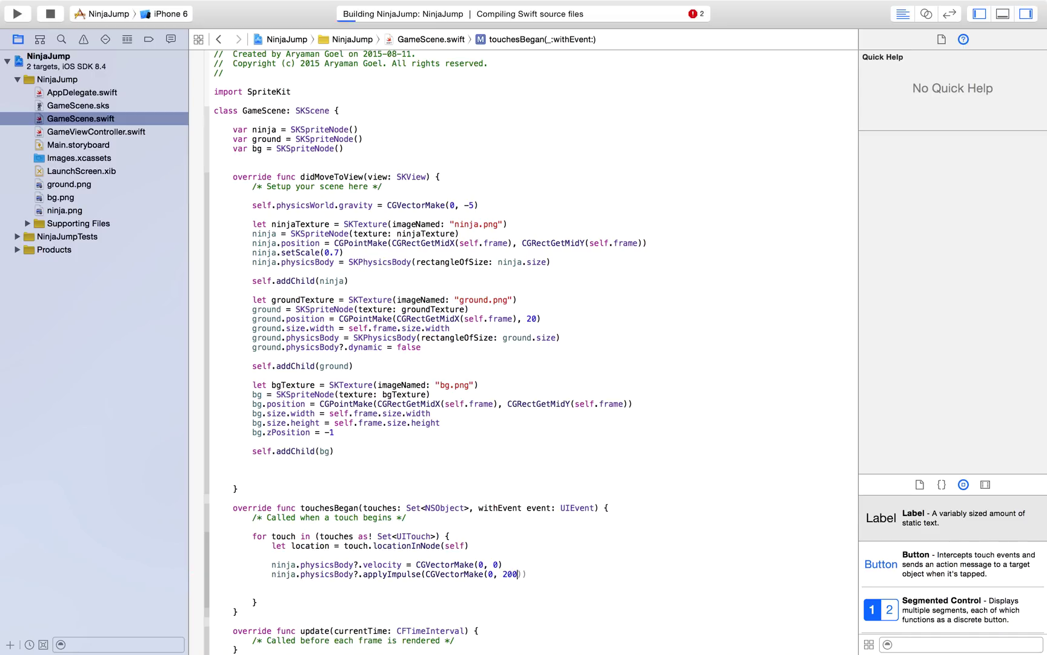
pyautogui.click(21, 14)
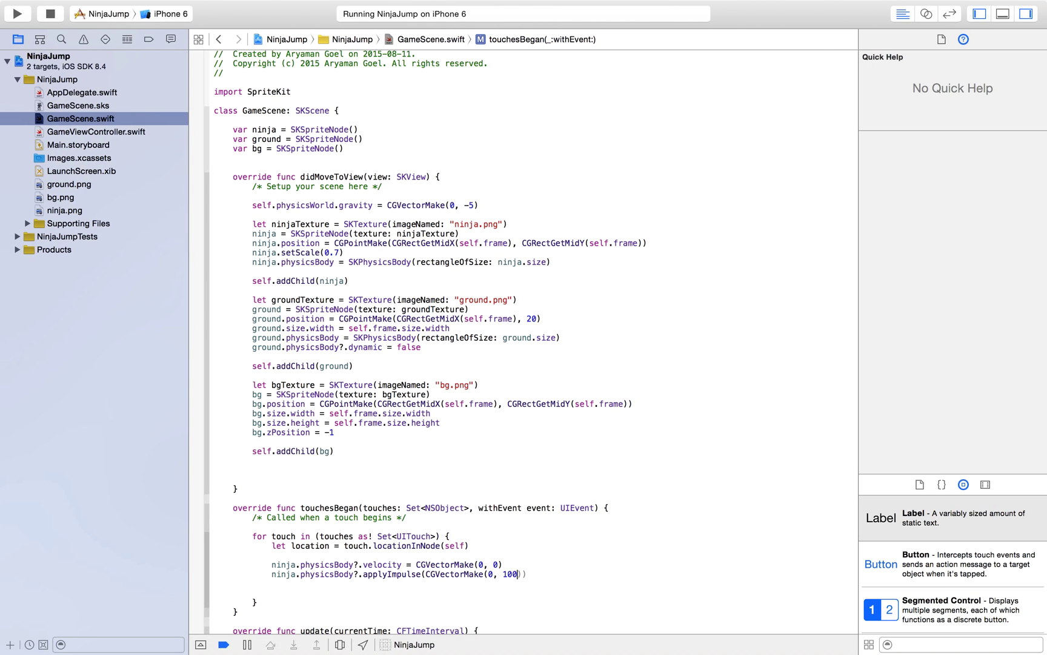
pyautogui.click(22, 13)
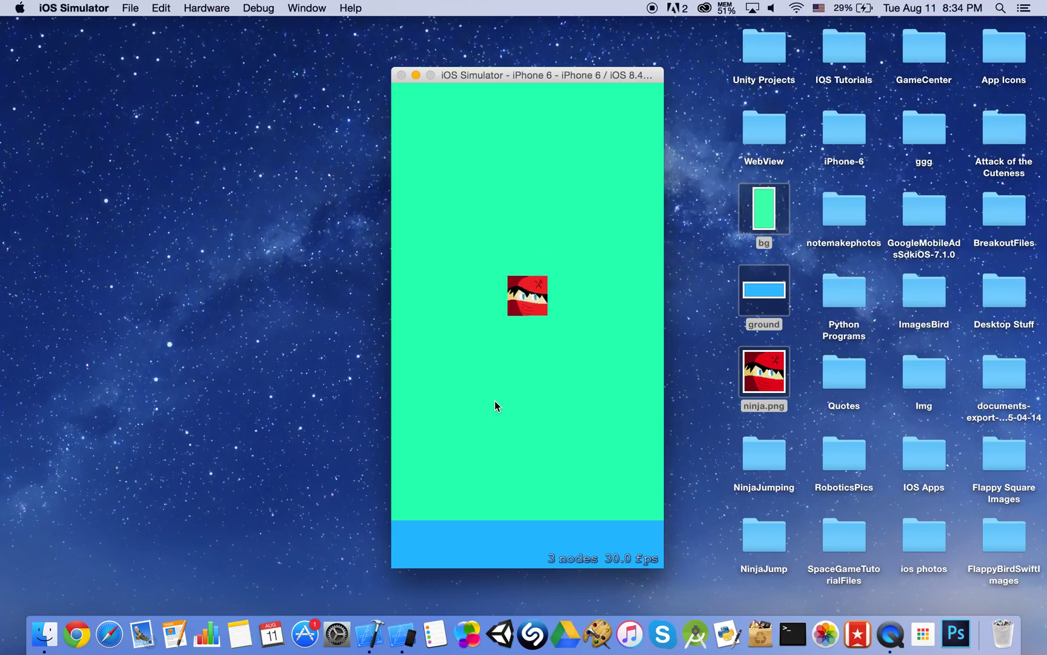
# - Tap the NinjaJump simulator screen and watch the ninja leap off the ground
pyautogui.click(495, 403)
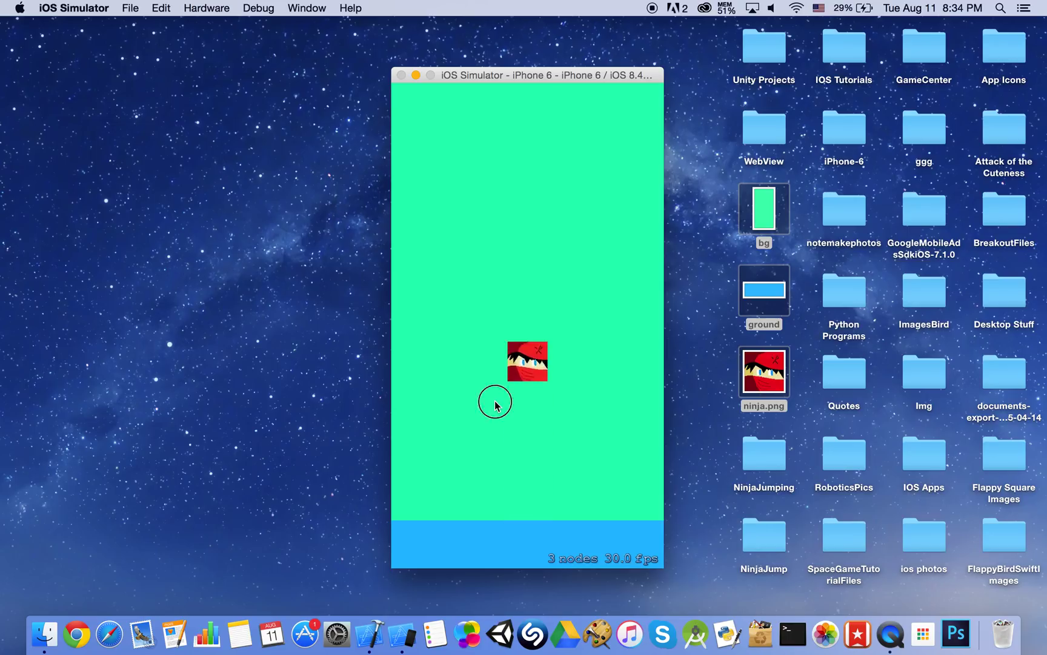